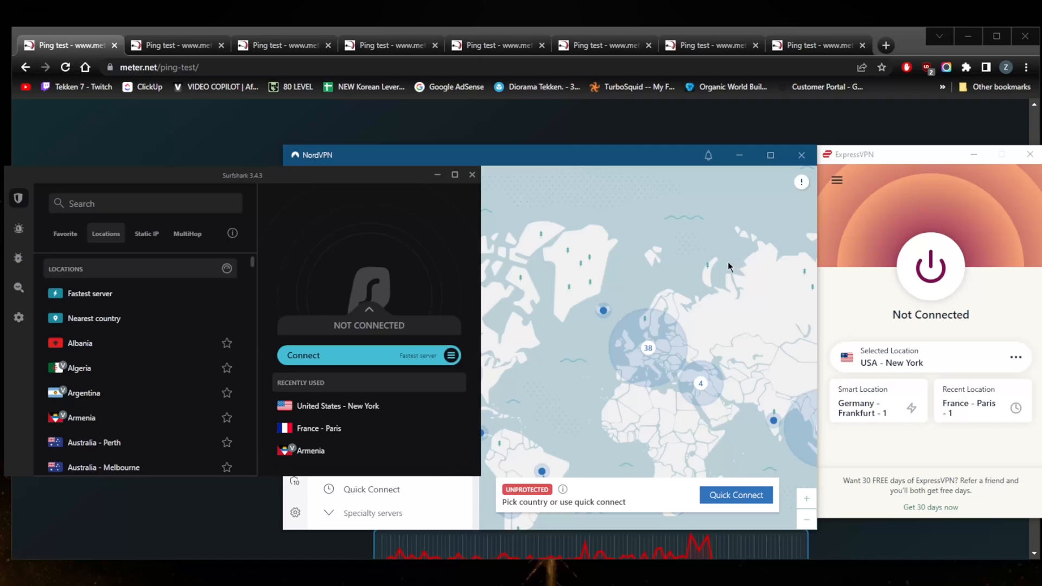
mouse_move(559, 255)
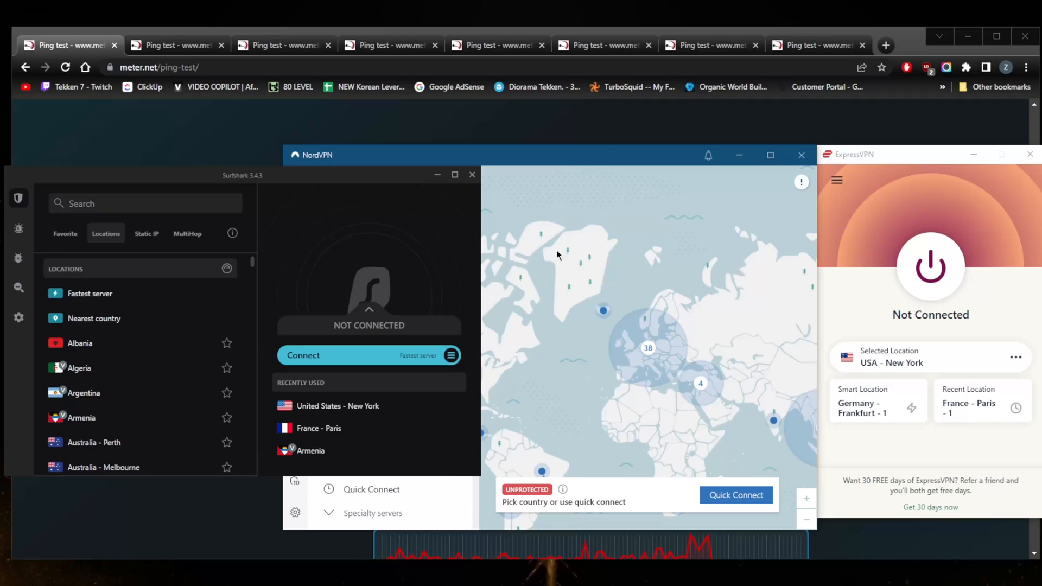
mouse_move(435, 236)
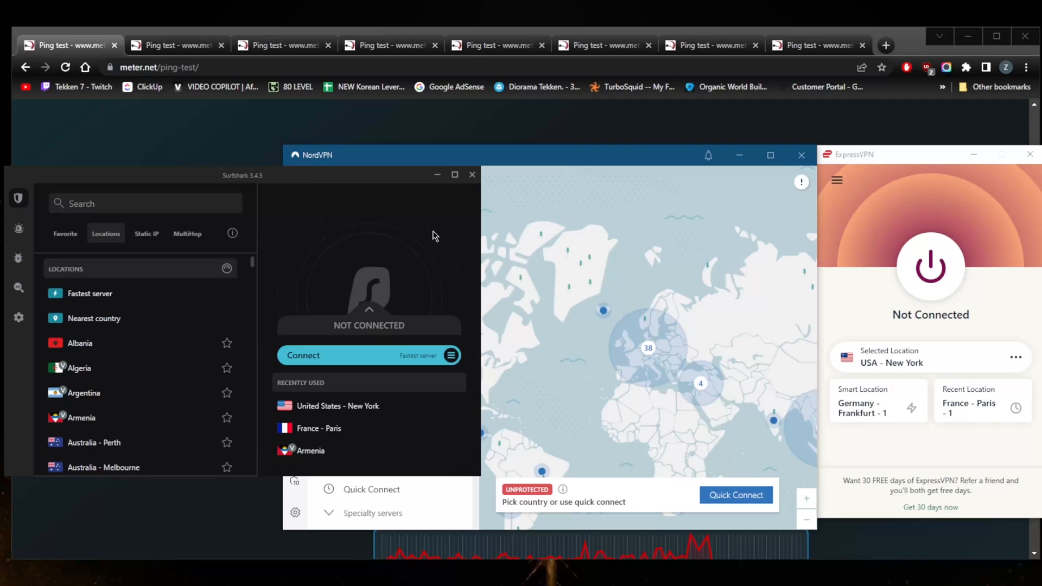
mouse_move(428, 258)
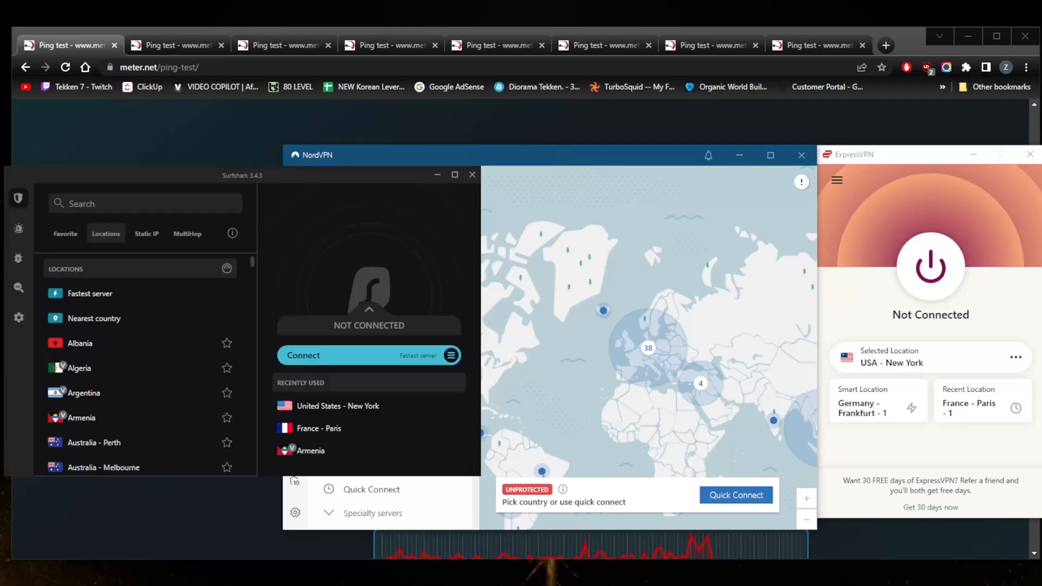
mouse_move(394, 121)
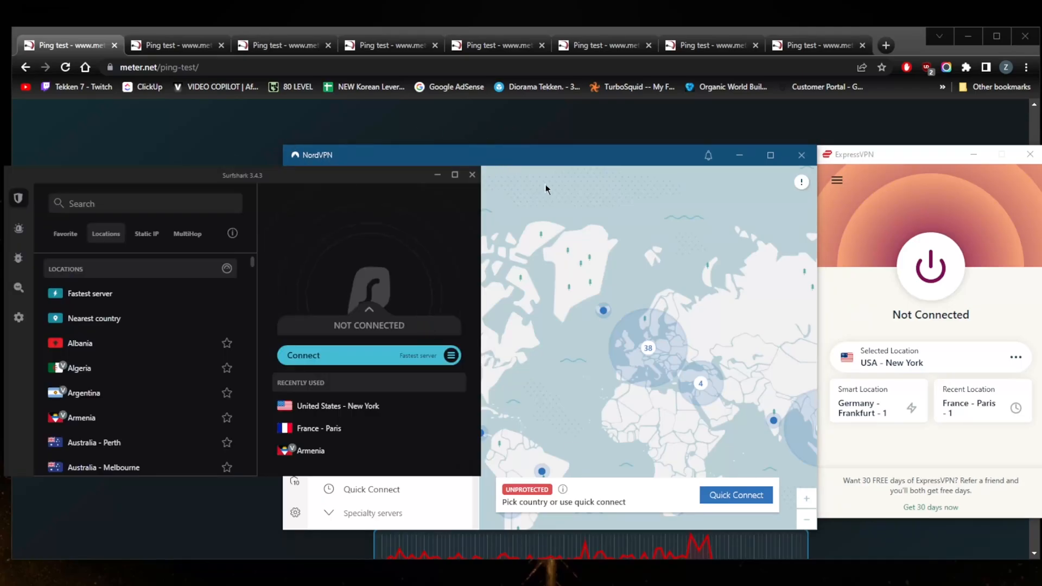
- Show NordVPN's Recents list with United States (New York) and France (Paris) servers
left_click(295, 188)
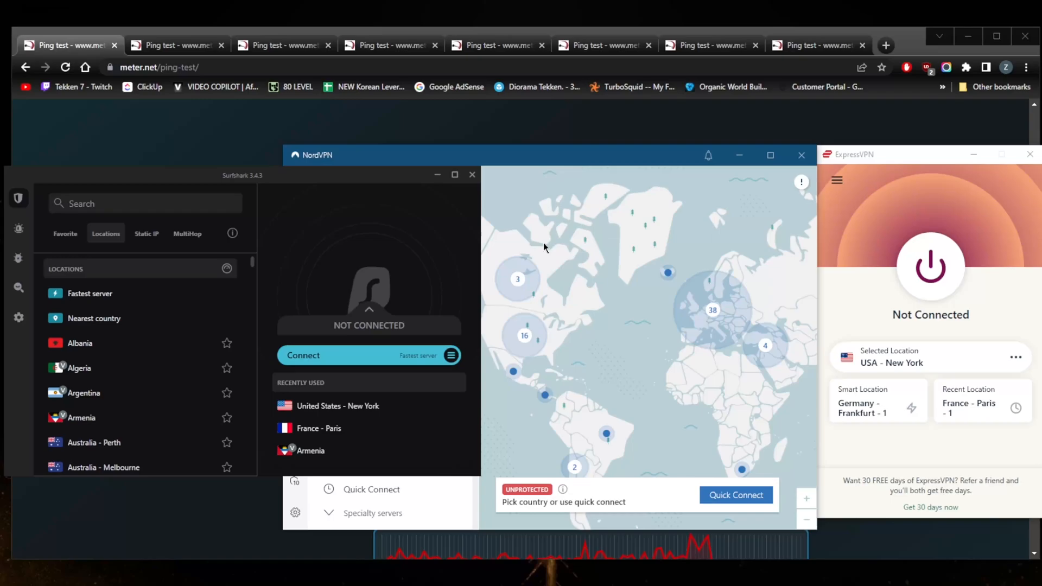
mouse_move(549, 266)
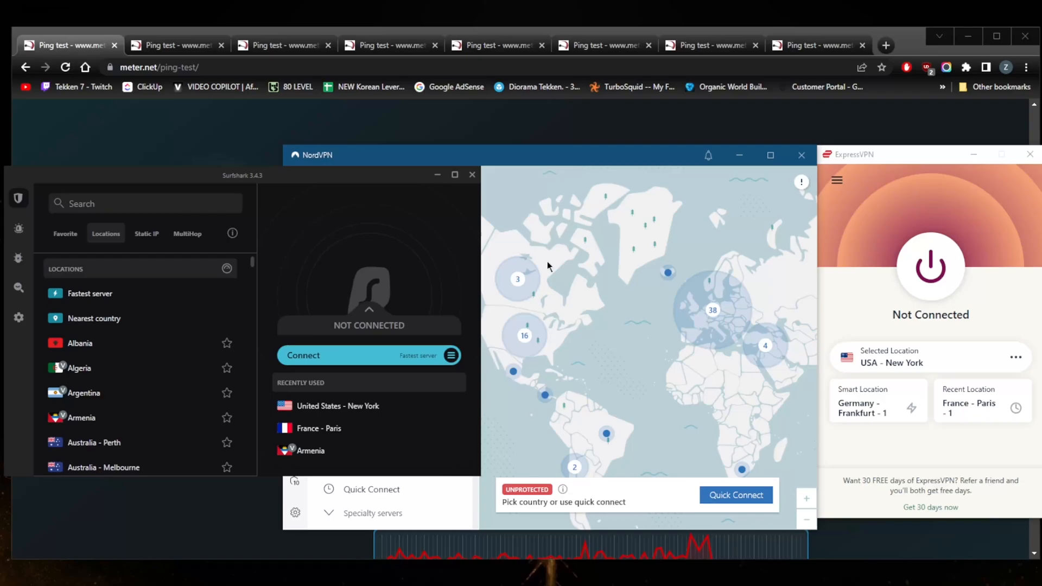
mouse_move(539, 277)
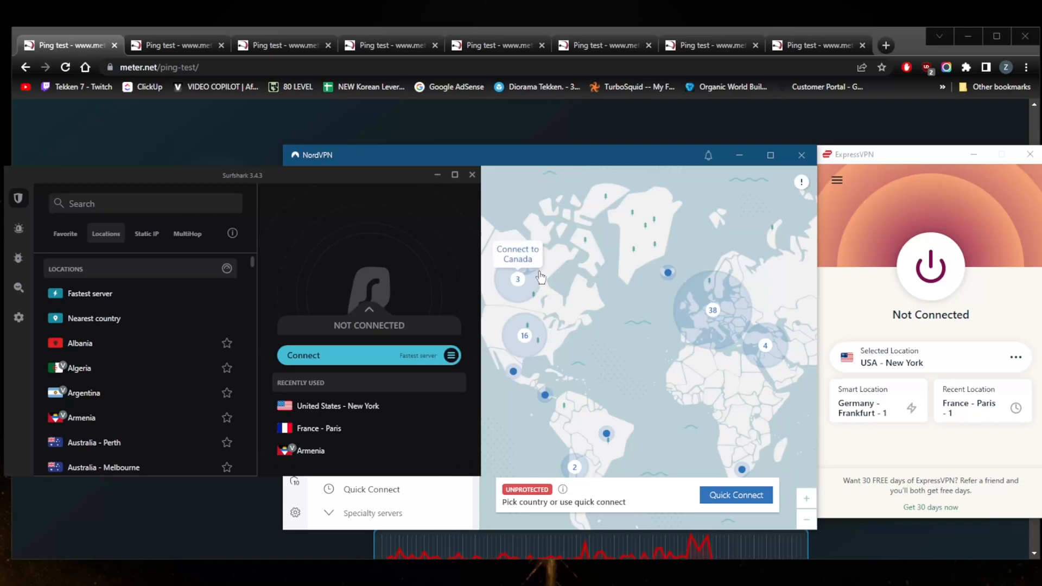
mouse_move(577, 270)
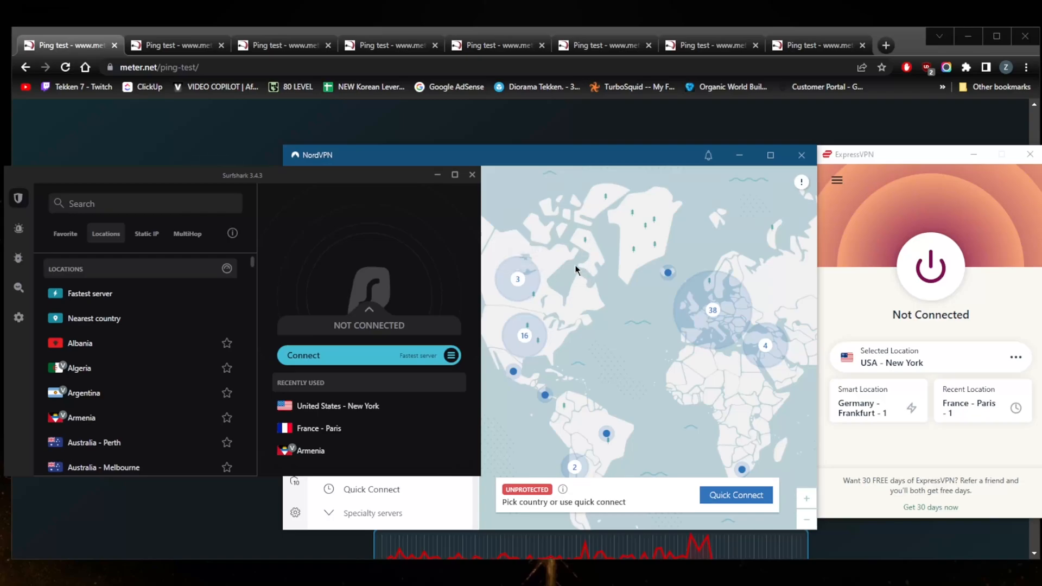
mouse_move(663, 288)
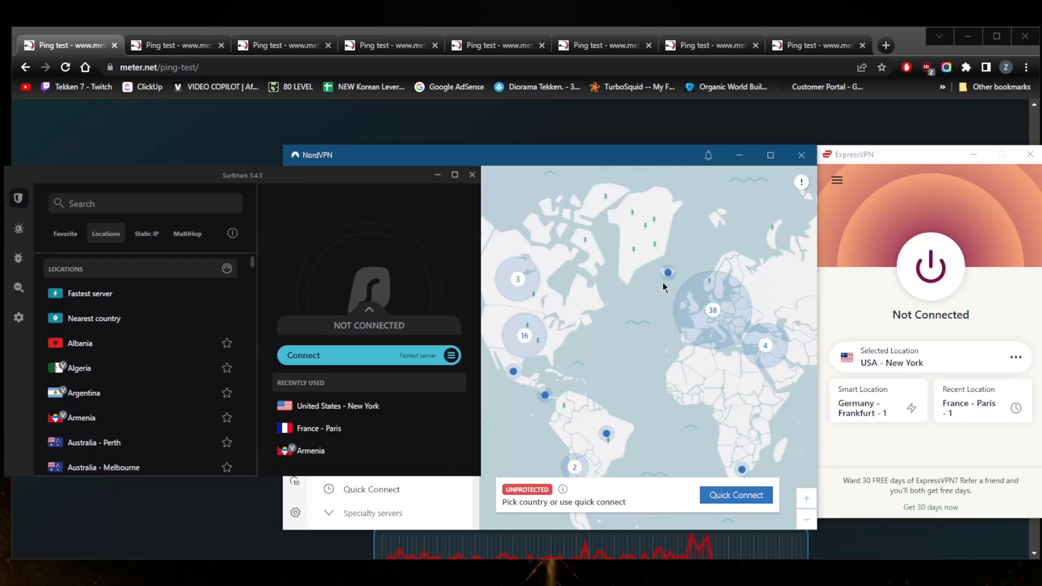
mouse_move(630, 324)
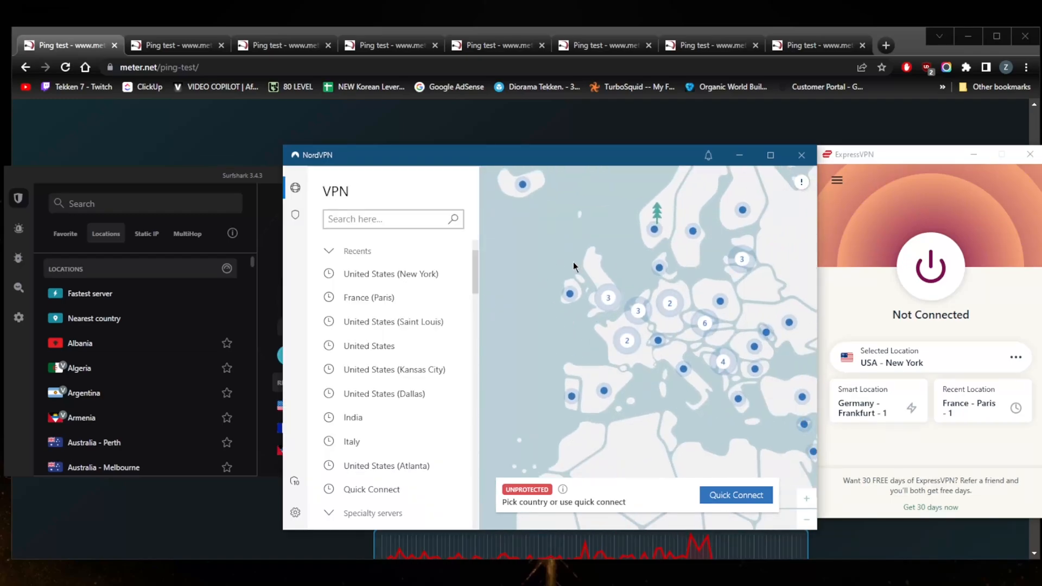
mouse_move(268, 169)
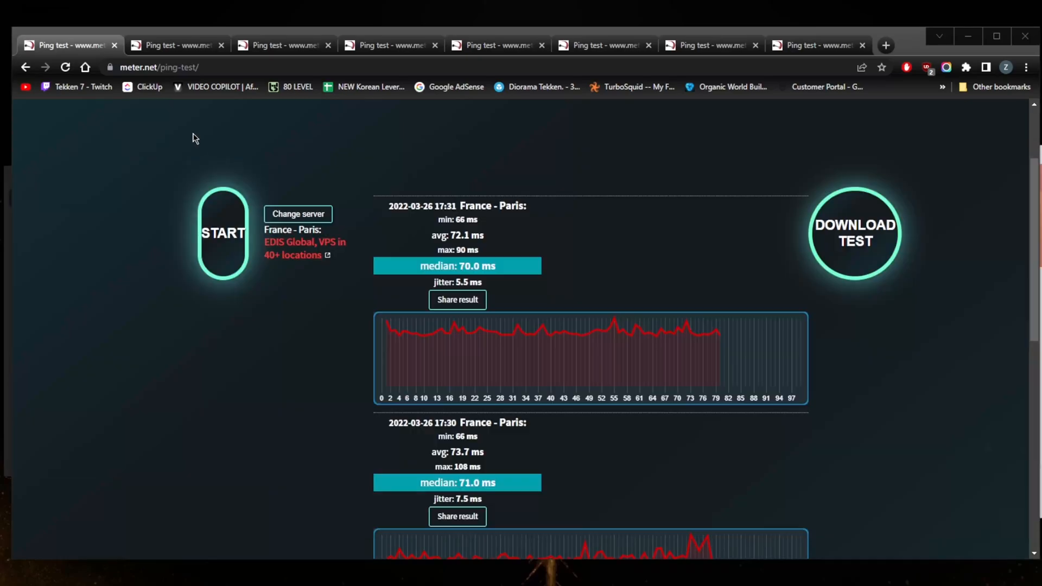
mouse_move(260, 226)
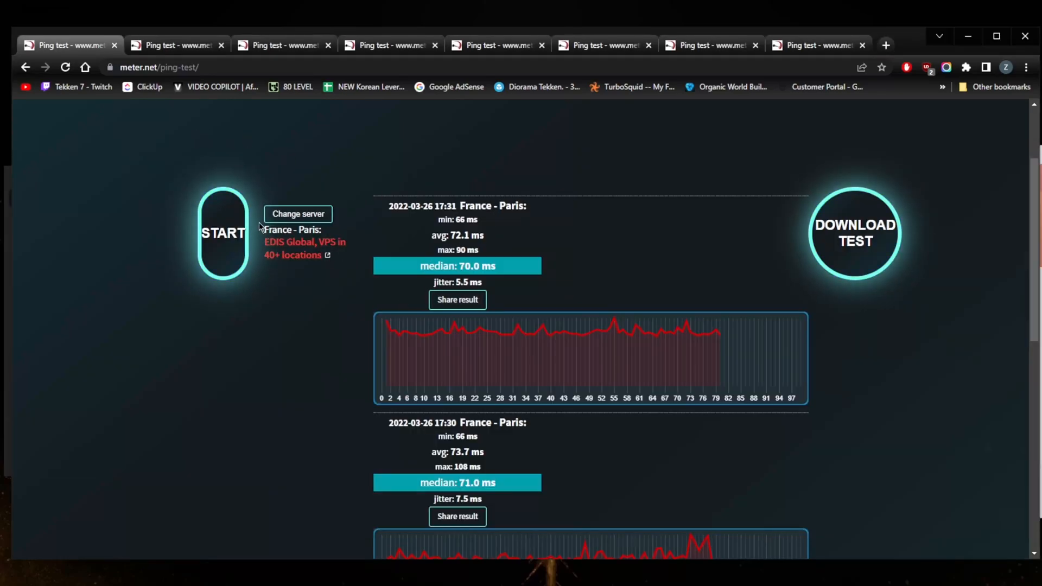
mouse_move(404, 200)
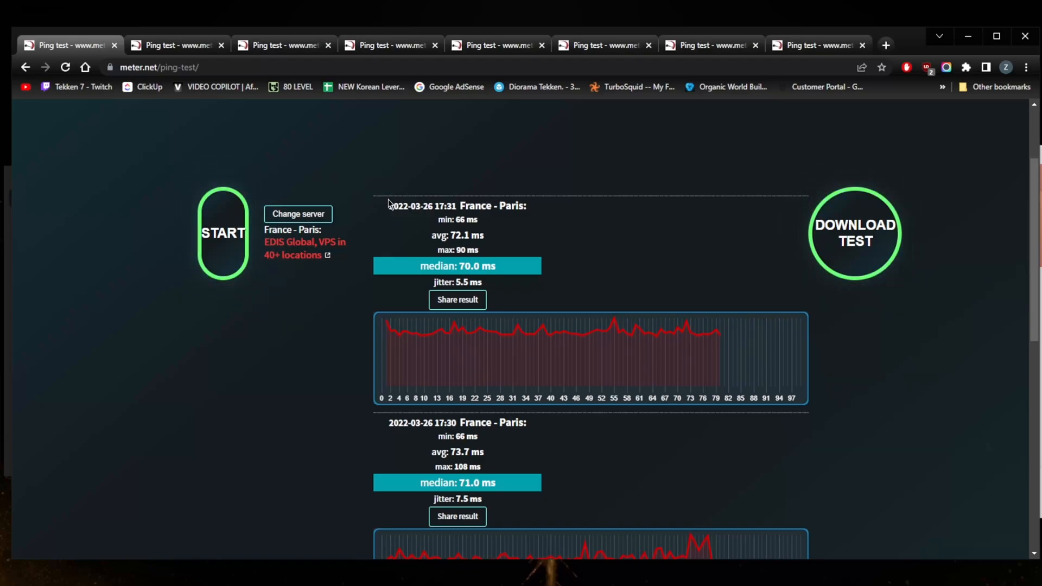
scroll("down", 3)
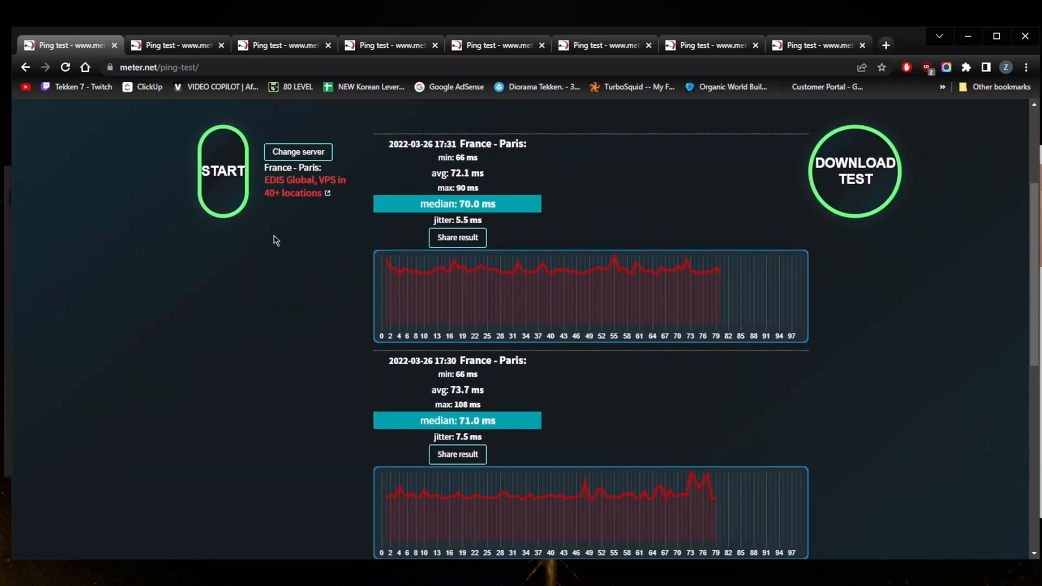
mouse_move(289, 394)
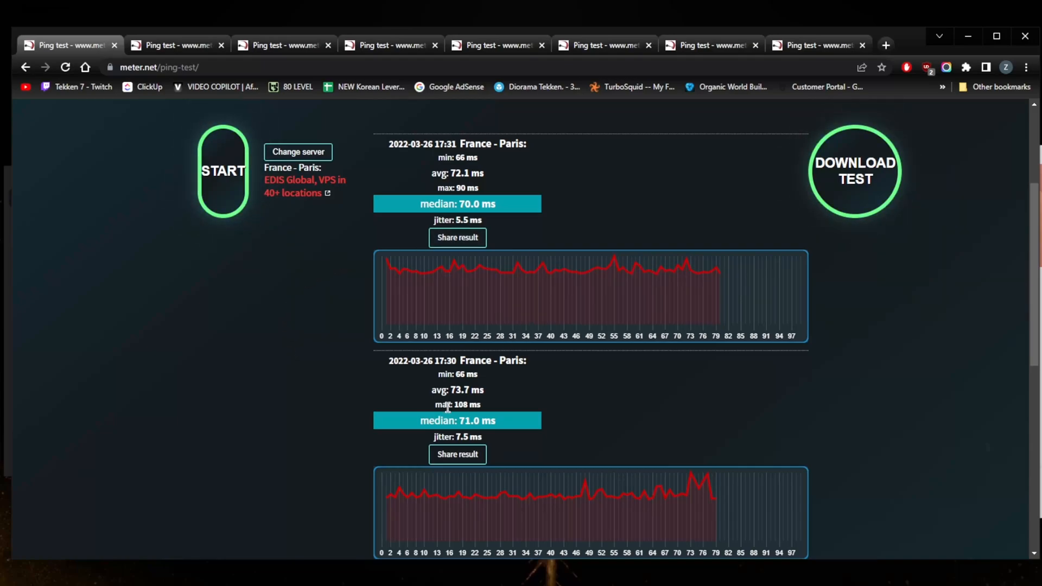
mouse_move(426, 286)
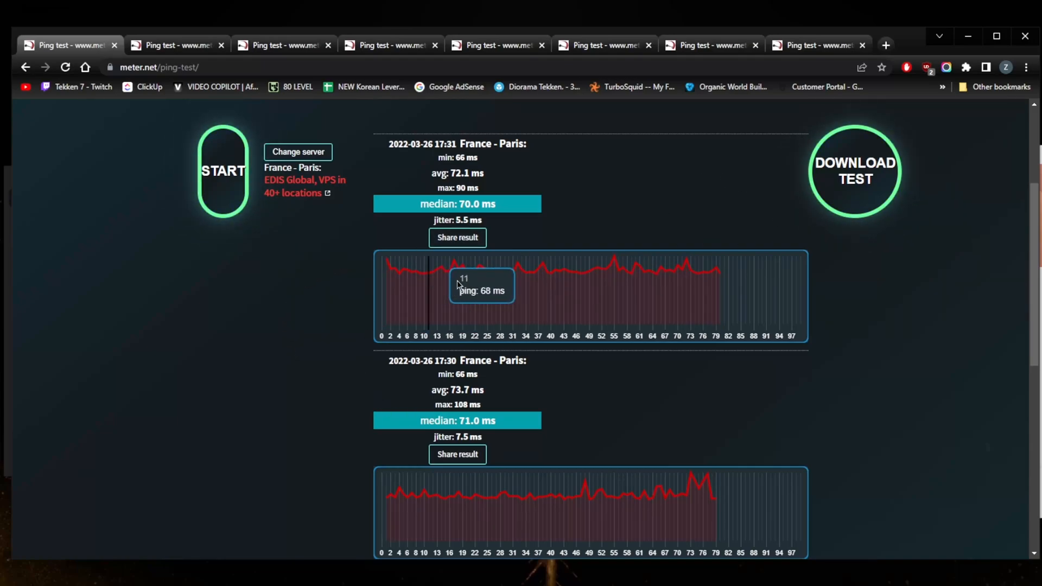
mouse_move(523, 250)
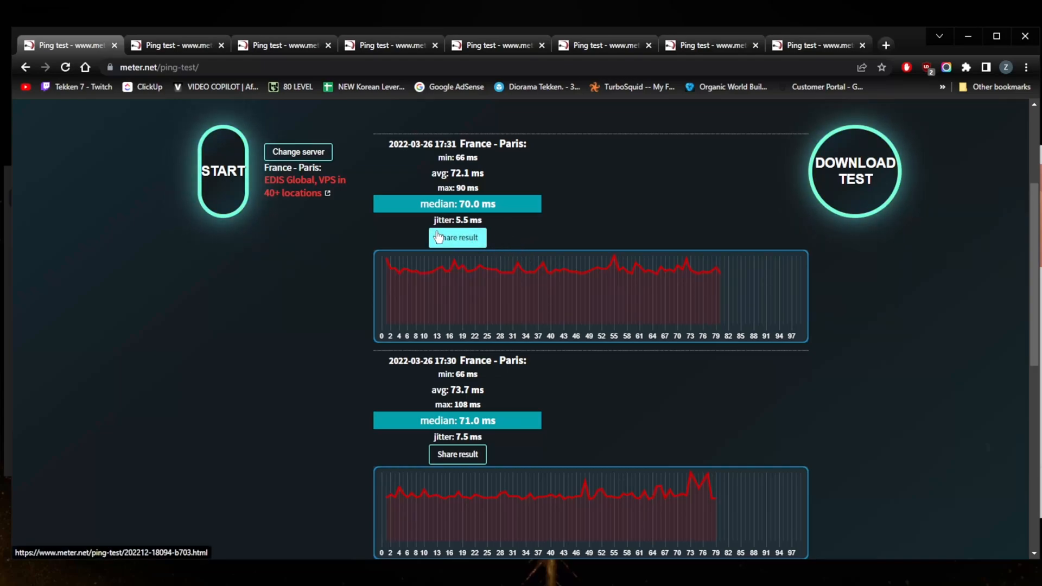
mouse_move(400, 256)
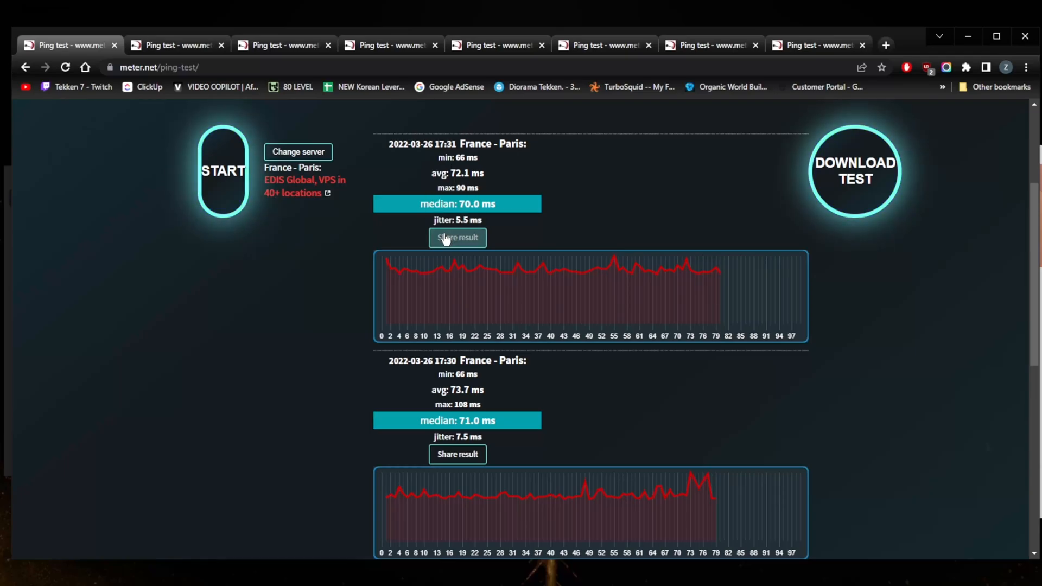
scroll("down", 3)
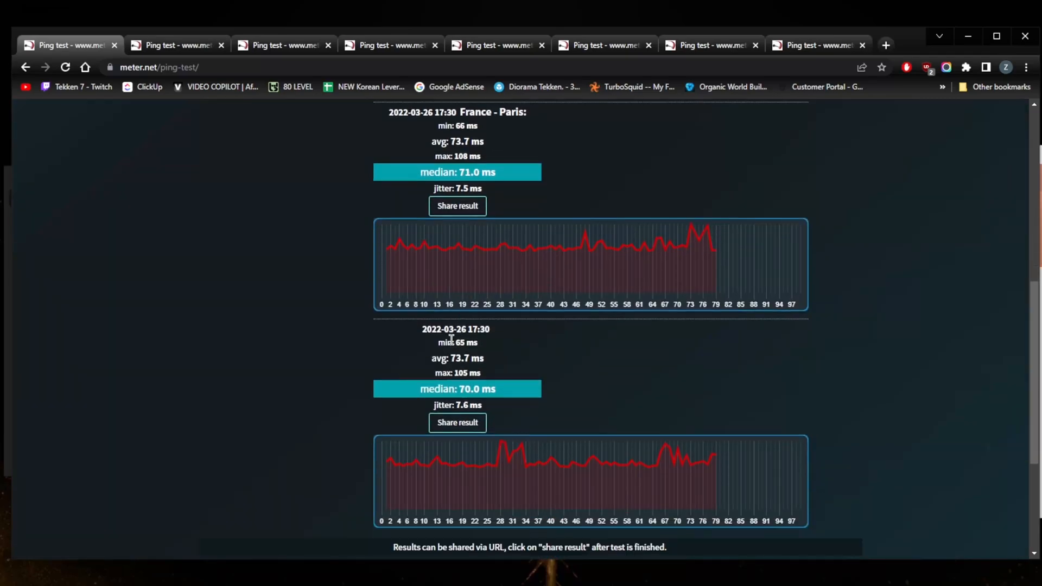
scroll("down", 3)
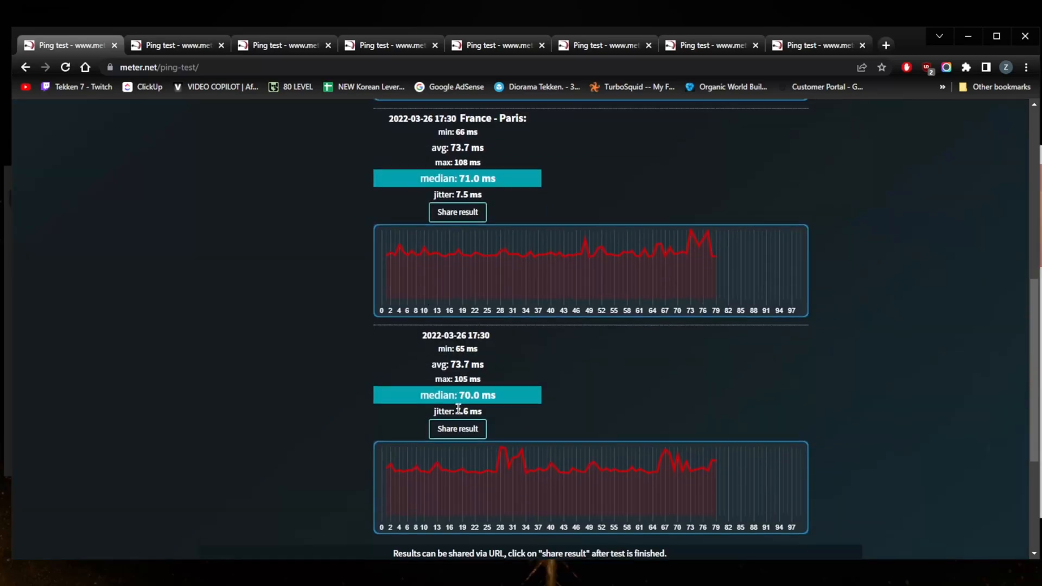
scroll("down", 3)
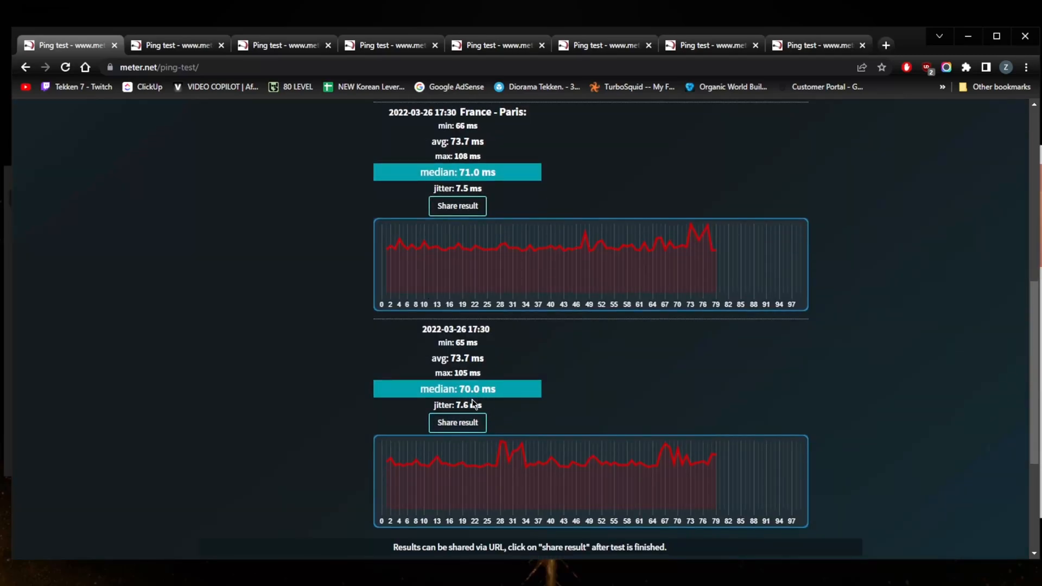
scroll("up", 3)
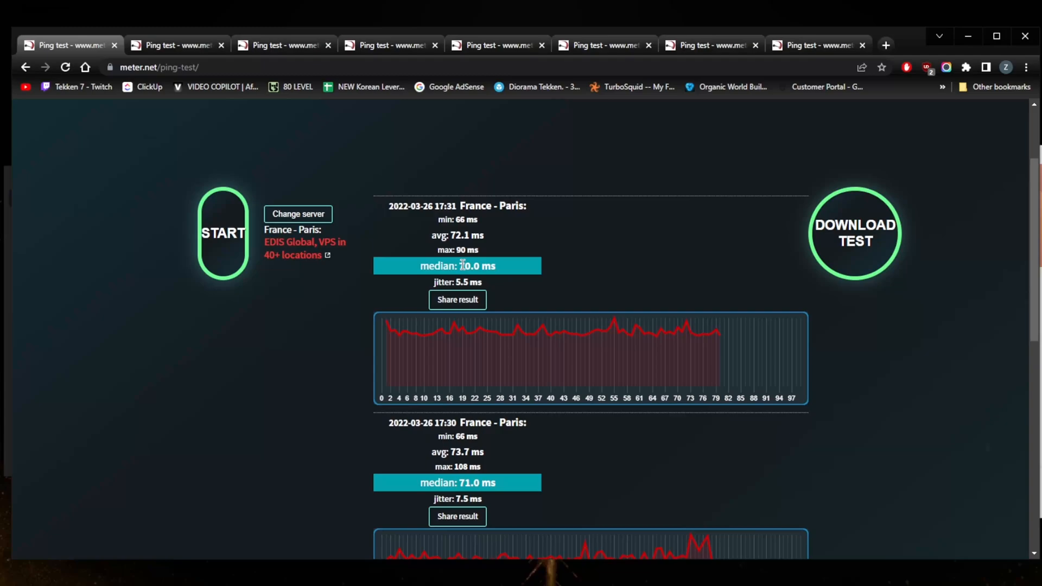
scroll("down", 3)
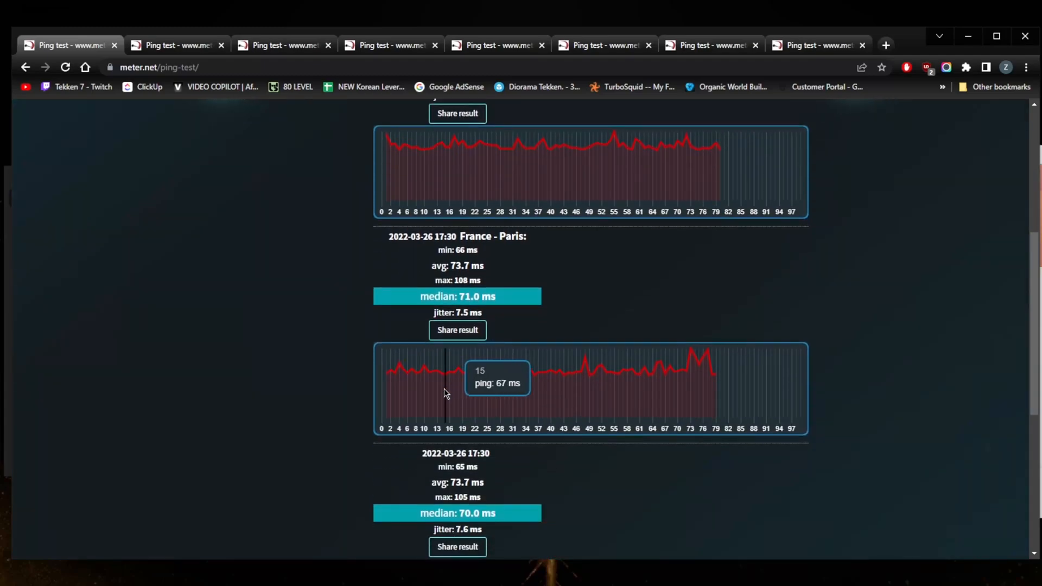
scroll("down", 3)
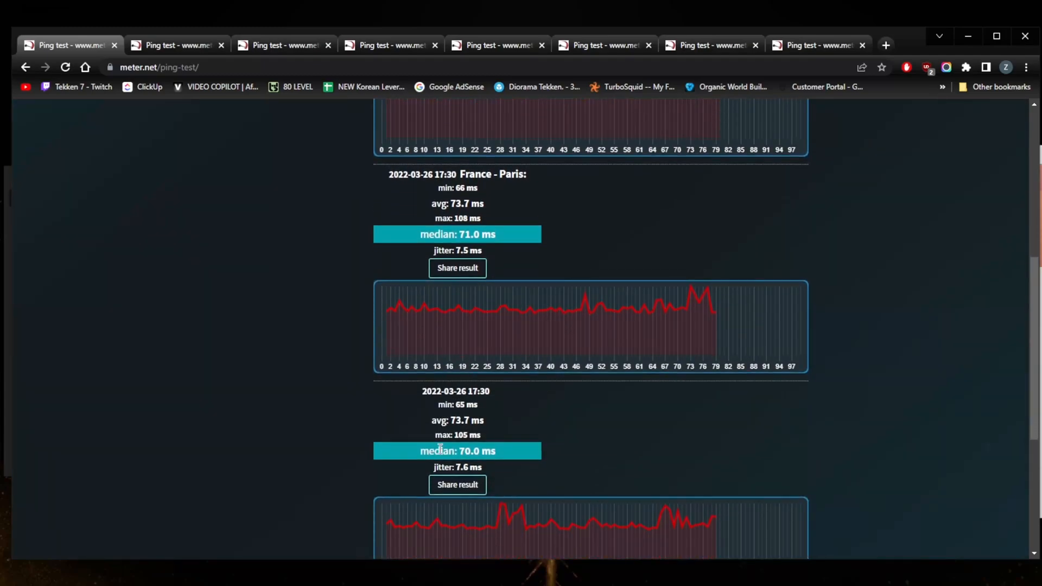
mouse_move(434, 272)
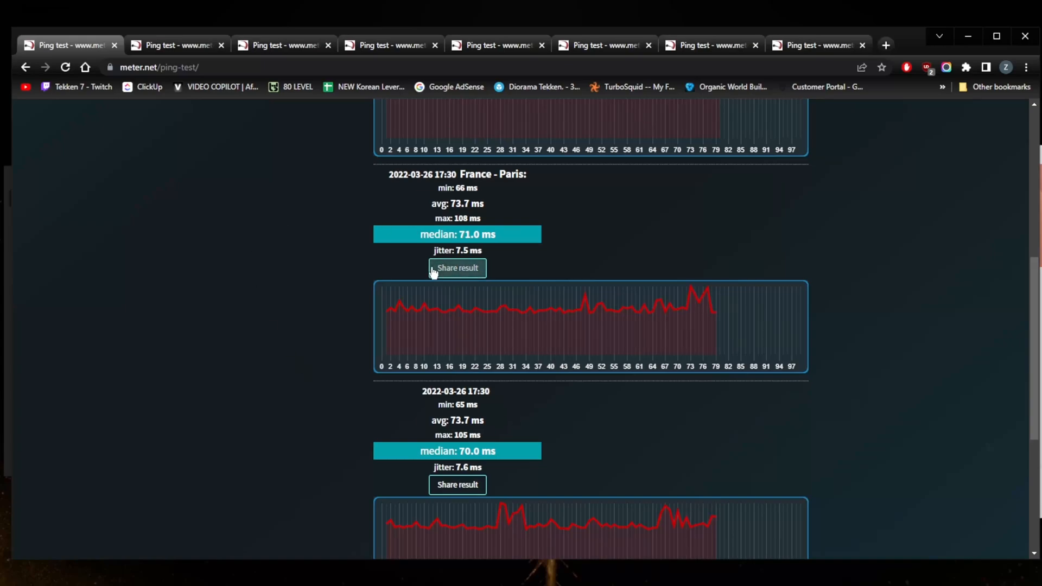
mouse_move(499, 345)
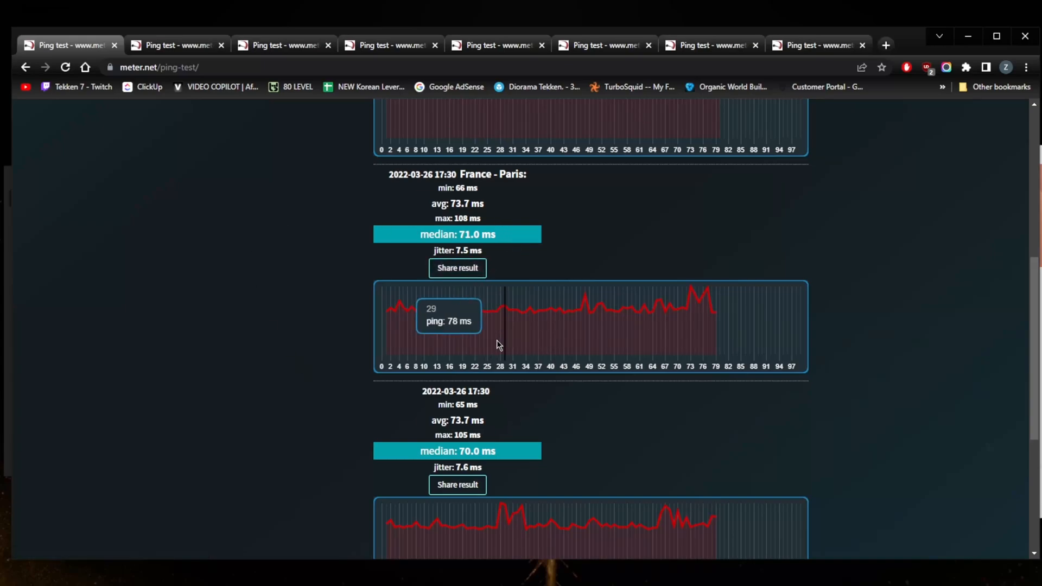
mouse_move(491, 412)
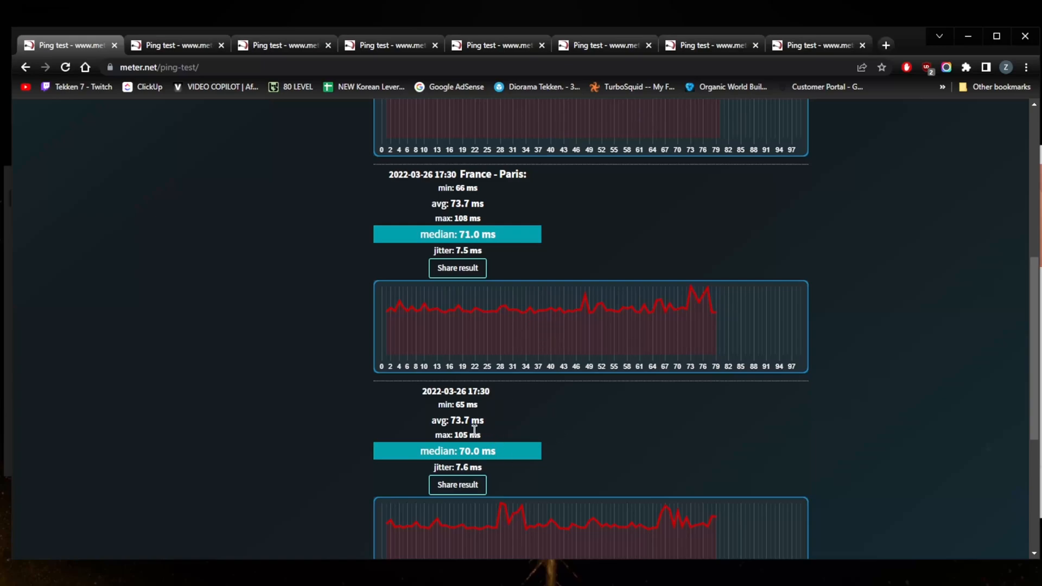
mouse_move(472, 432)
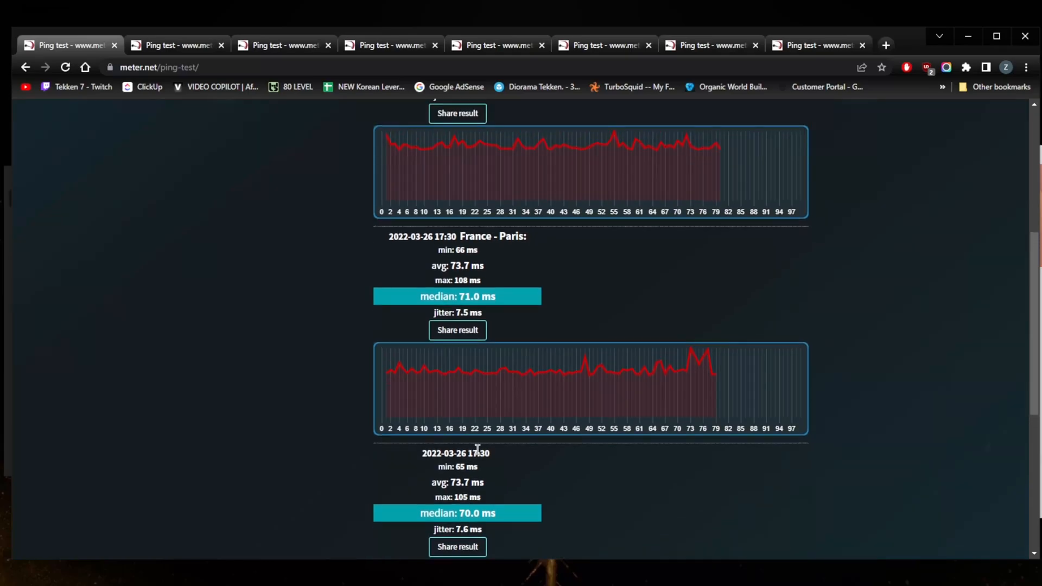
scroll("down", 3)
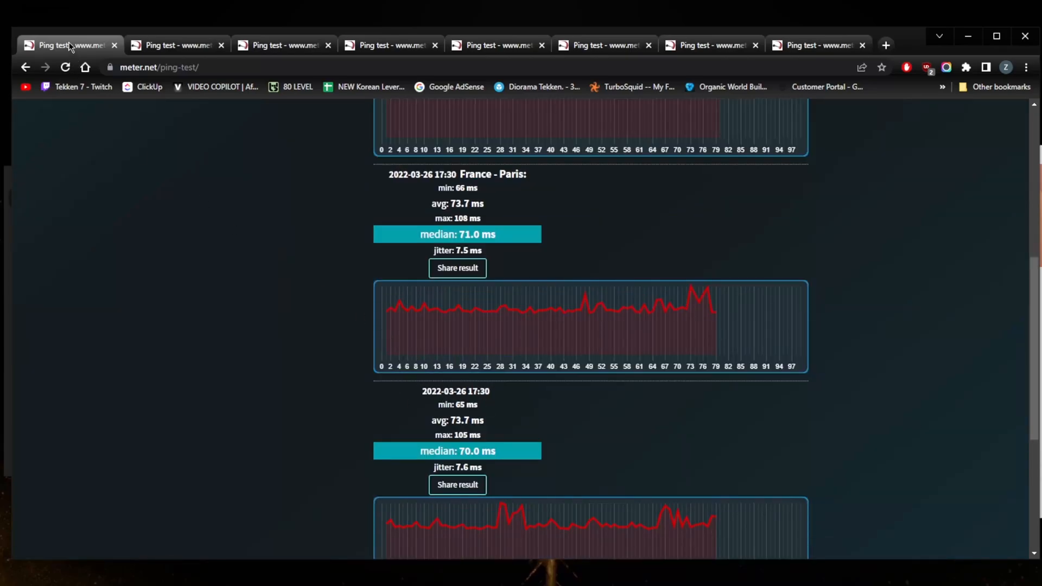
- Return to the first meter.net tab and scroll to the 17:30 France - Paris runs (71 and 70 ms medians)
left_click(287, 44)
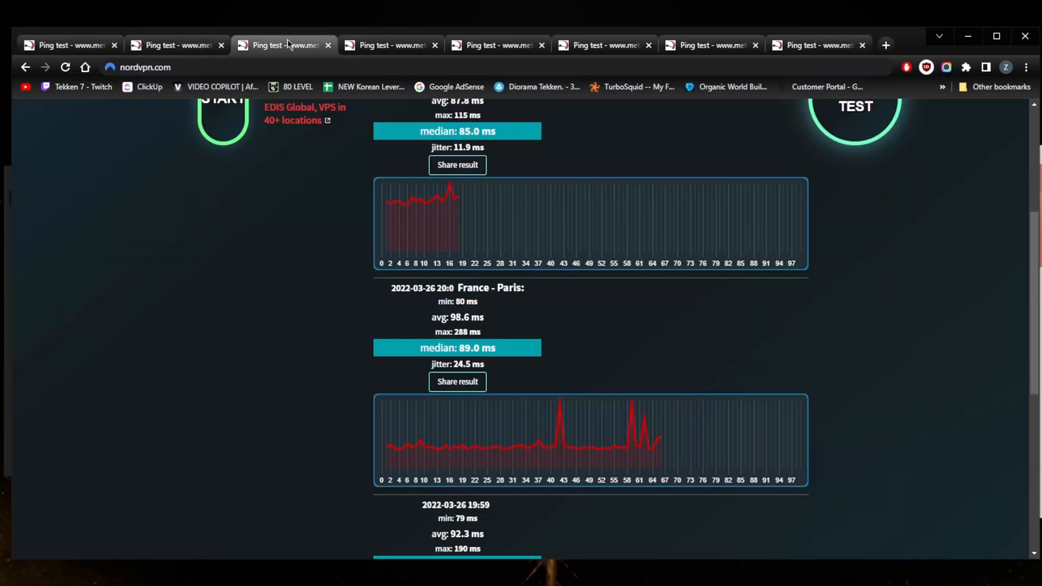
left_click(391, 45)
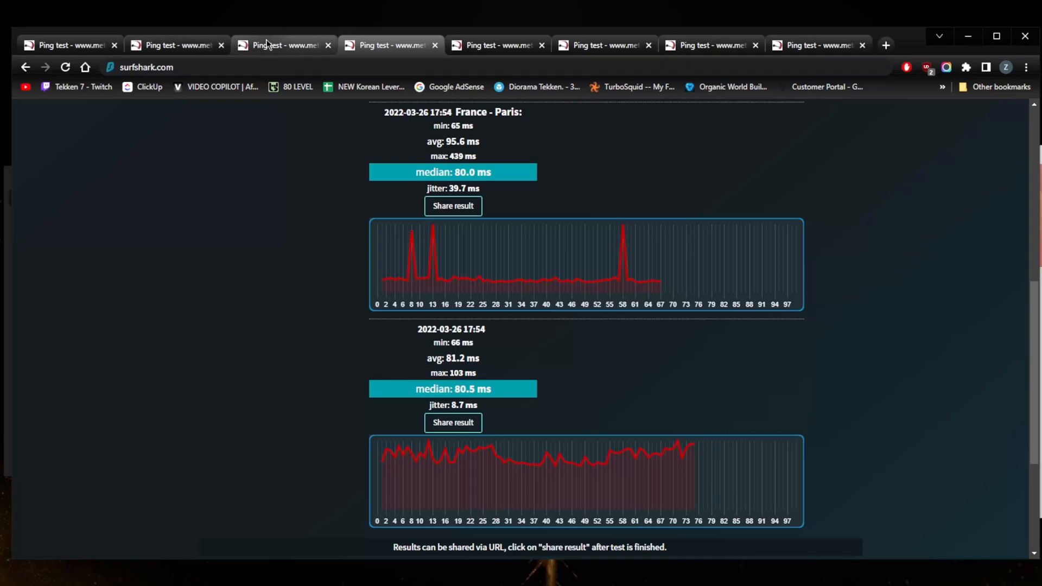
left_click(174, 45)
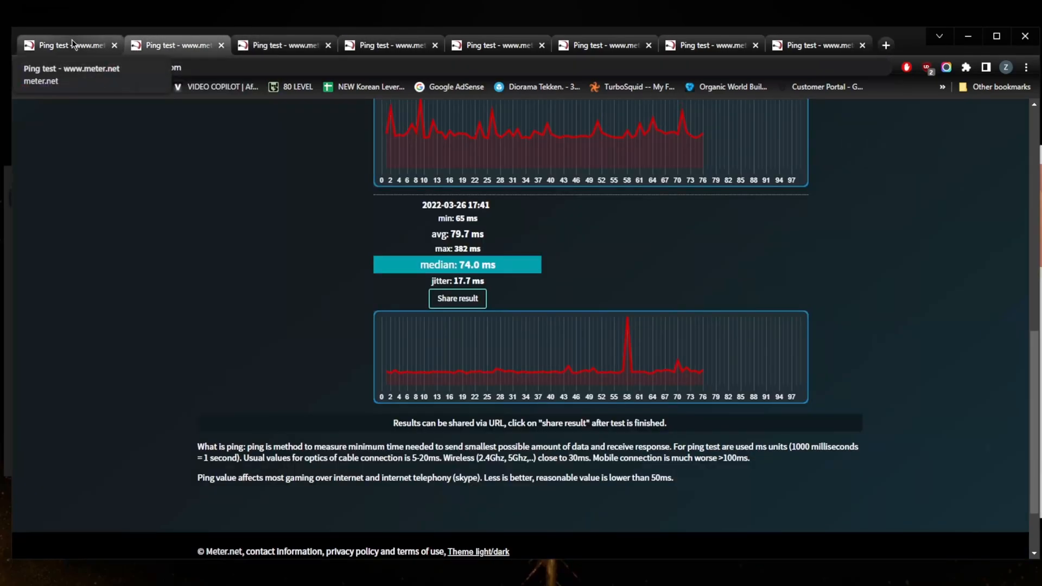
scroll("down", 3)
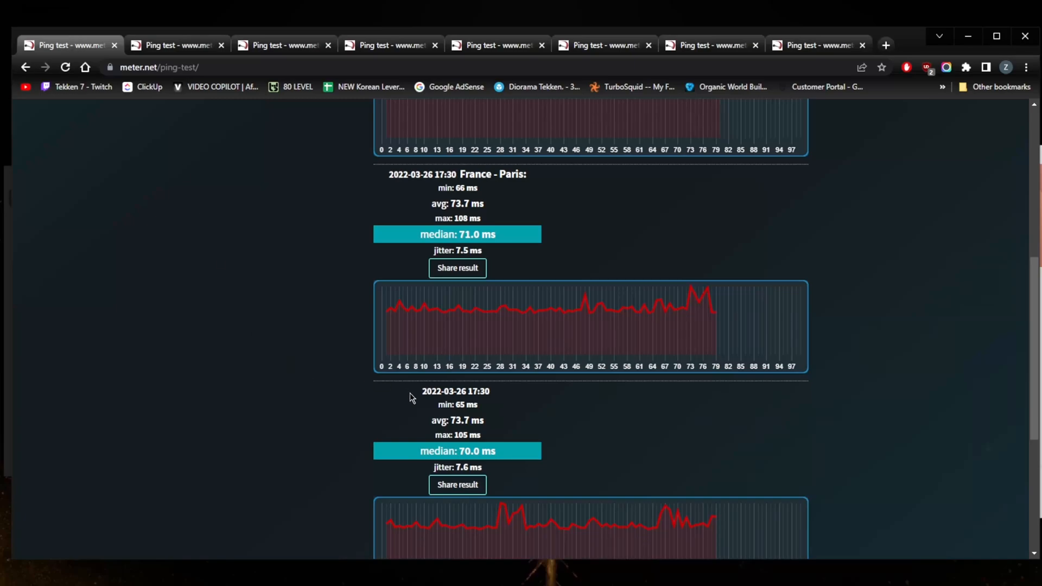
mouse_move(480, 393)
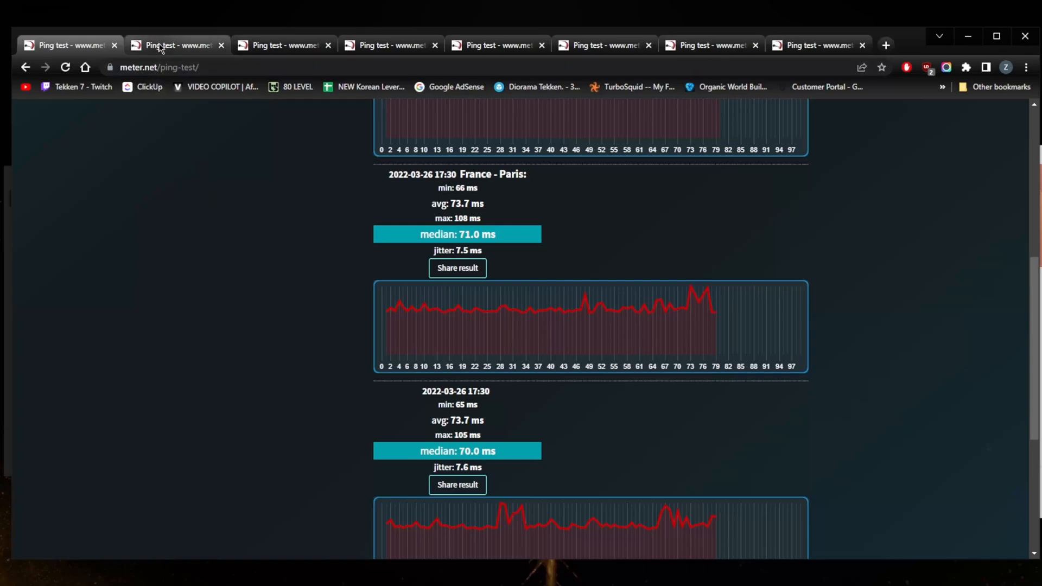
mouse_move(454, 302)
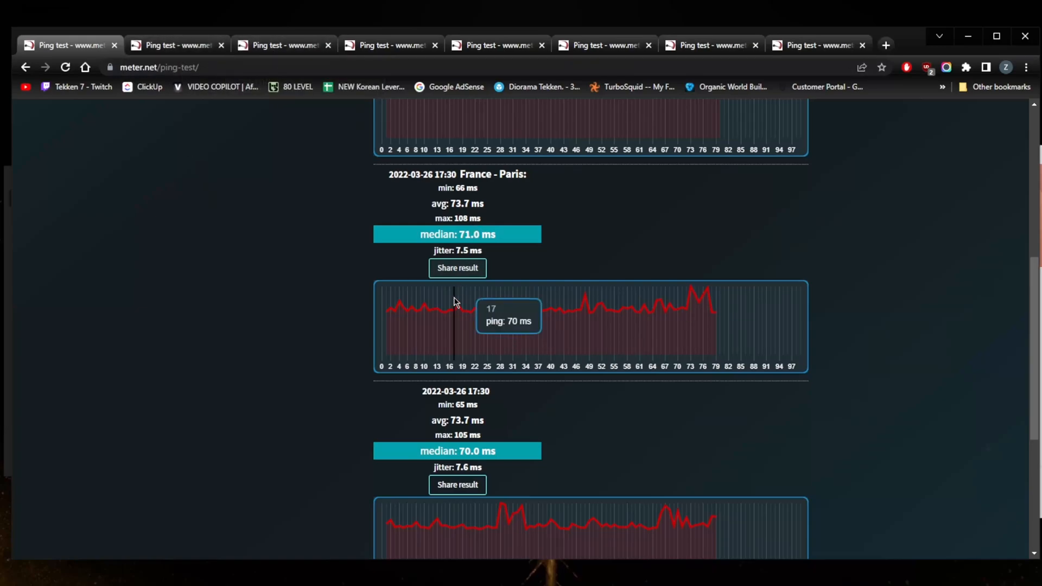
mouse_move(421, 190)
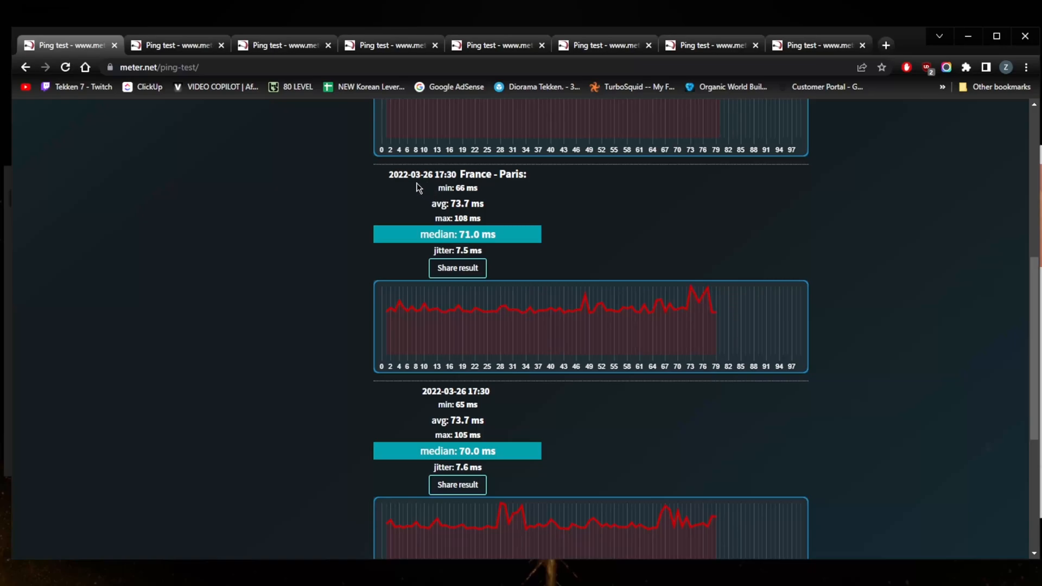
mouse_move(372, 374)
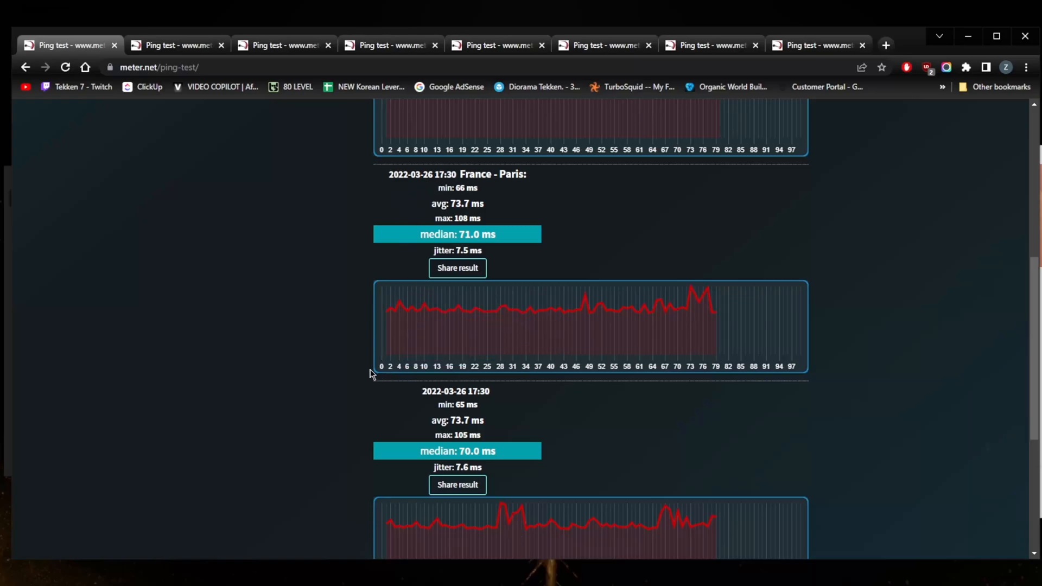
scroll("down", 3)
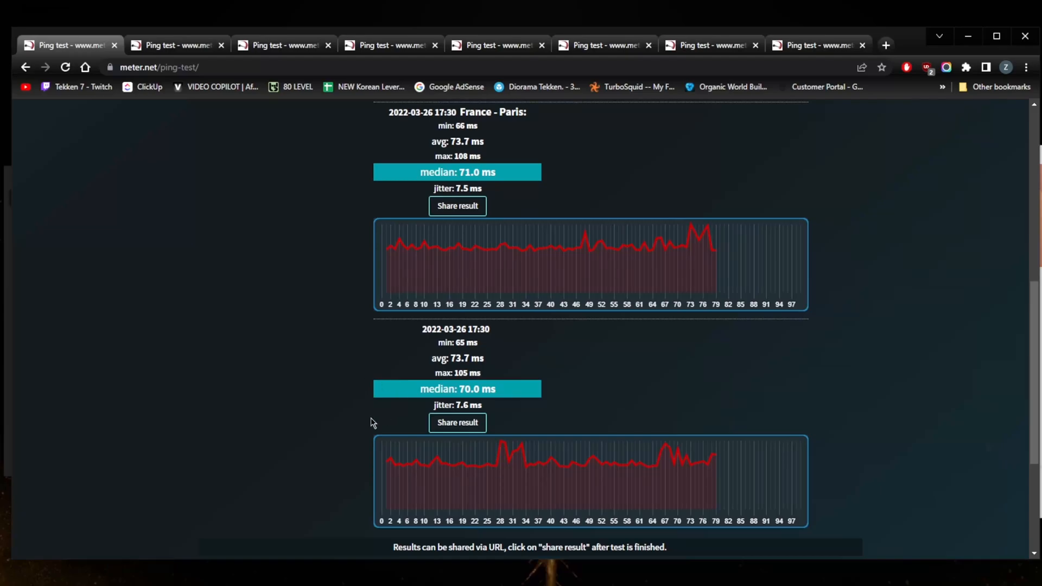
mouse_move(668, 453)
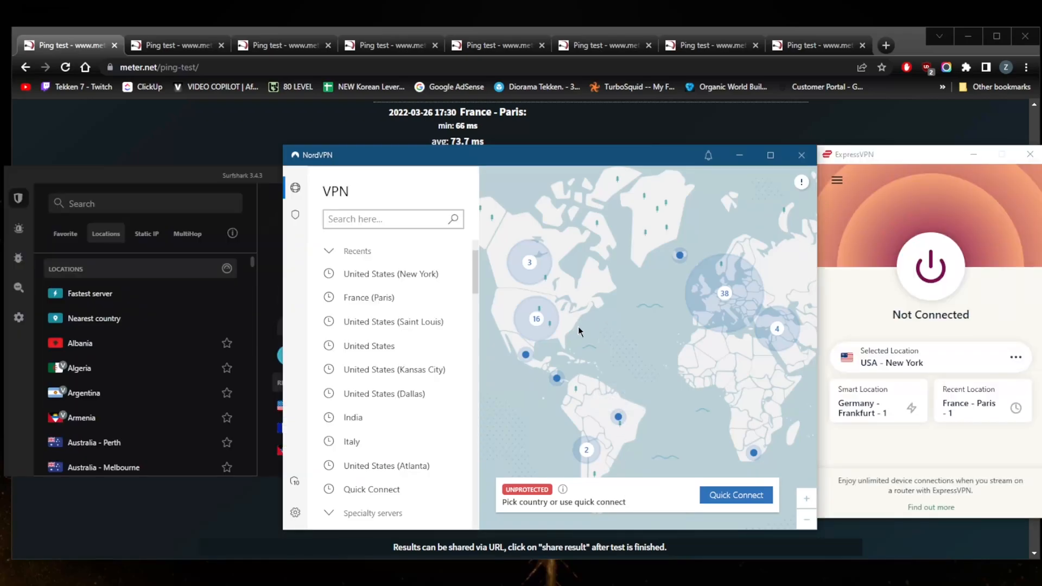
mouse_move(607, 296)
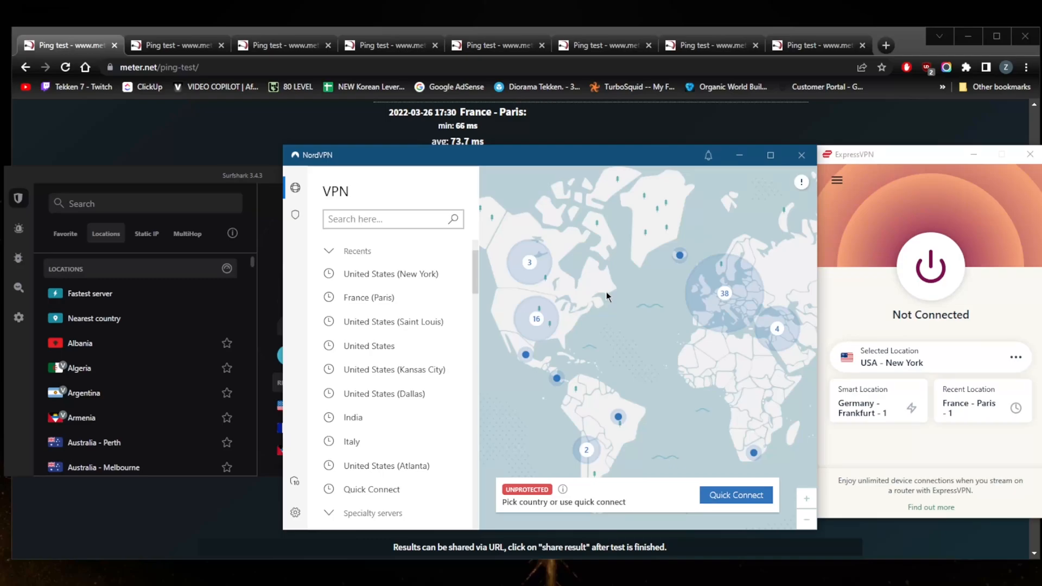
mouse_move(540, 251)
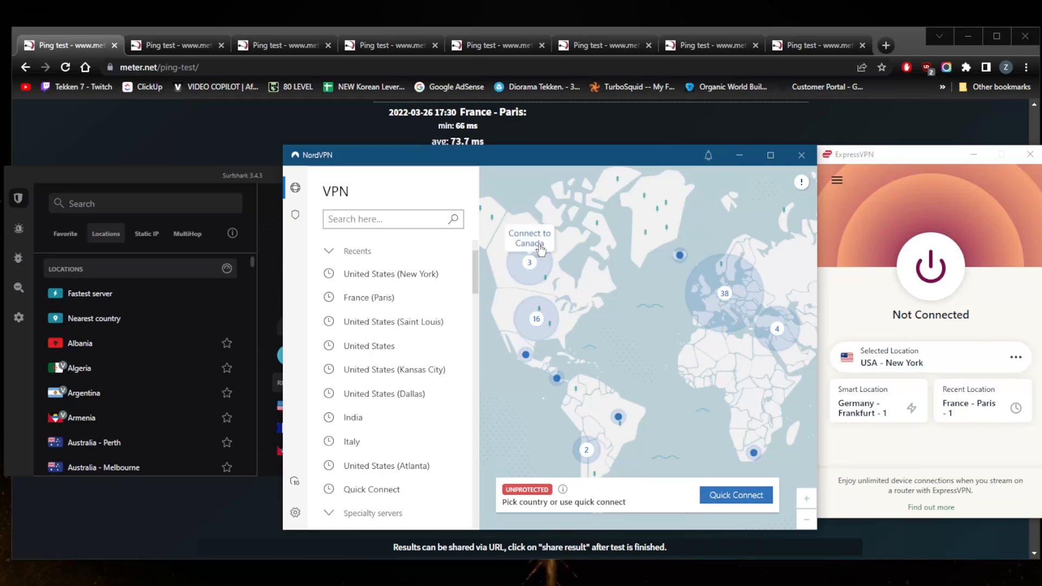
mouse_move(678, 315)
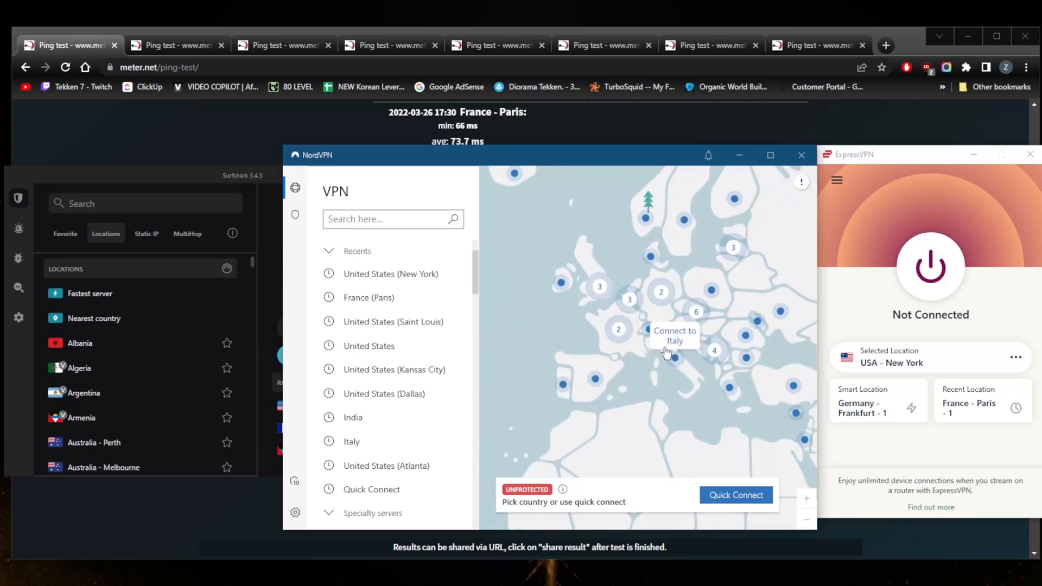
mouse_move(632, 322)
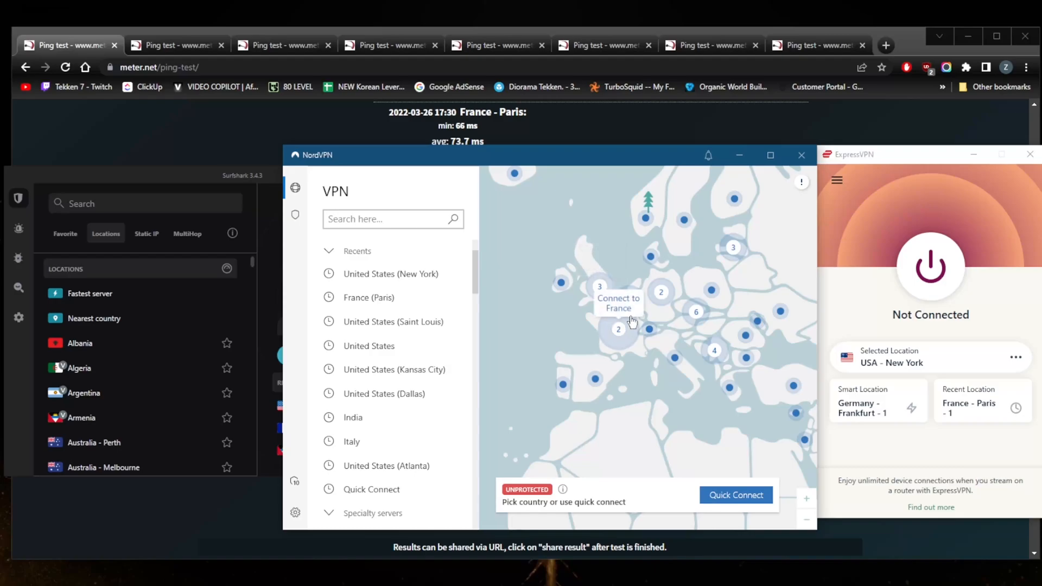
mouse_move(647, 334)
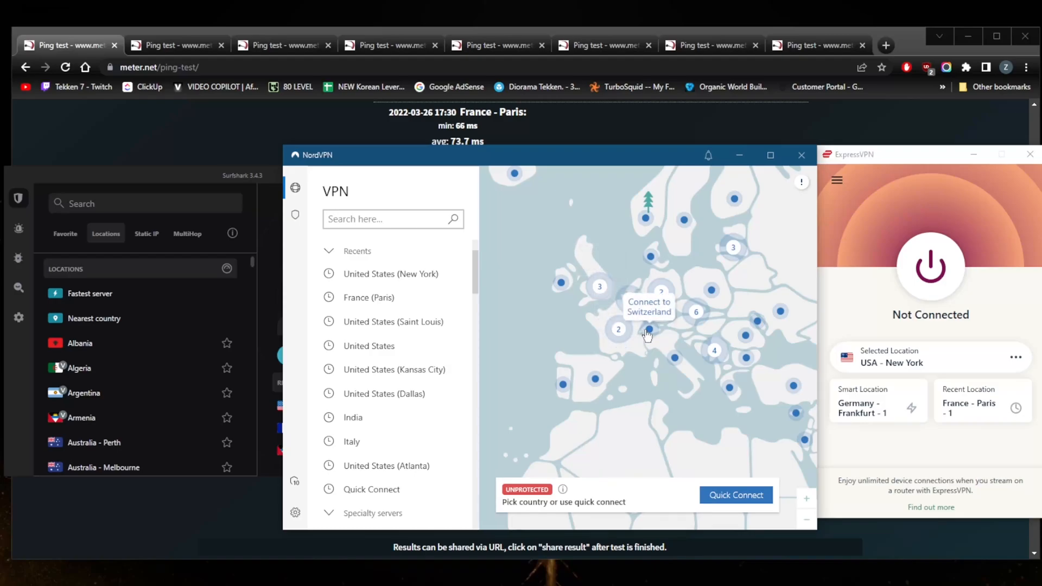
mouse_move(621, 382)
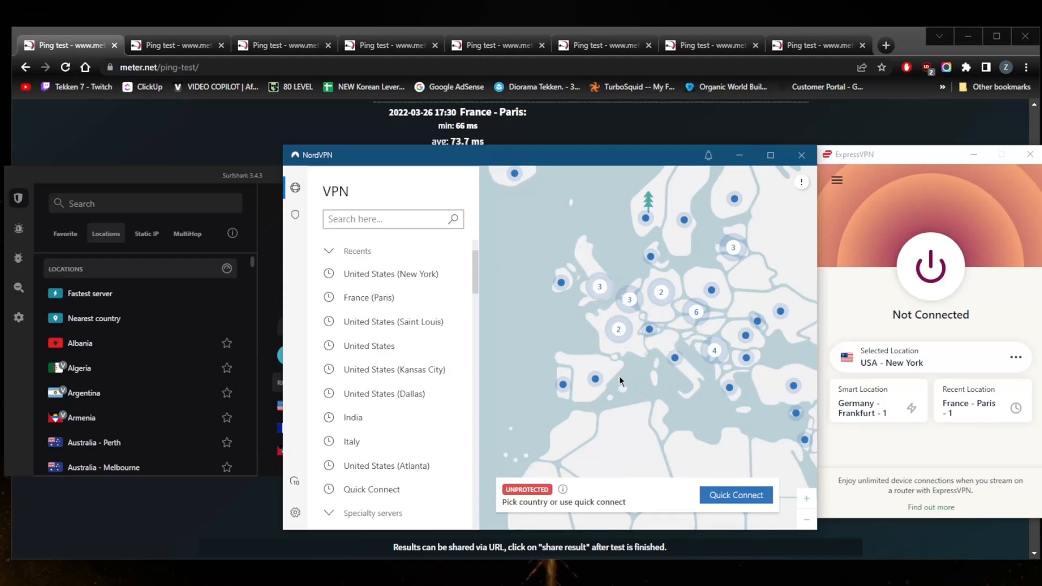
mouse_move(602, 381)
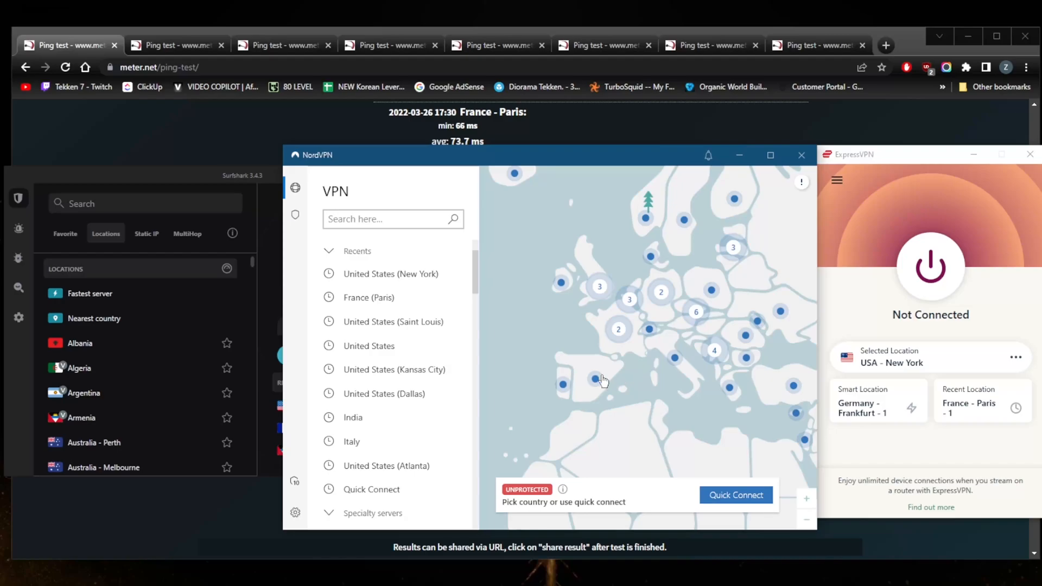
mouse_move(620, 376)
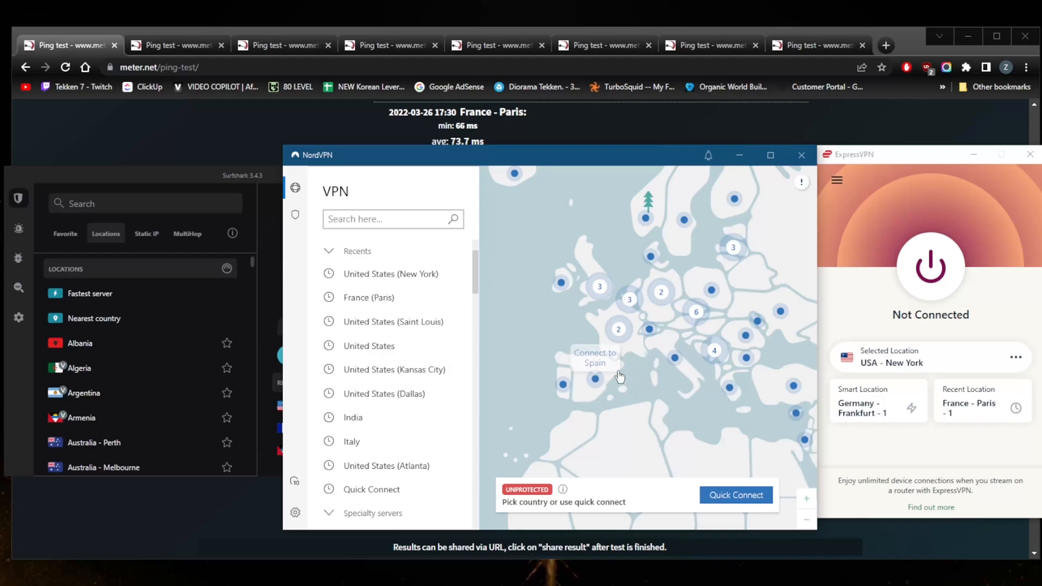
mouse_move(619, 335)
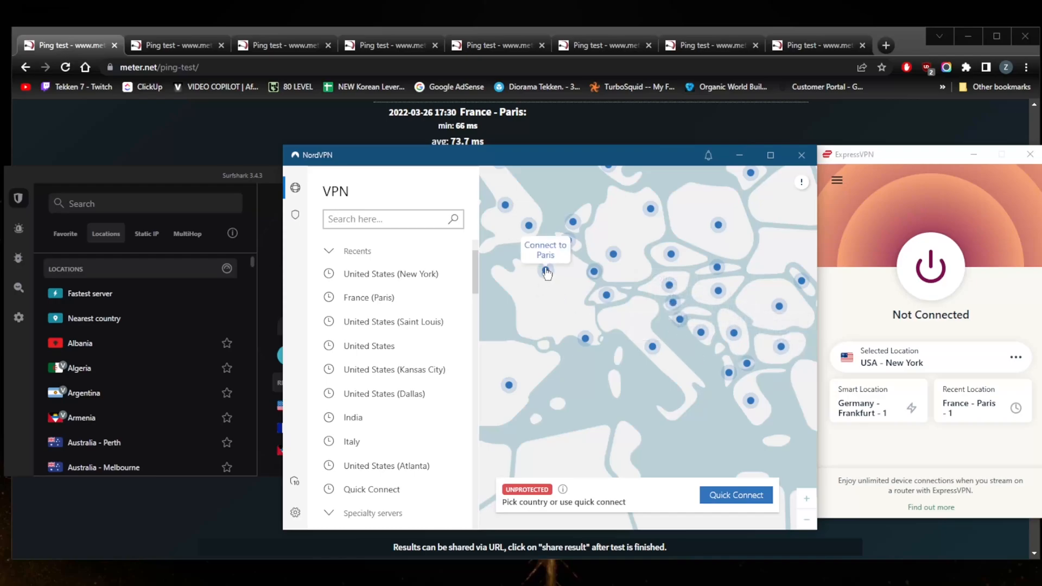
mouse_move(809, 341)
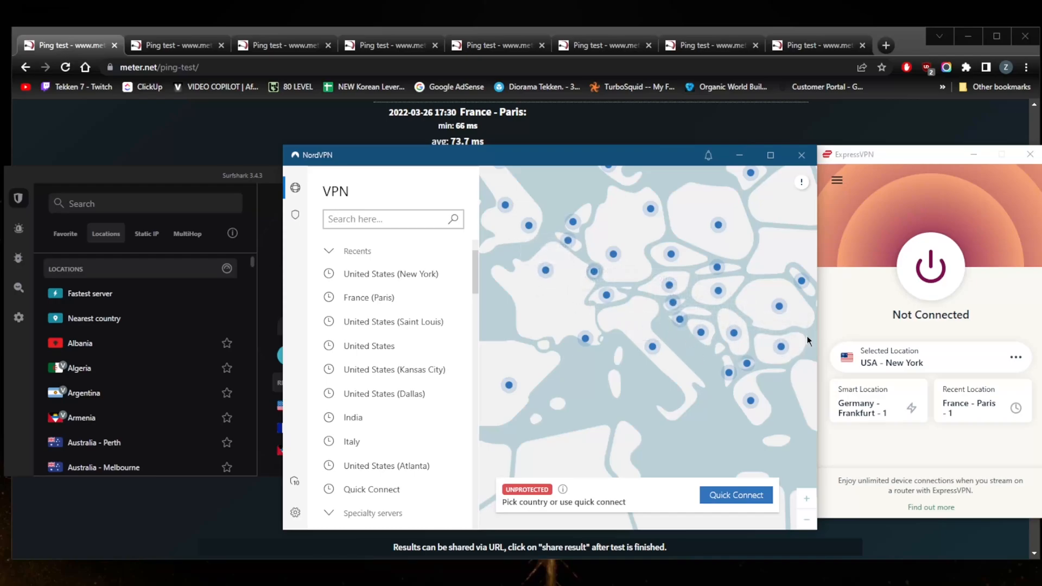
mouse_move(790, 356)
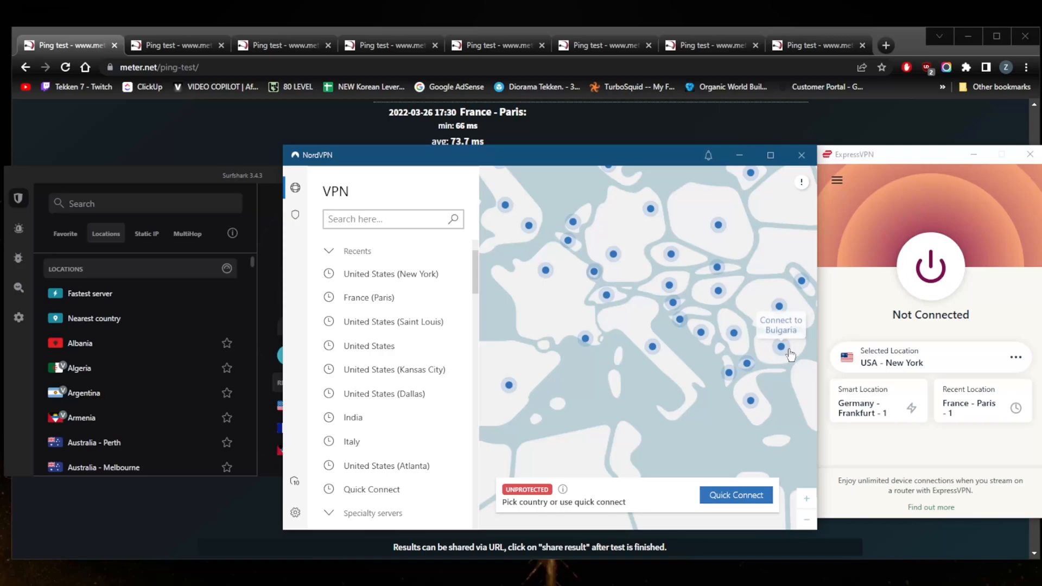
mouse_move(781, 349)
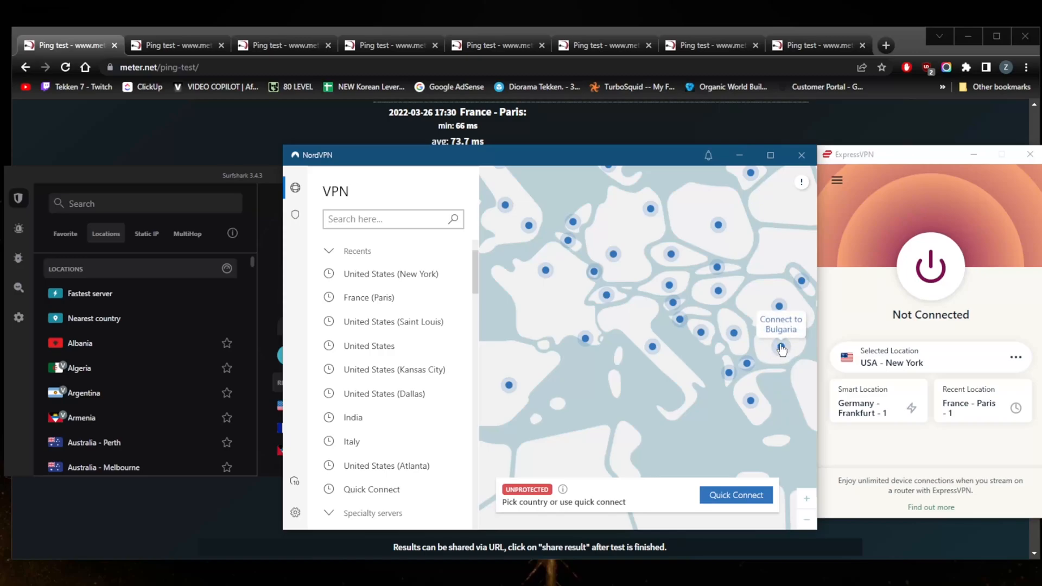
mouse_move(548, 269)
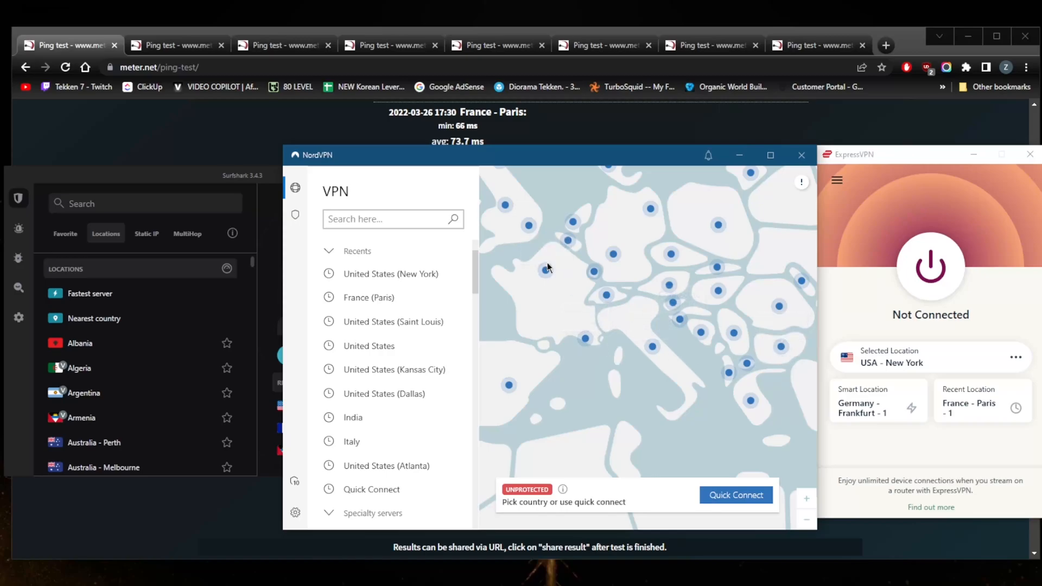
mouse_move(780, 347)
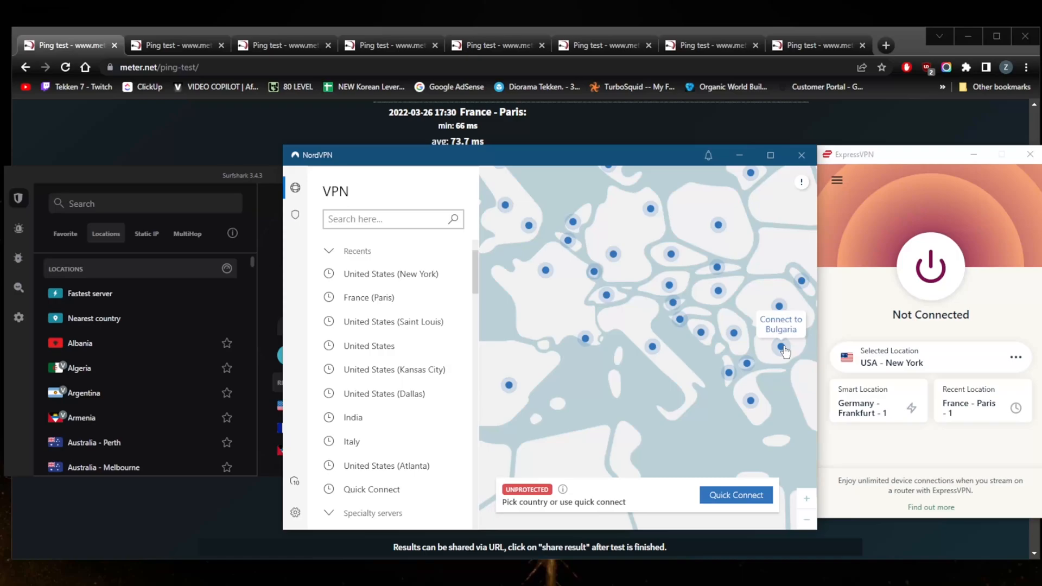
mouse_move(541, 270)
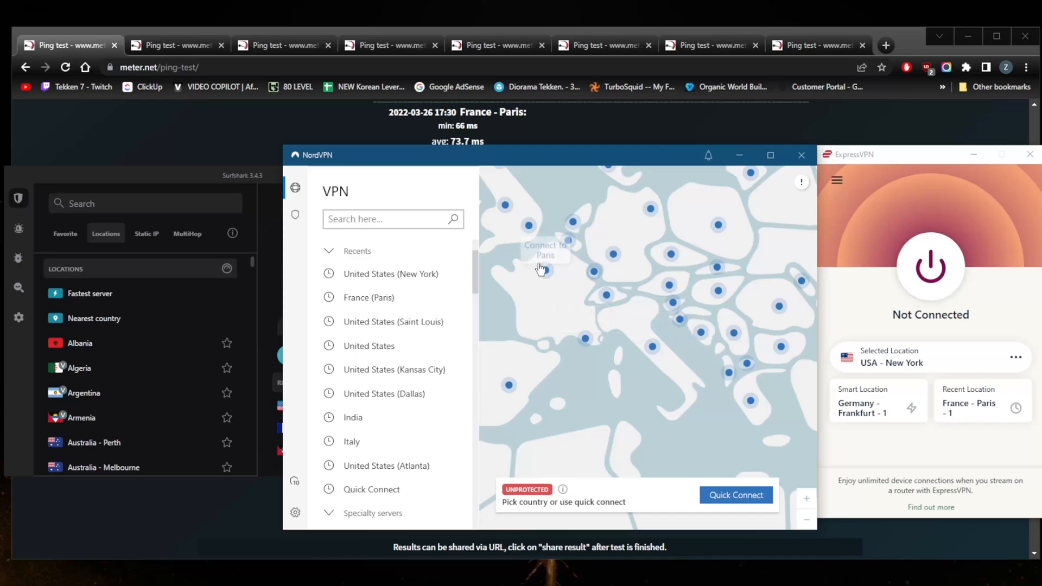
mouse_move(787, 361)
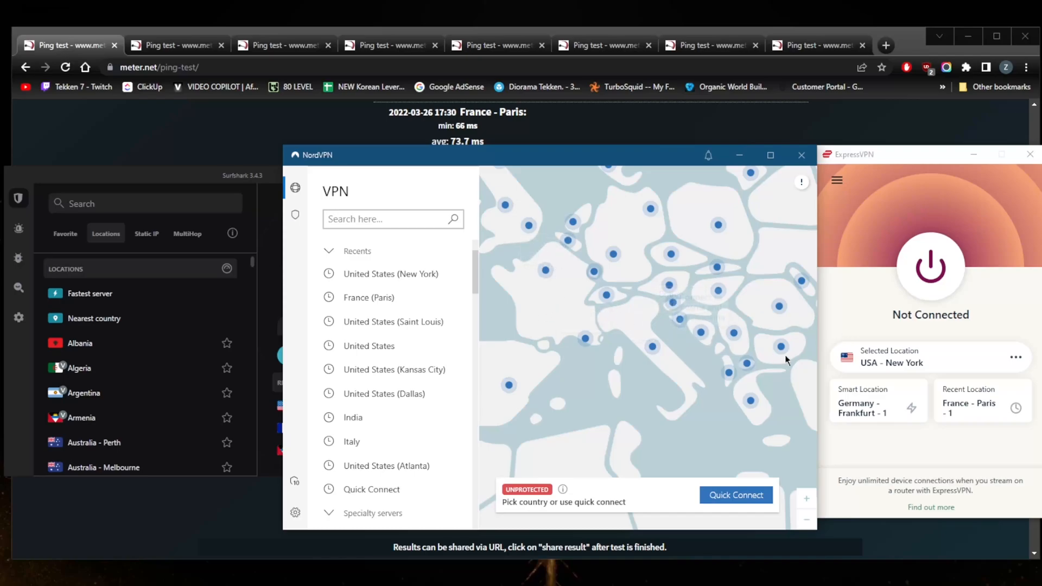
mouse_move(780, 350)
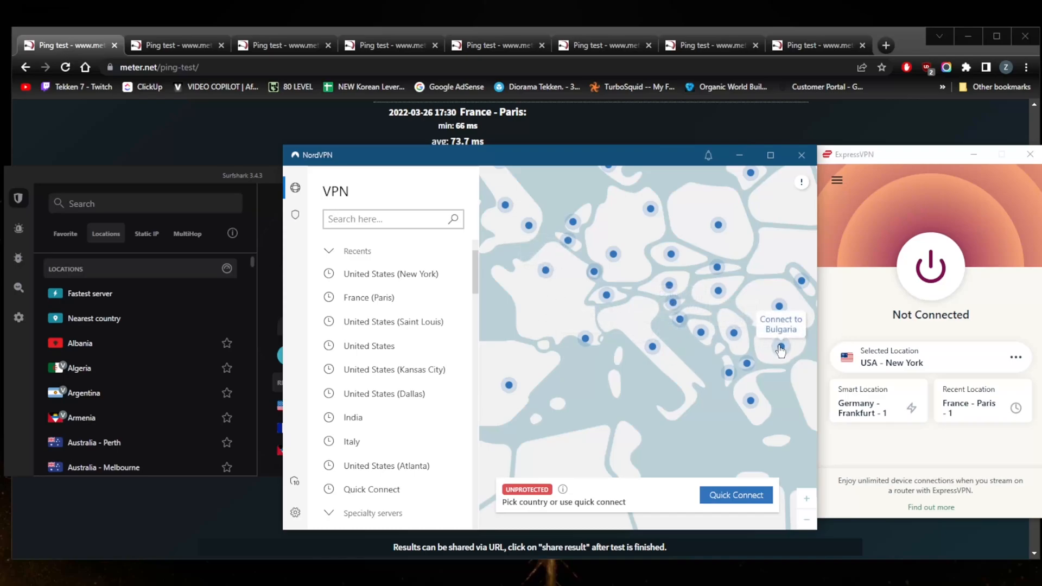
mouse_move(787, 357)
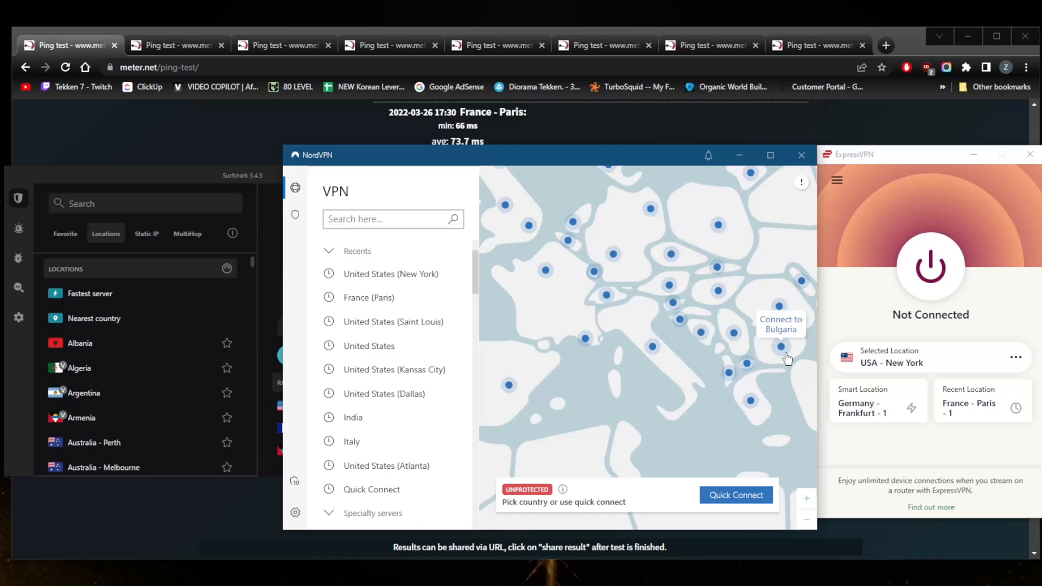
mouse_move(547, 274)
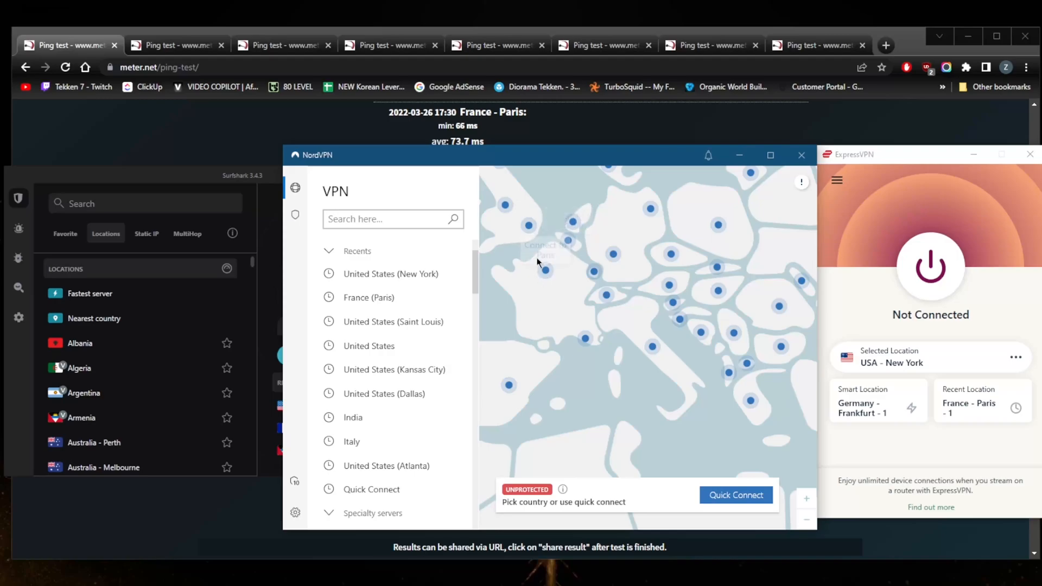
mouse_move(539, 283)
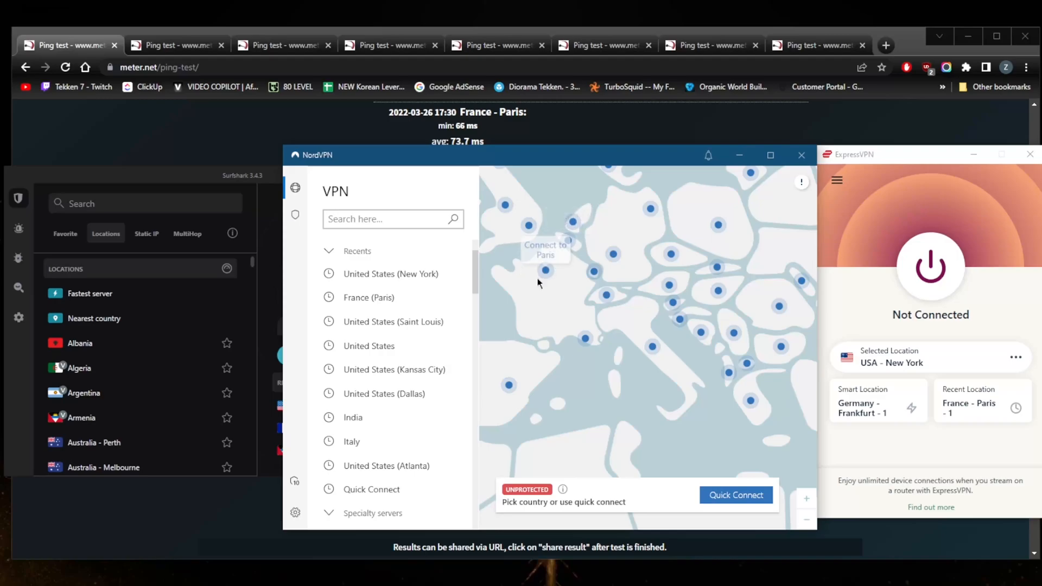
mouse_move(544, 274)
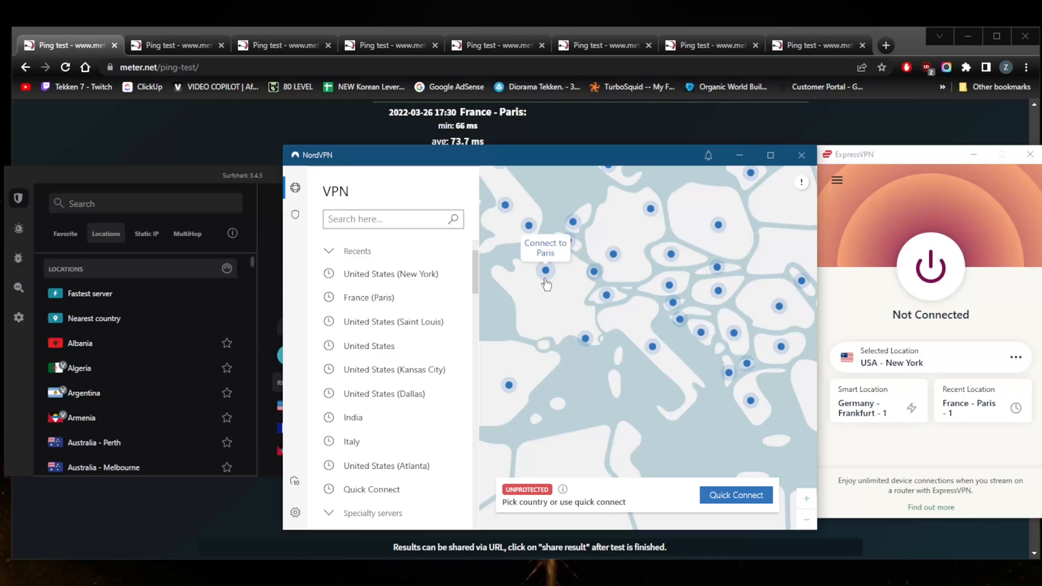
mouse_move(665, 307)
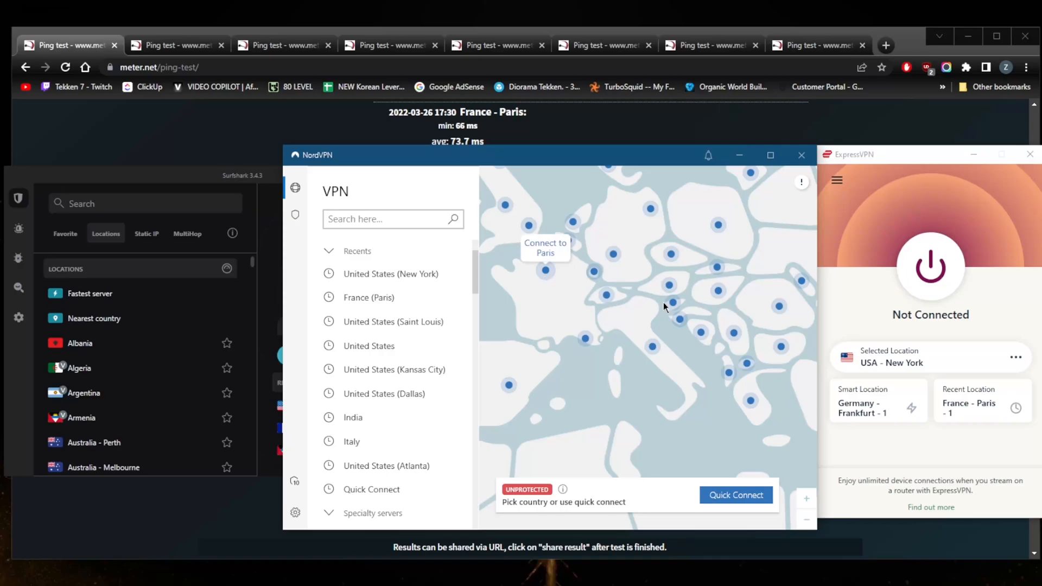
mouse_move(781, 350)
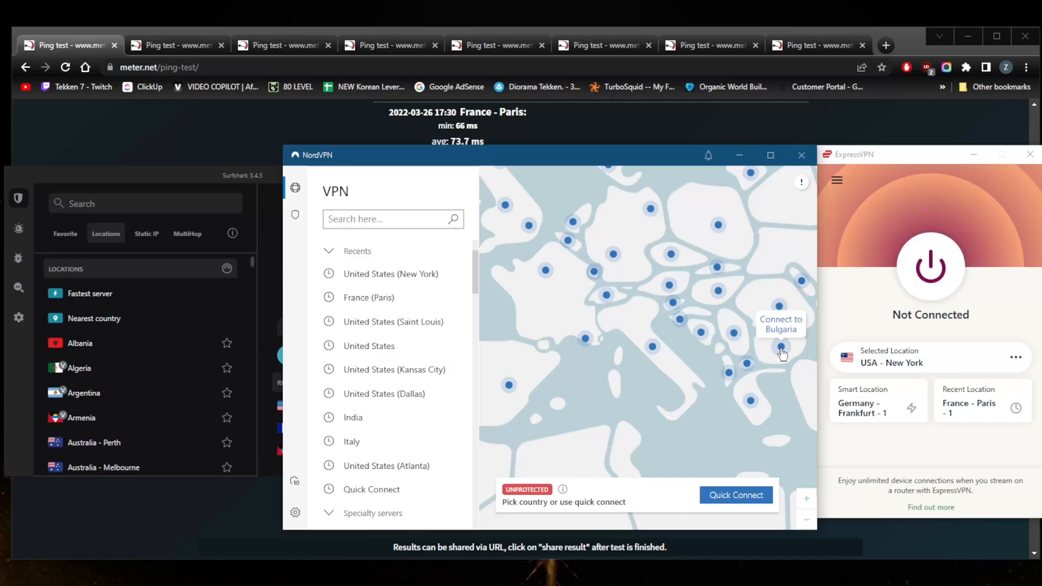
mouse_move(776, 347)
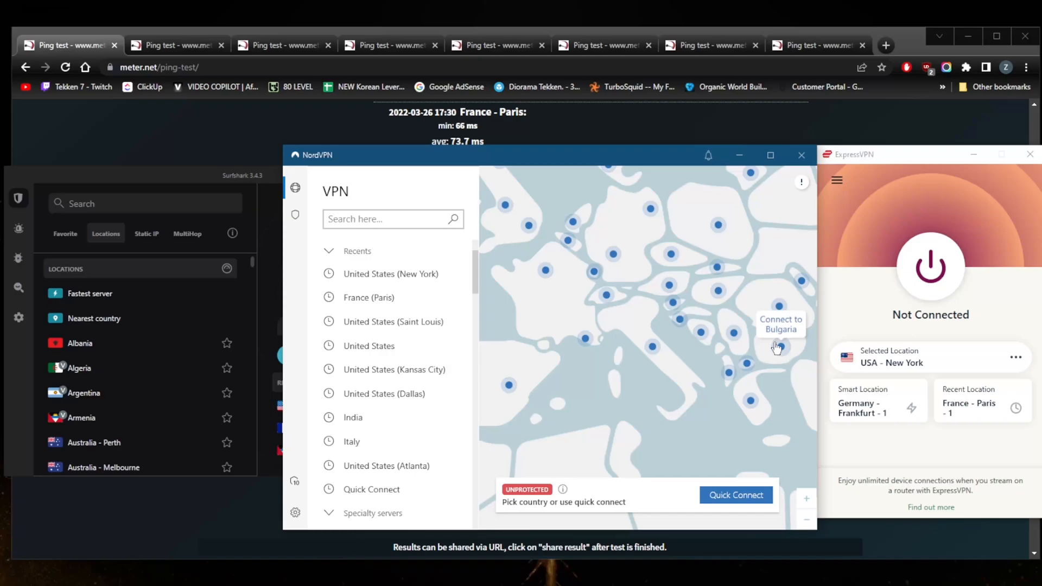
mouse_move(545, 273)
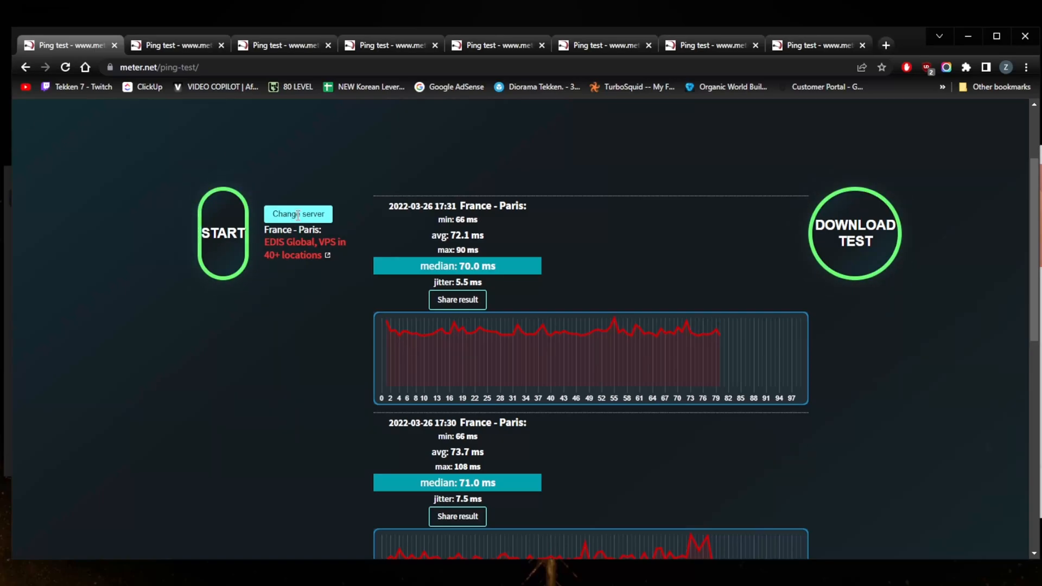
- Search the meter.net test-server list for 'france'
left_click(298, 214)
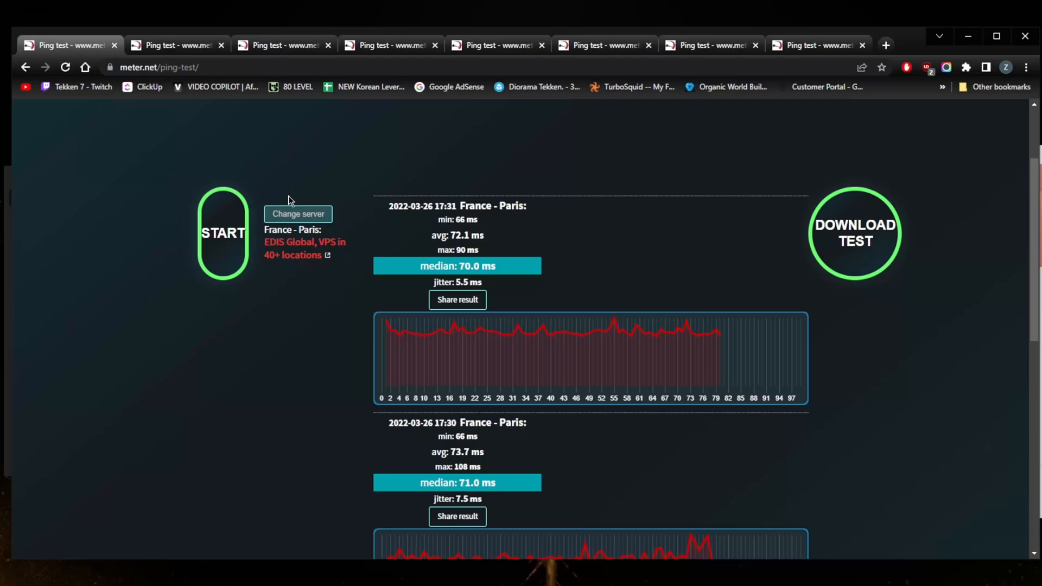
left_click(298, 214)
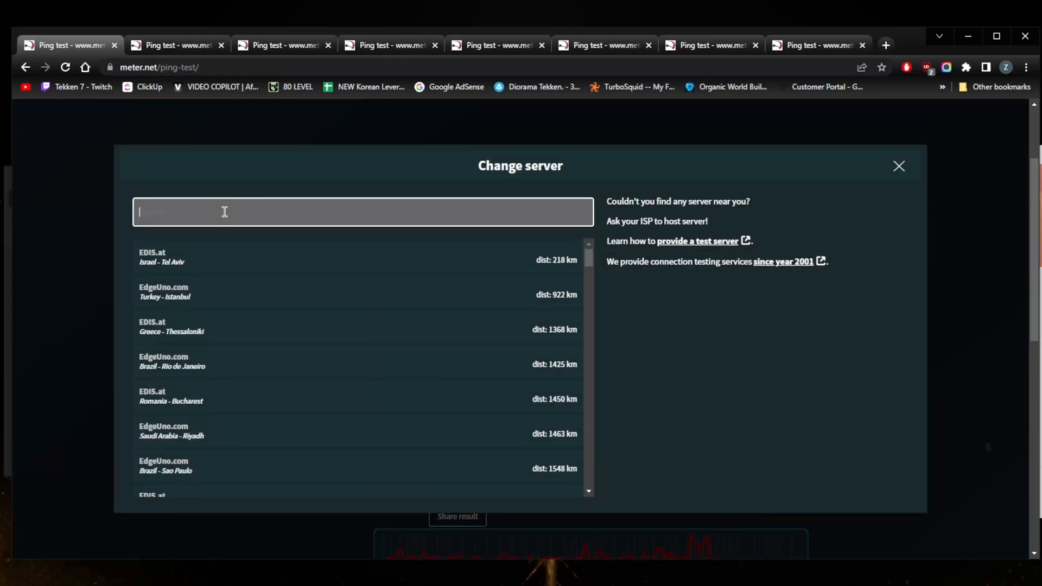
type("france")
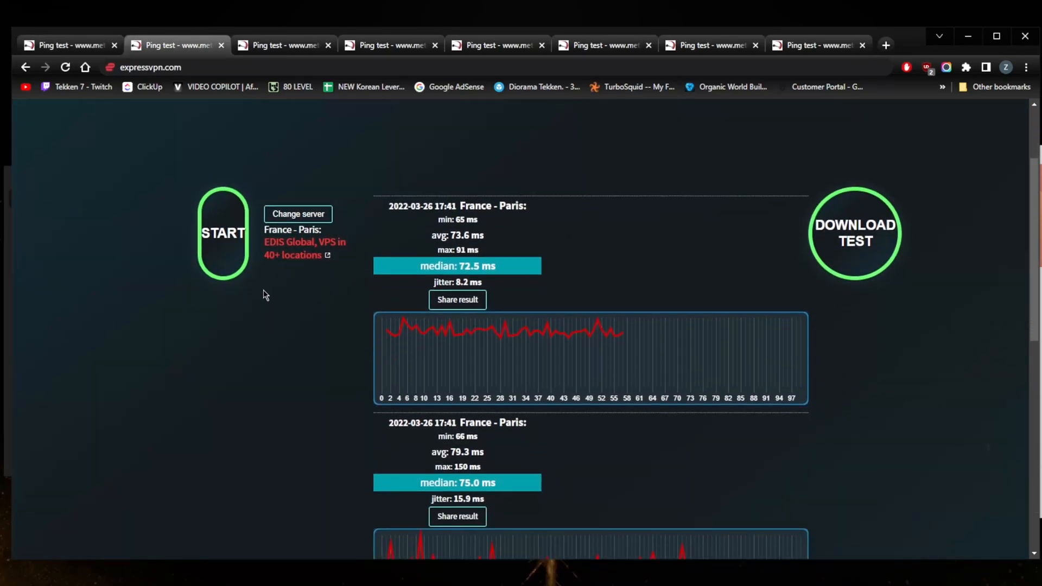
left_click(298, 213)
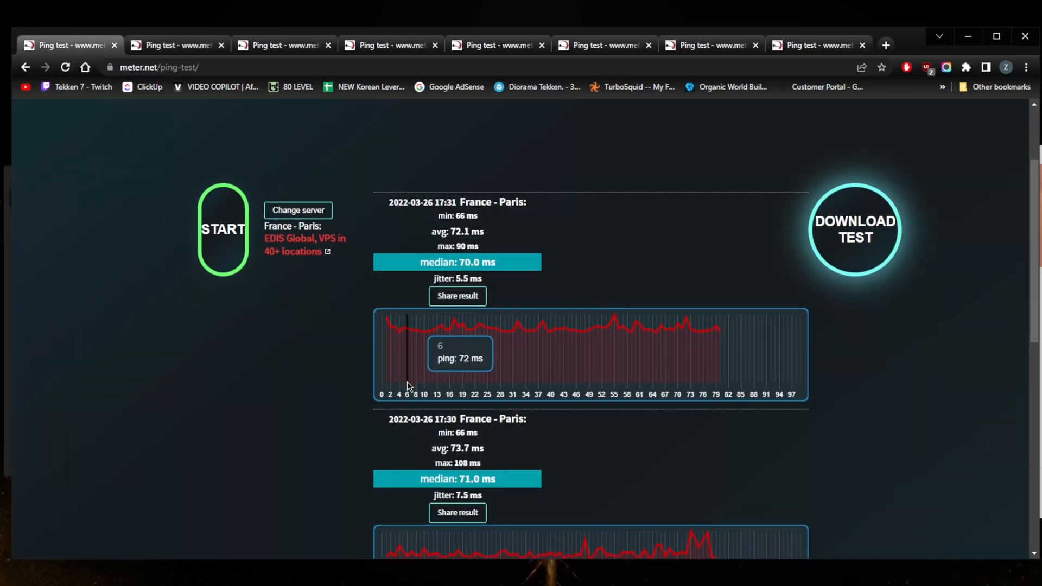
scroll("down", 3)
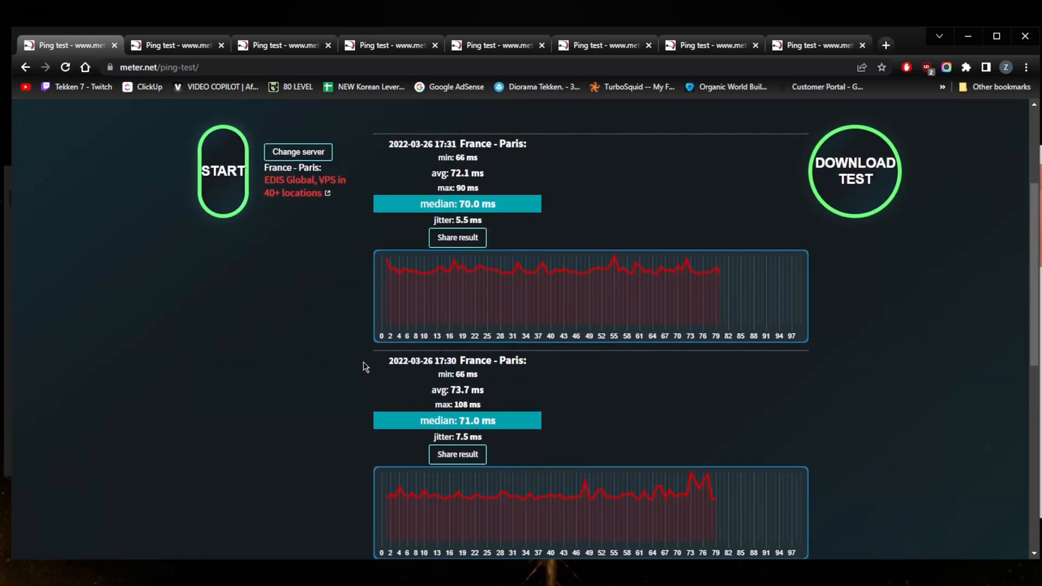
scroll("down", 3)
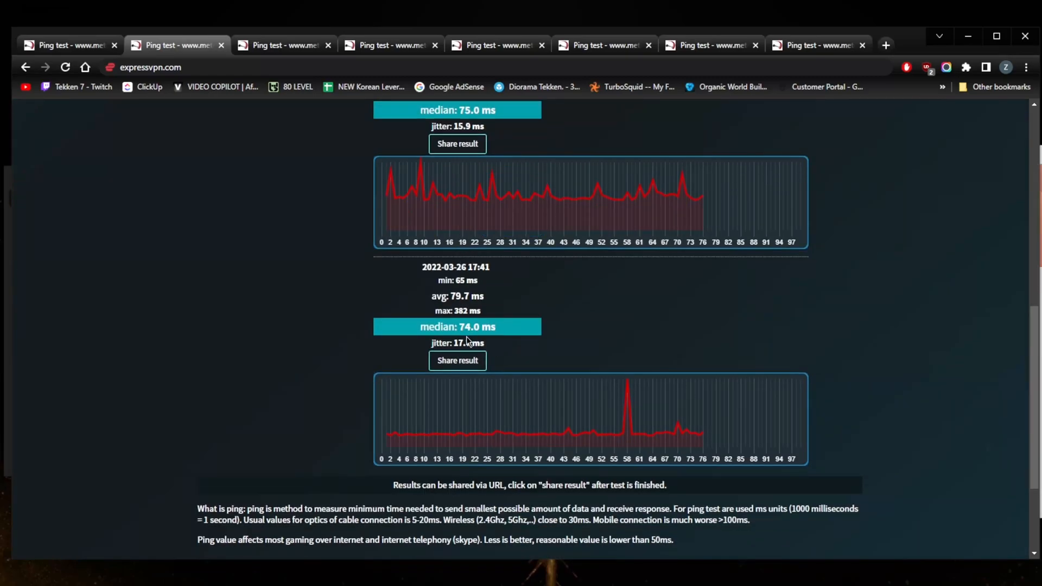
- Review the ExpressVPN Paris runs, then move to the NordVPN tab's 85 and 89 ms results
scroll("up", 3)
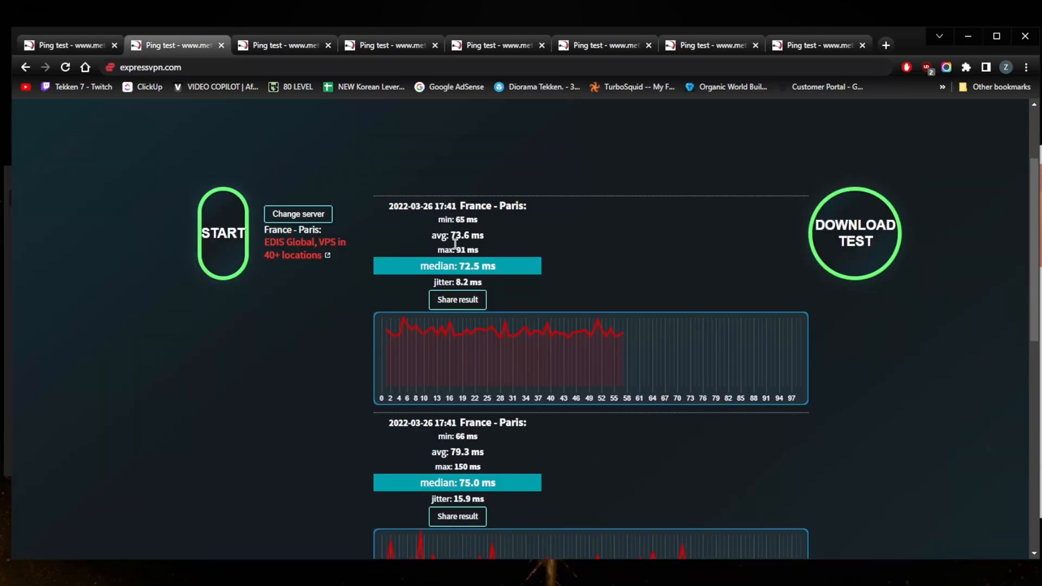
mouse_move(168, 68)
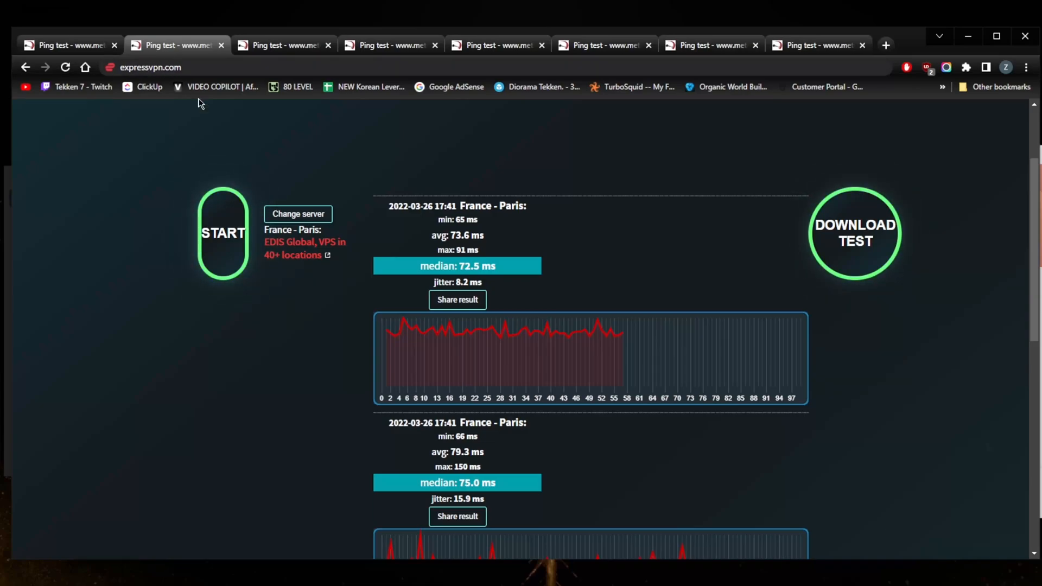
mouse_move(364, 270)
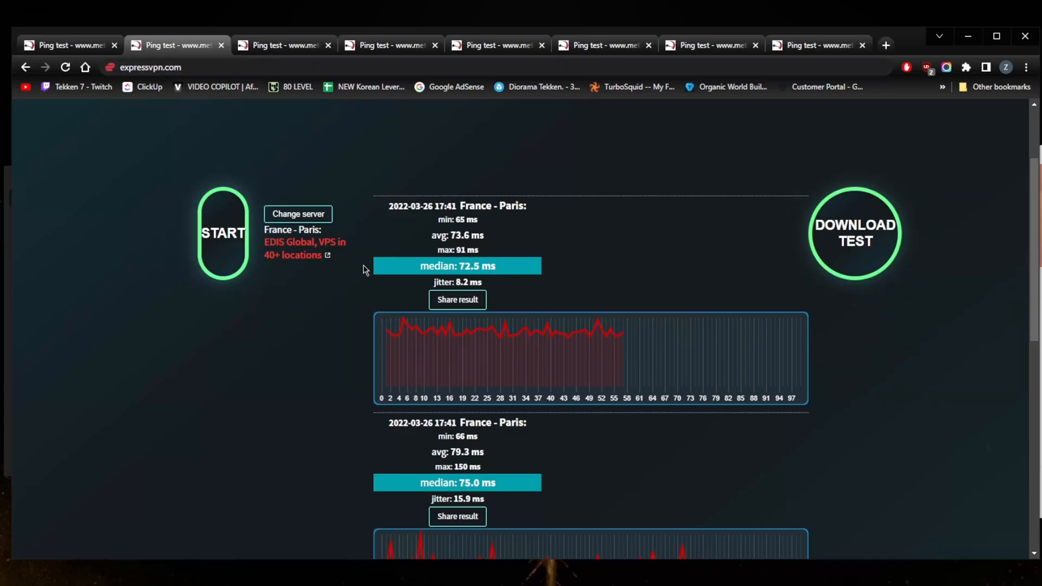
mouse_move(475, 292)
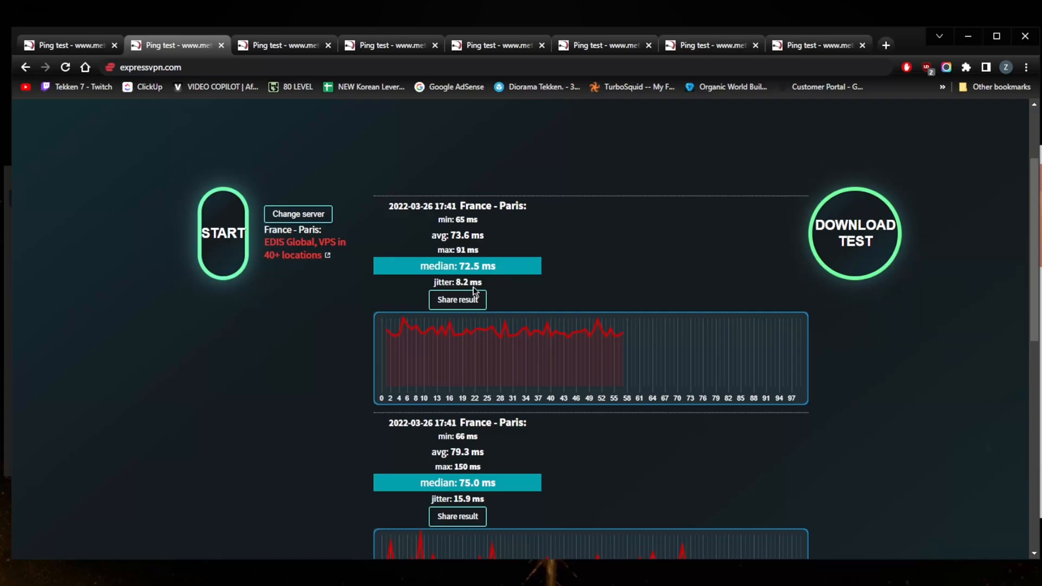
scroll("down", 3)
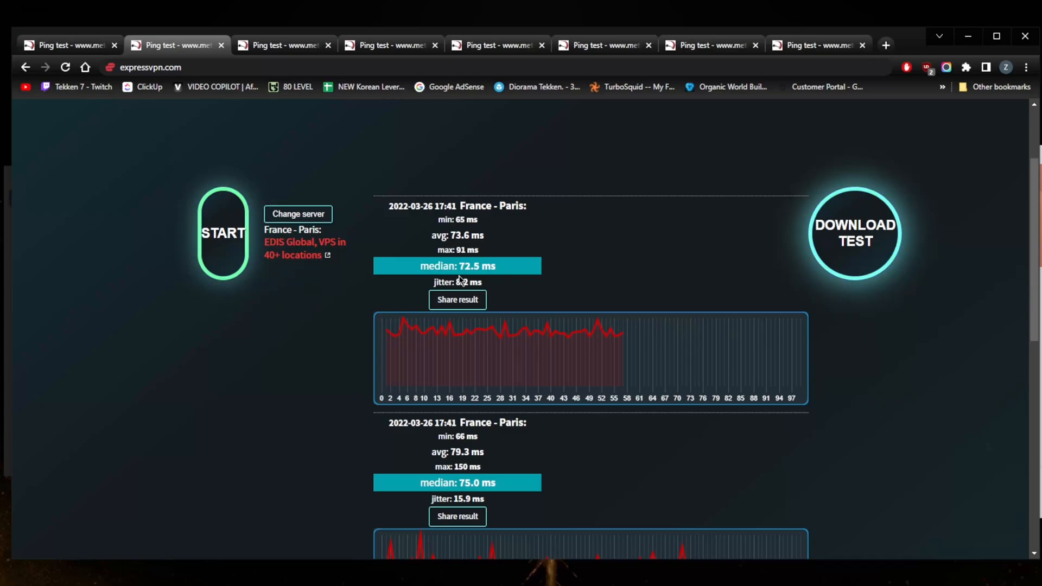
mouse_move(508, 363)
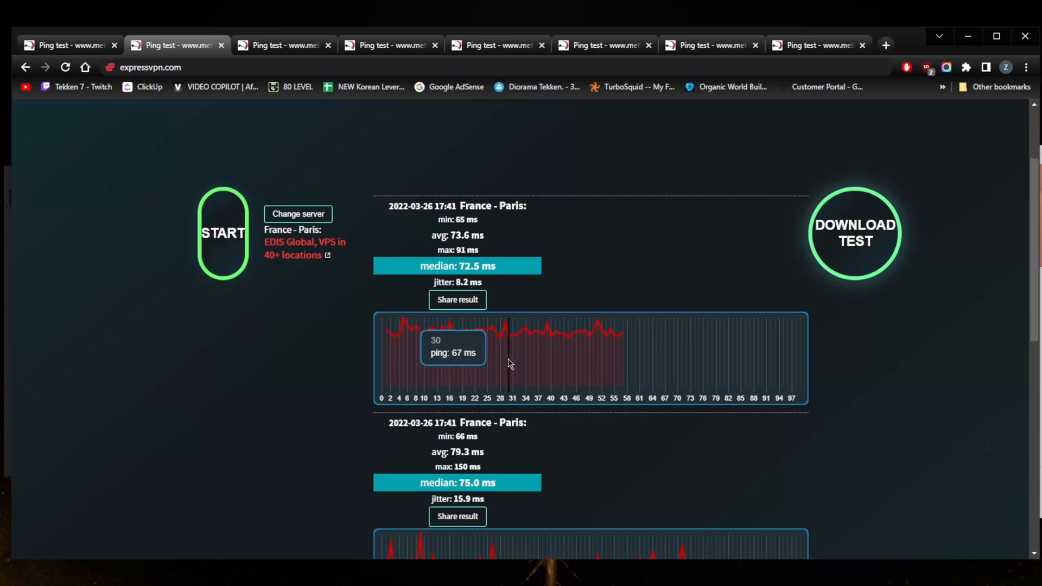
scroll("down", 3)
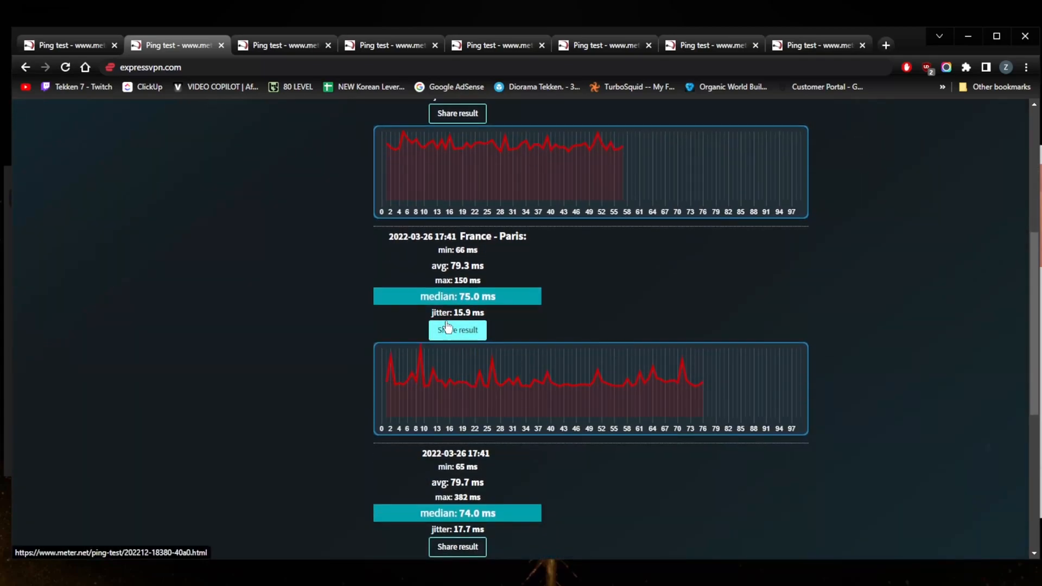
mouse_move(457, 312)
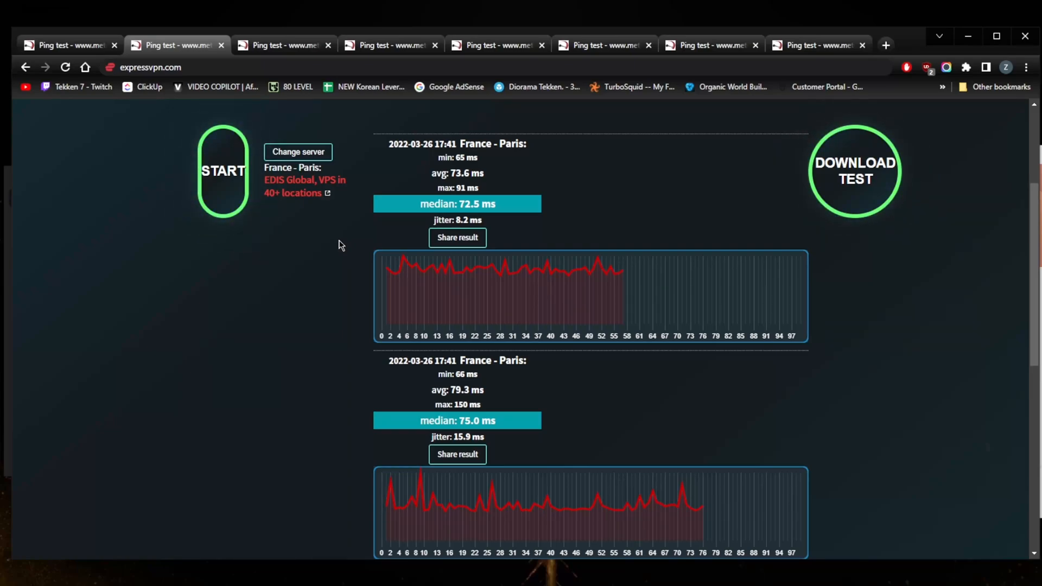
mouse_move(304, 84)
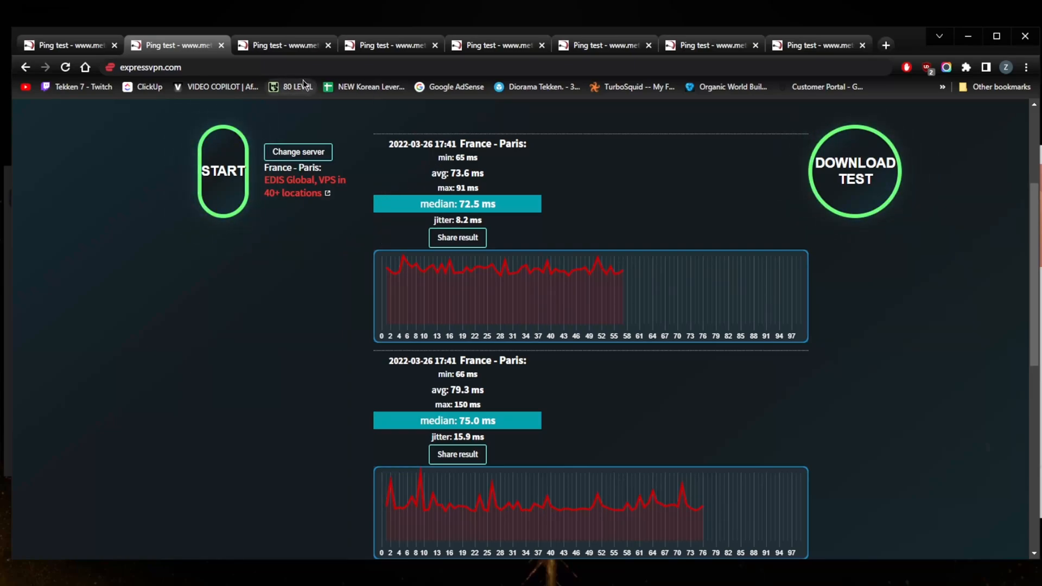
mouse_move(350, 133)
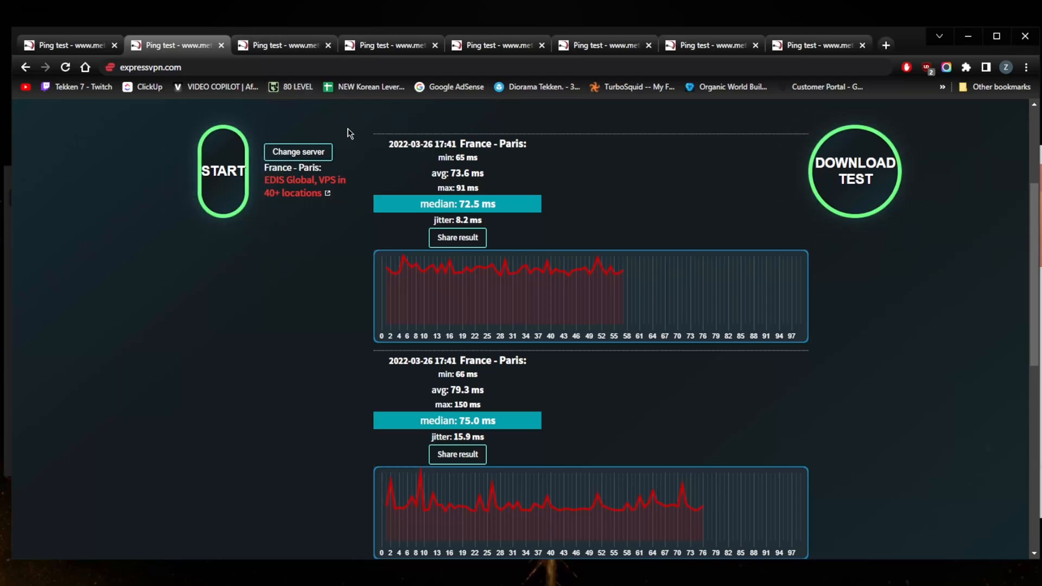
left_click(282, 45)
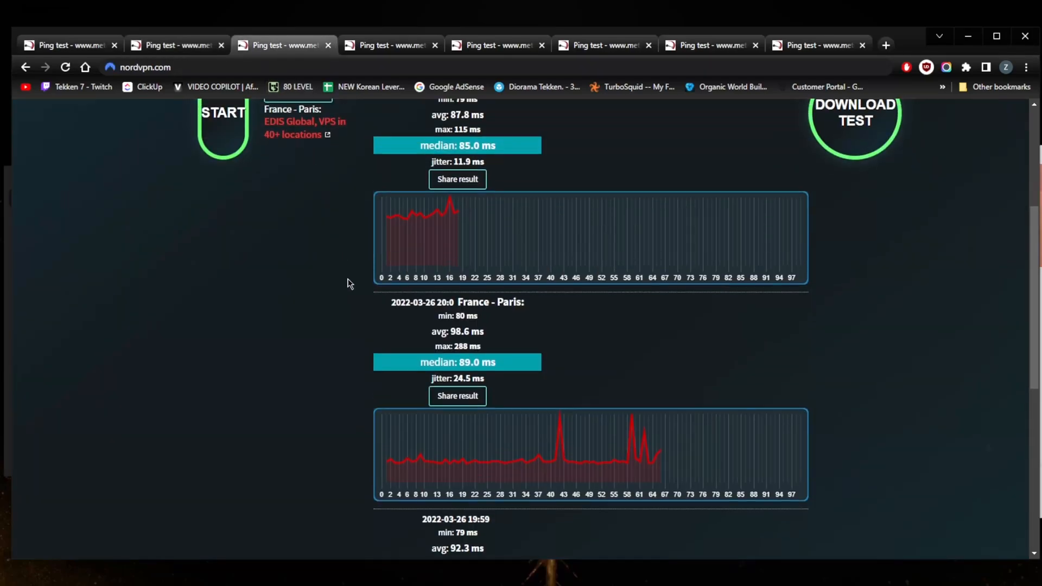
- Scroll through the NordVPN Paris results and glance back at the first meter.net tab
scroll("down", 3)
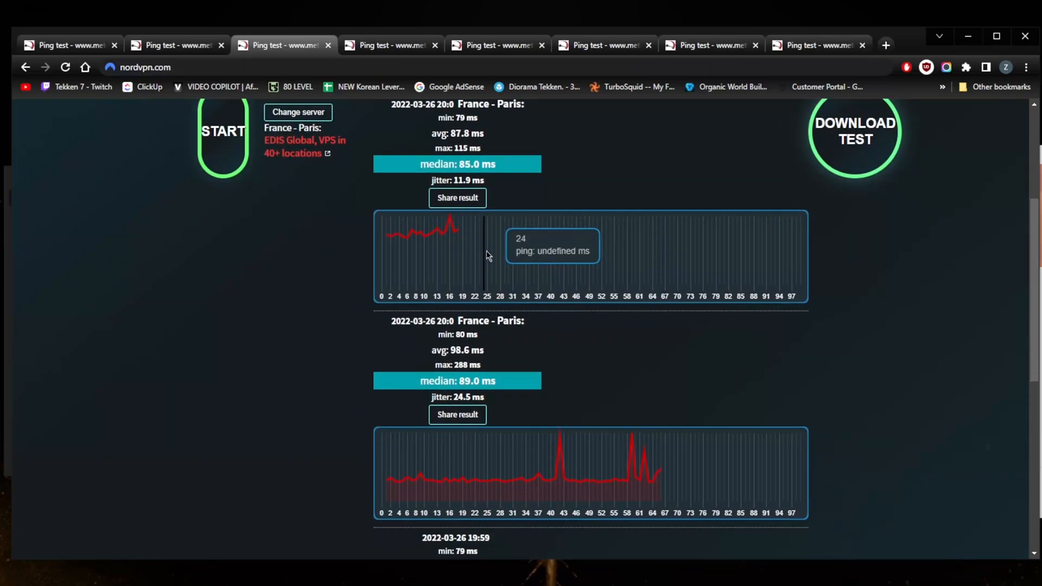
scroll("down", 3)
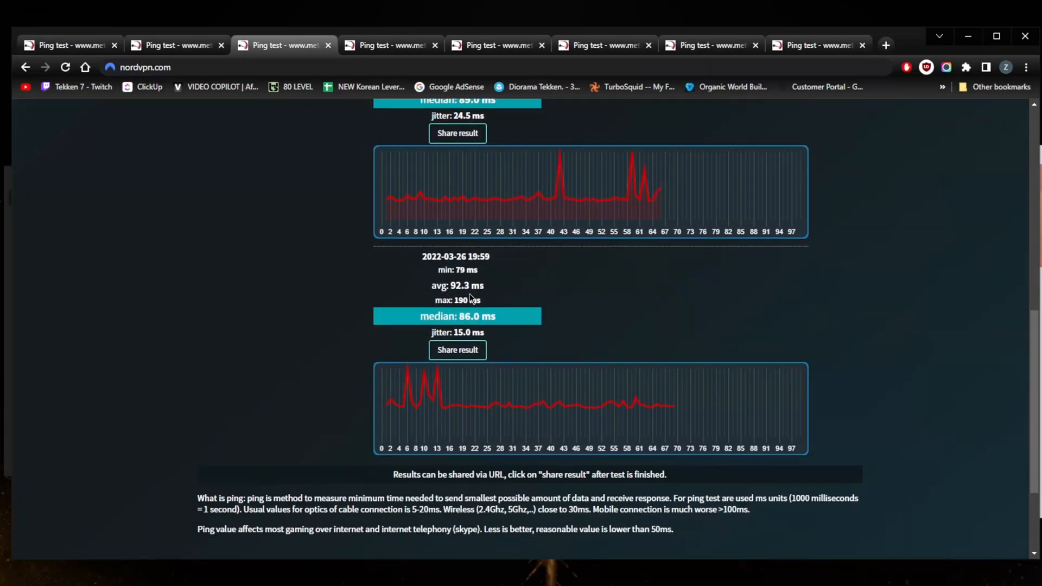
scroll("up", 3)
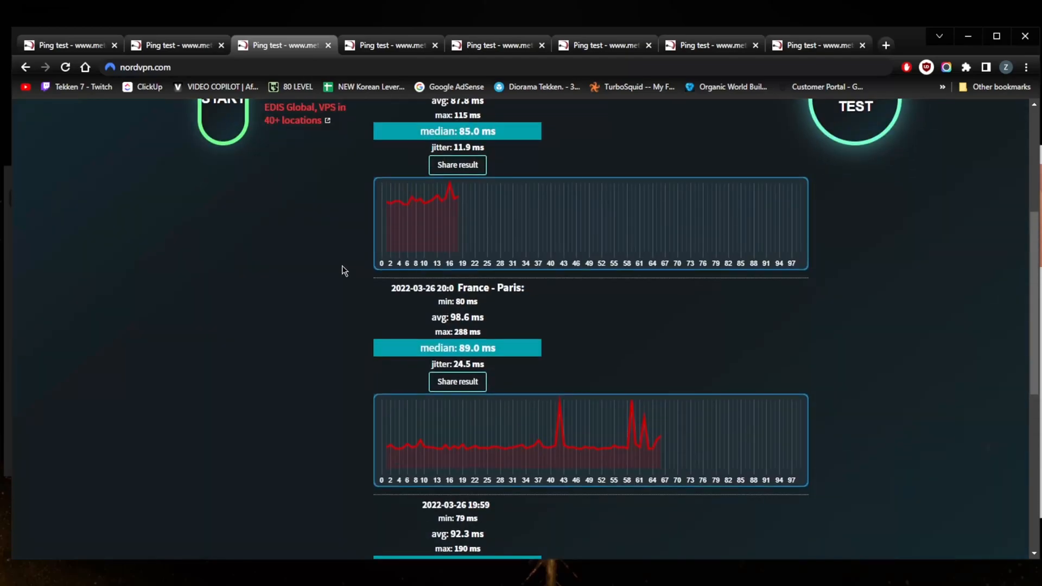
left_click(178, 45)
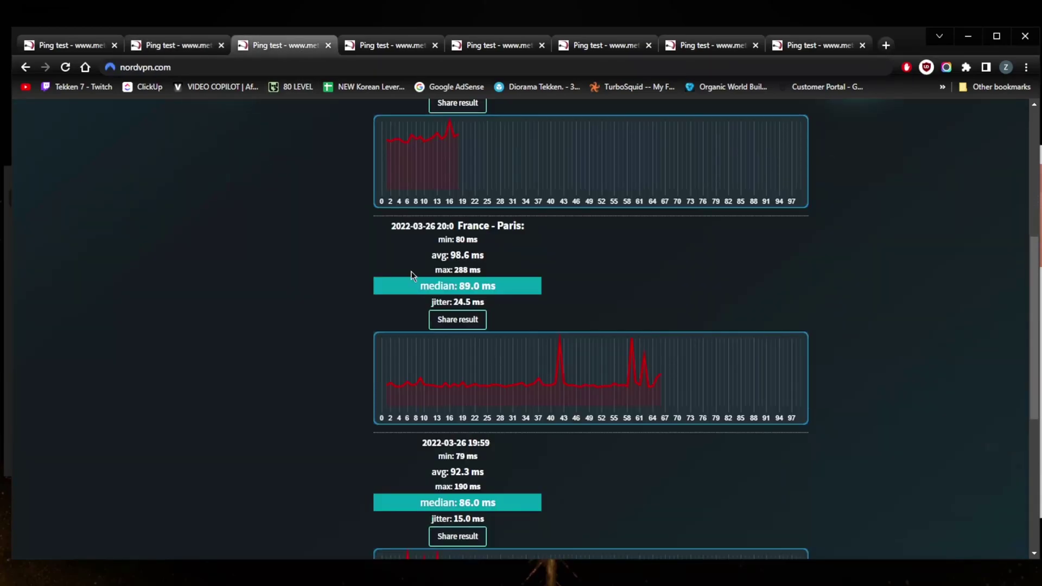
mouse_move(475, 303)
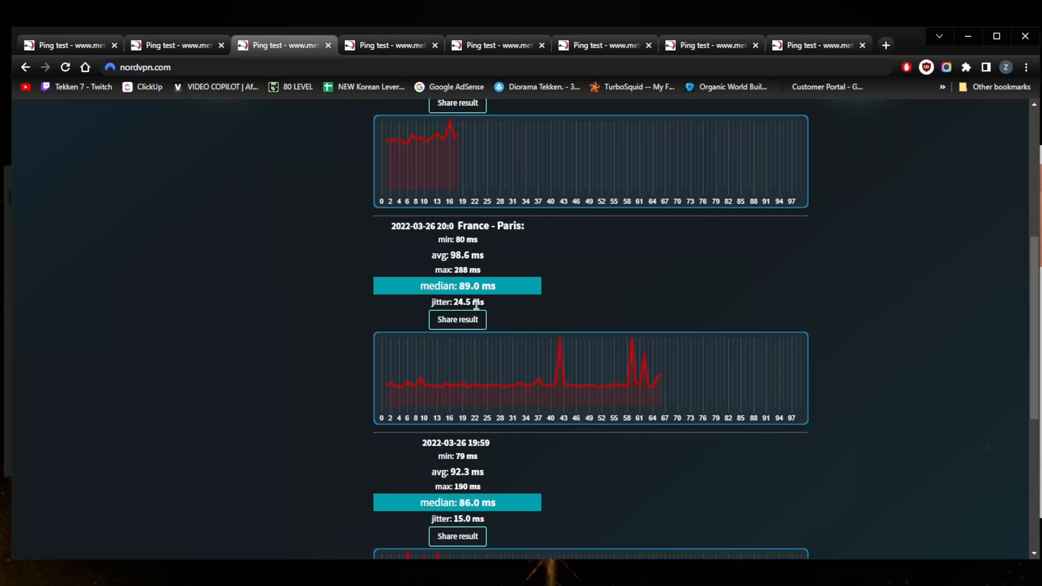
- Move to the Surfshark tab showing the 17:54 France - Paris runs (73 and 80 ms medians)
scroll("up", 3)
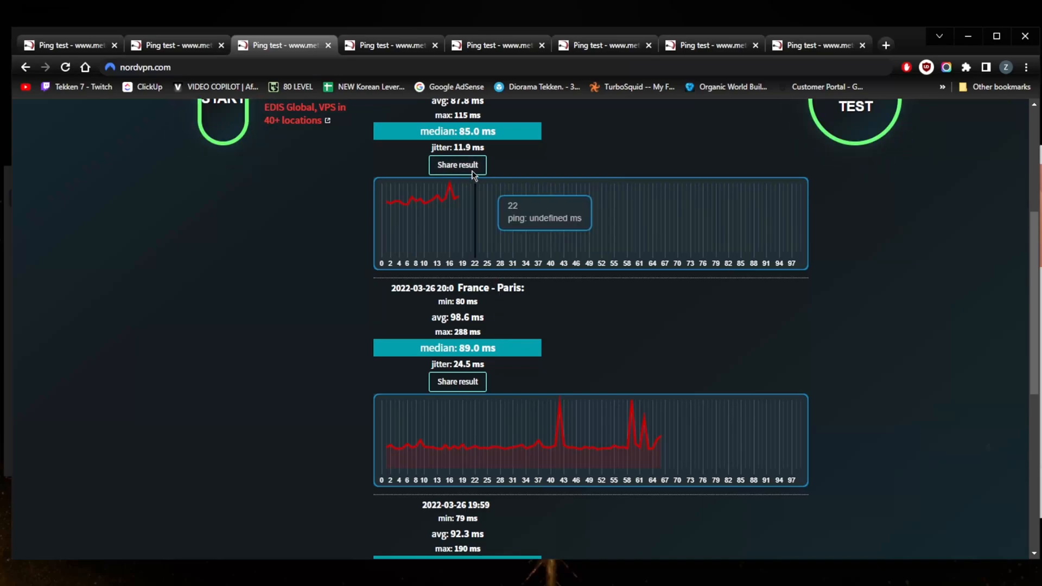
scroll("down", 3)
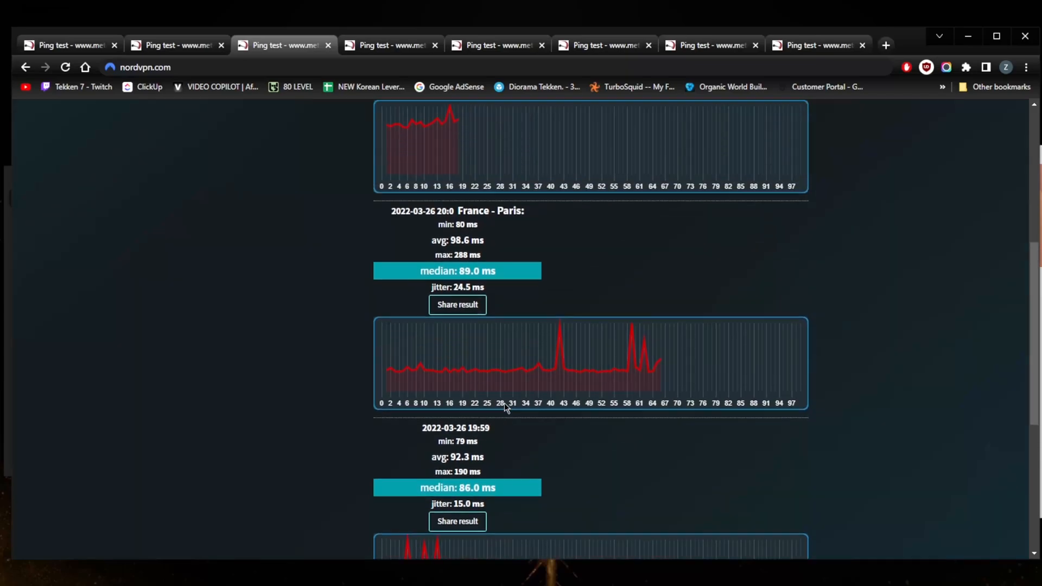
scroll("up", 3)
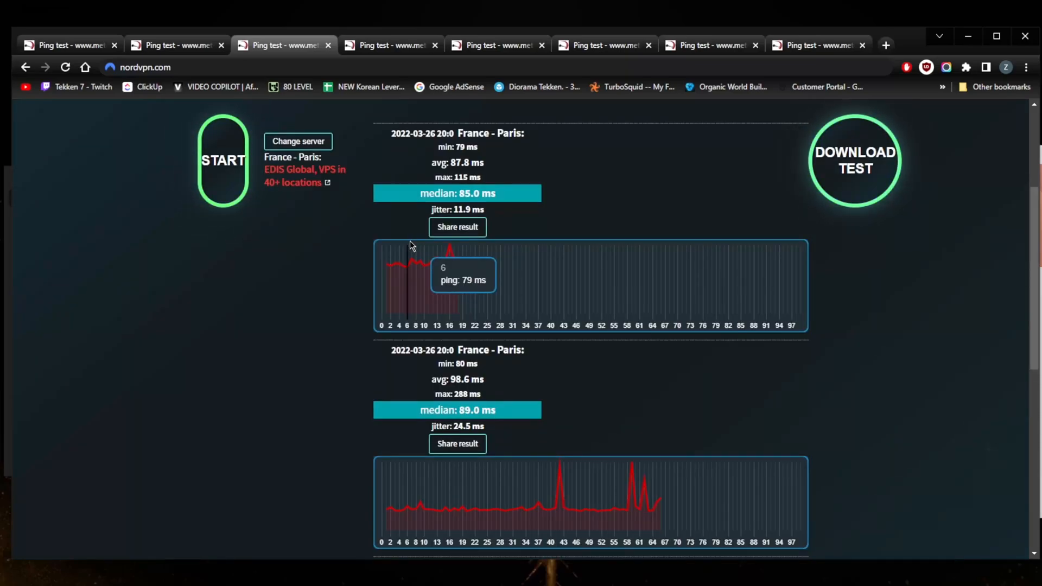
mouse_move(453, 253)
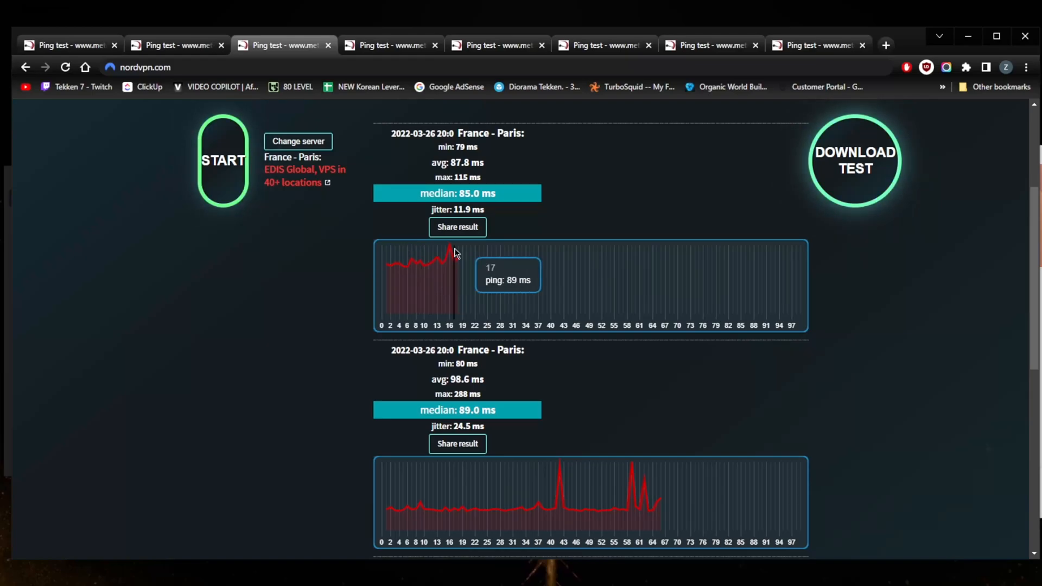
mouse_move(389, 58)
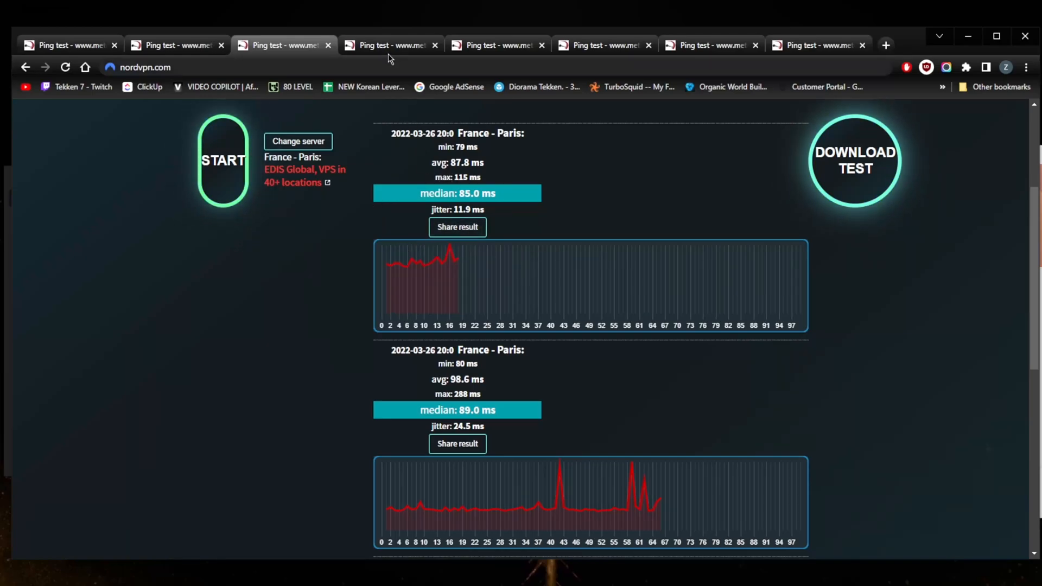
left_click(390, 45)
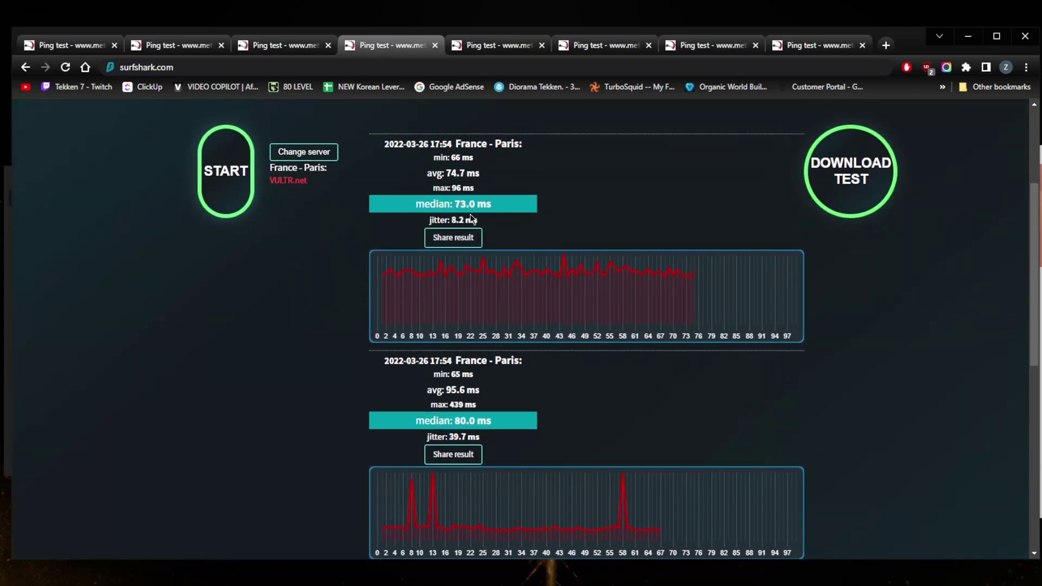
- Look over the Surfshark Paris results, then bring up the 19:30 runs with 145 and 143 ms medians
scroll("down", 3)
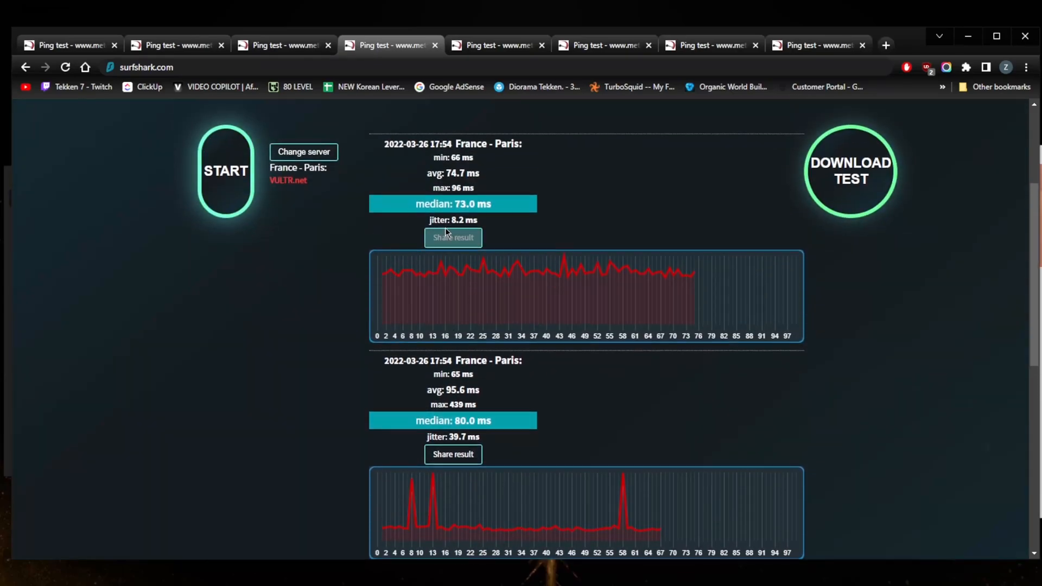
left_click(173, 46)
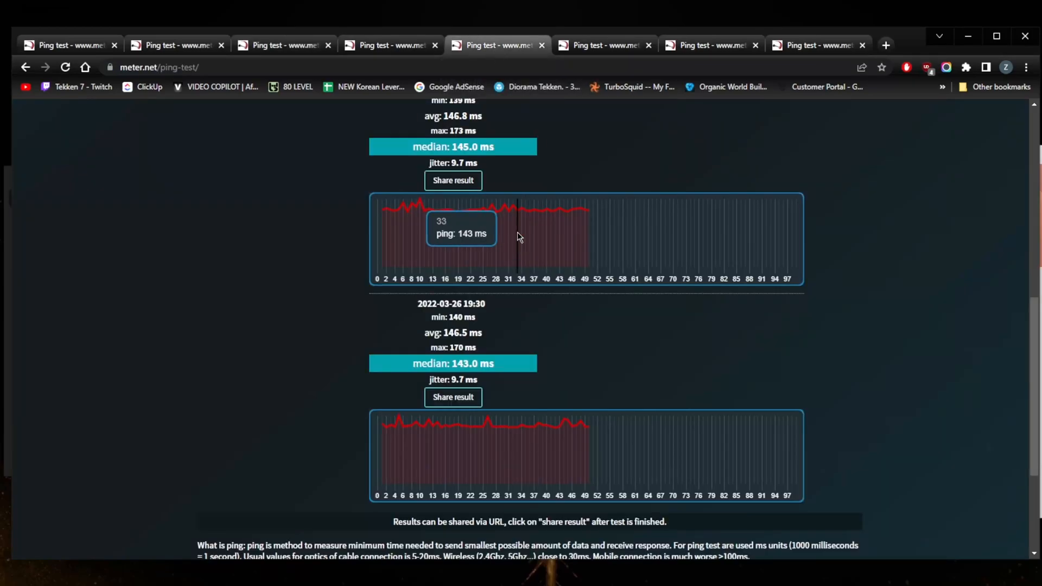
- Scroll through the unprotected New York runs (143–145 ms) and reach the ExpressVPN New York results
scroll("down", 3)
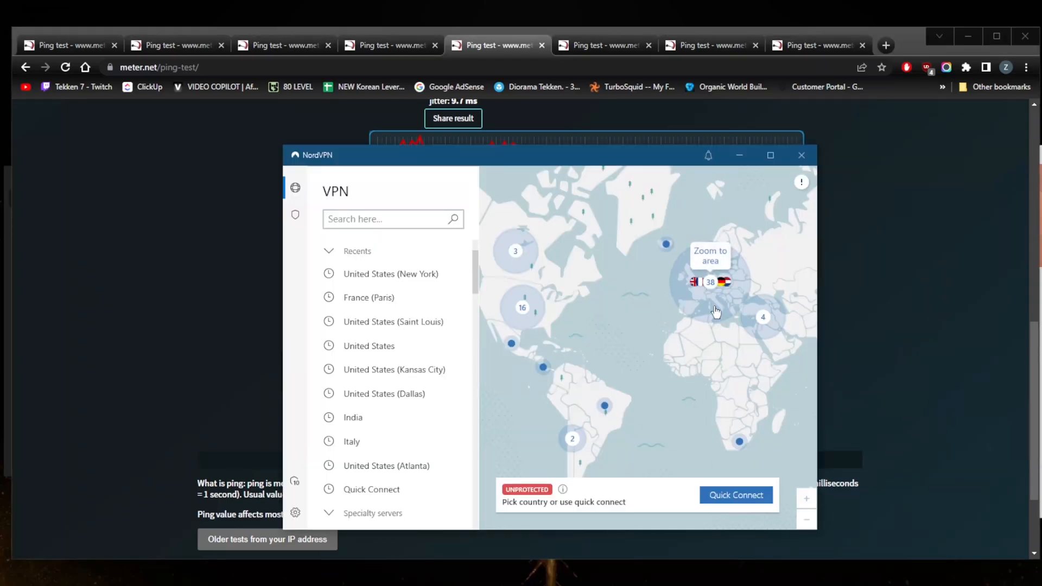
left_click(801, 155)
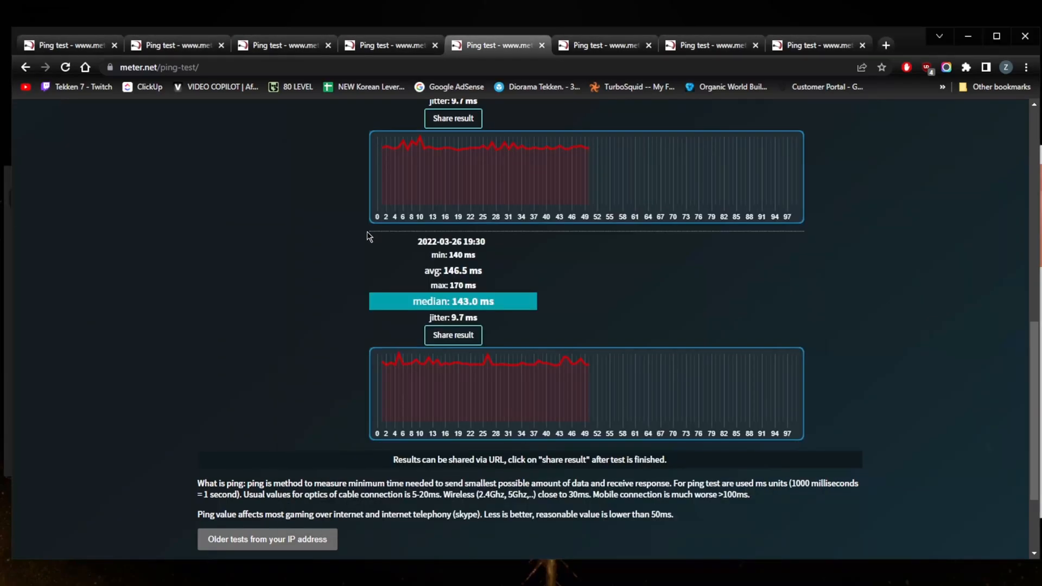
scroll("up", 3)
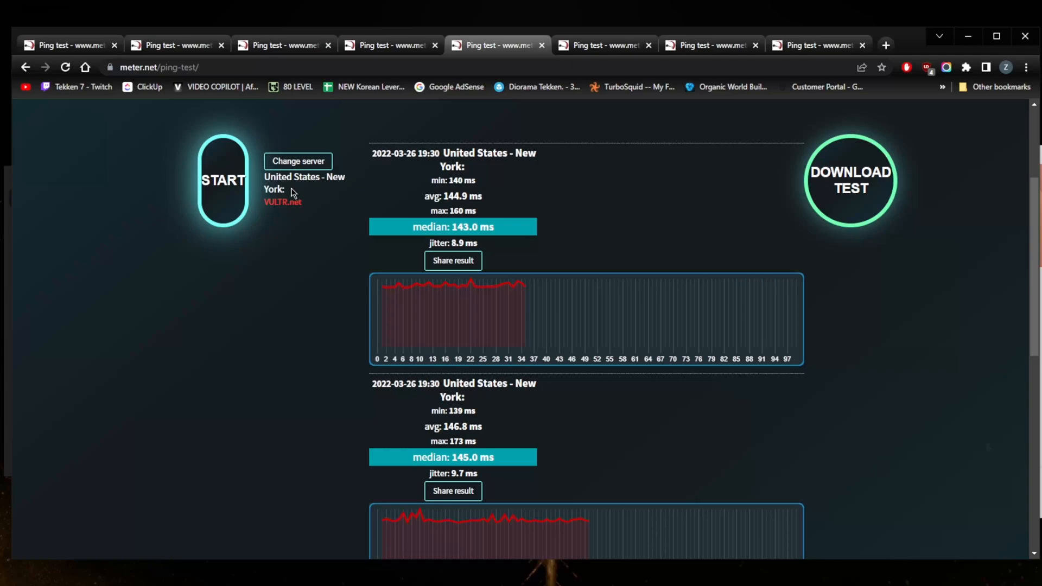
mouse_move(311, 189)
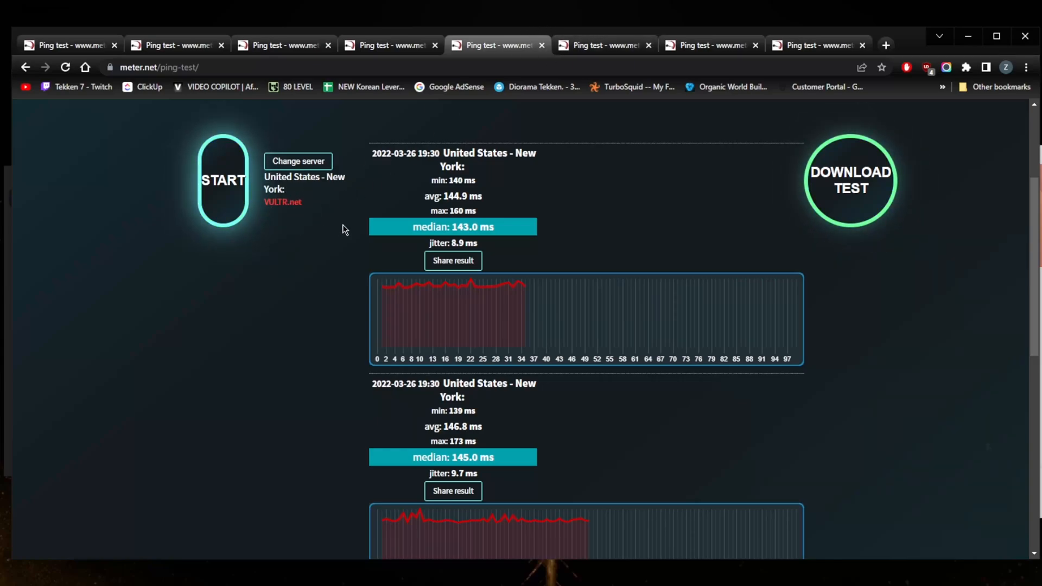
scroll("down", 3)
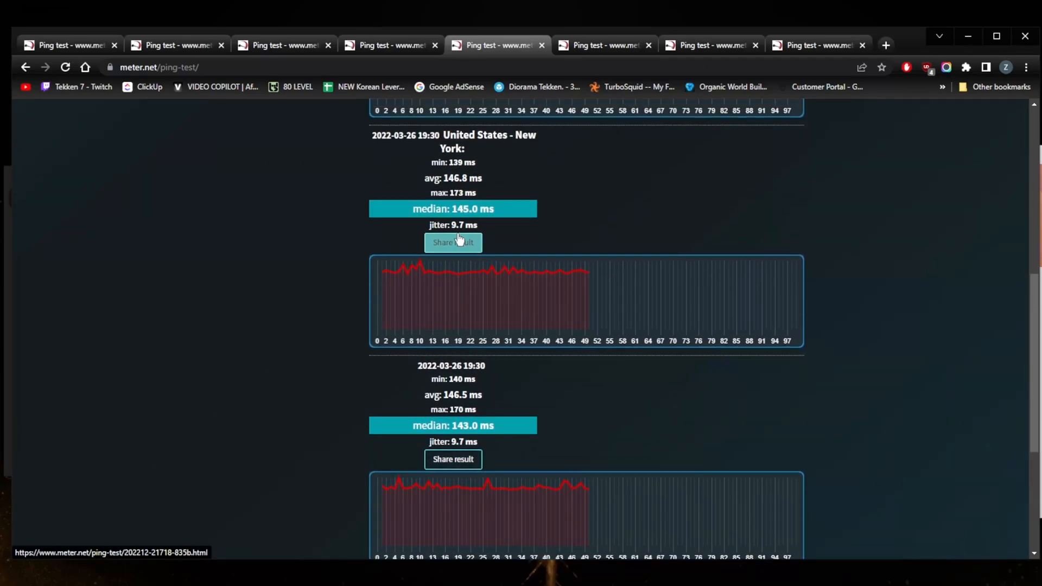
scroll("down", 3)
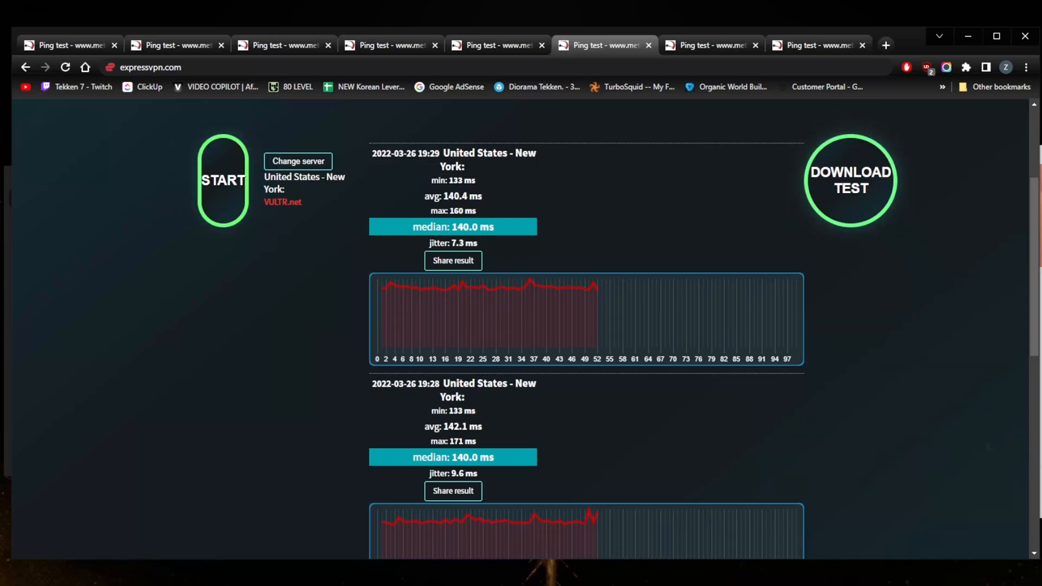
mouse_move(392, 262)
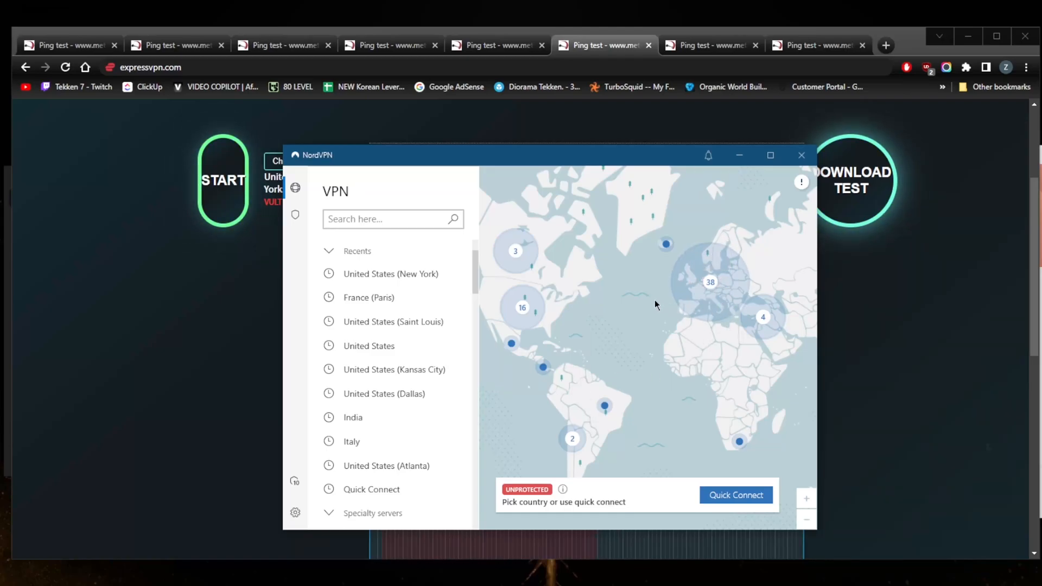
mouse_move(552, 311)
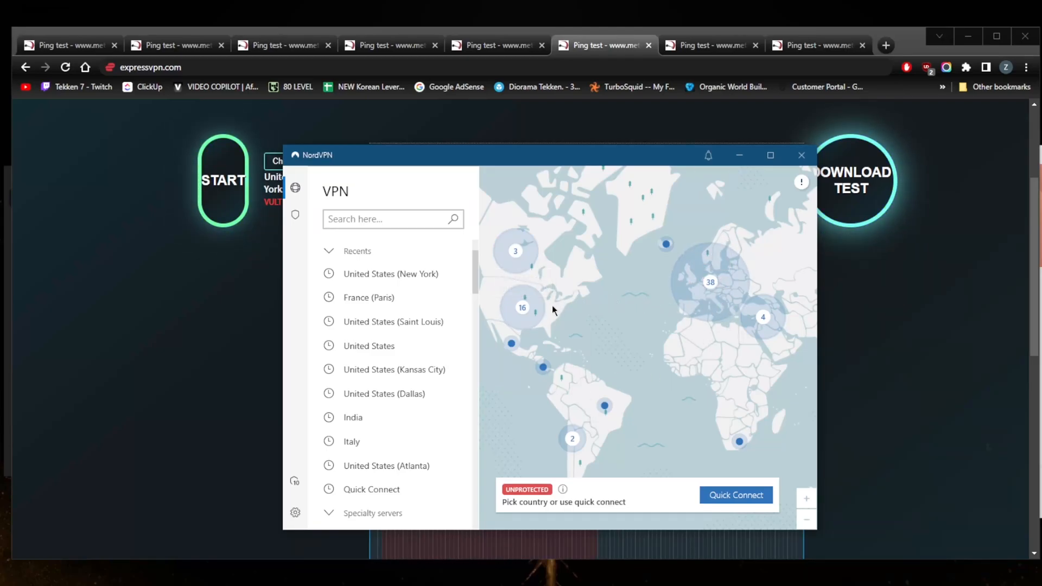
- Review the ExpressVPN United States - New York runs with 140 ms medians
left_click(801, 155)
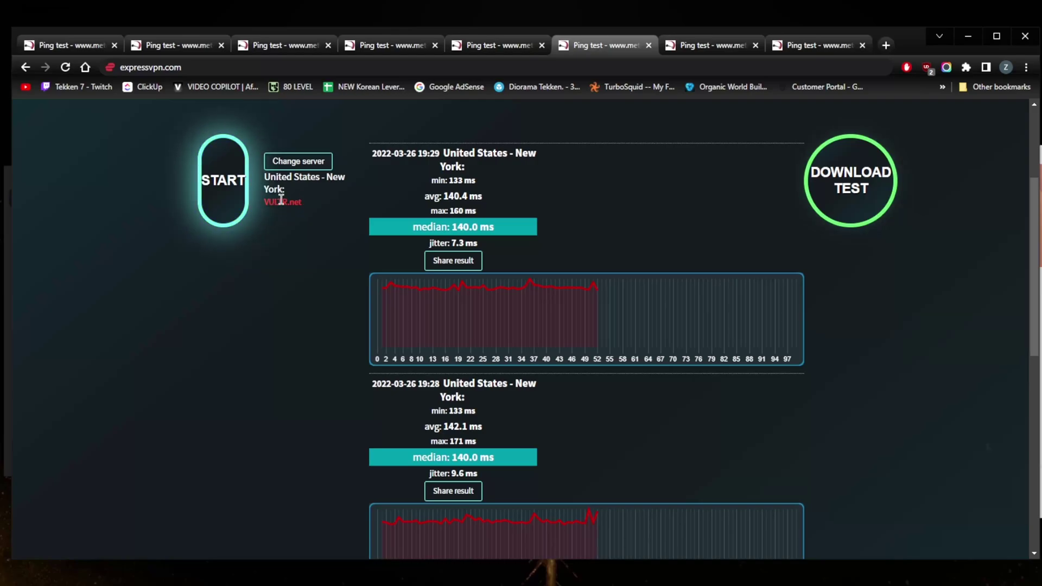
mouse_move(408, 183)
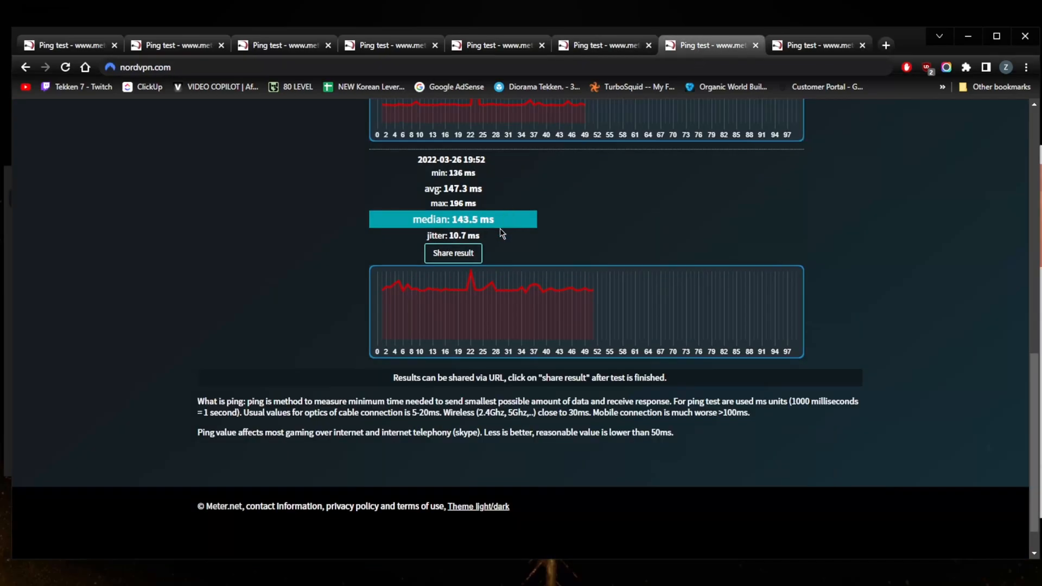
- Scroll through the NordVPN New York runs (143–144.5 ms) and reach the Surfshark 136 ms results
scroll("up", 3)
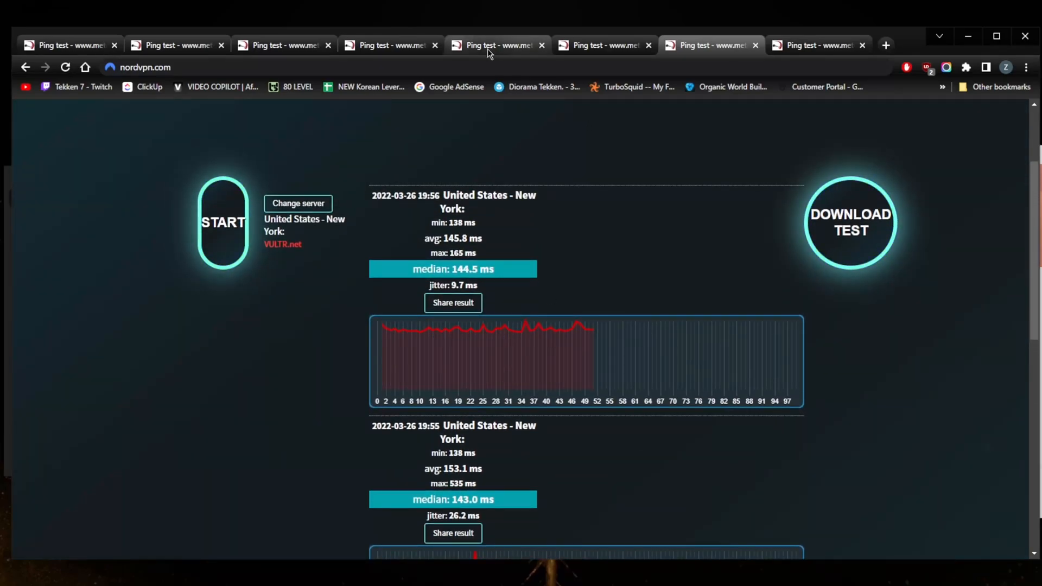
scroll("down", 3)
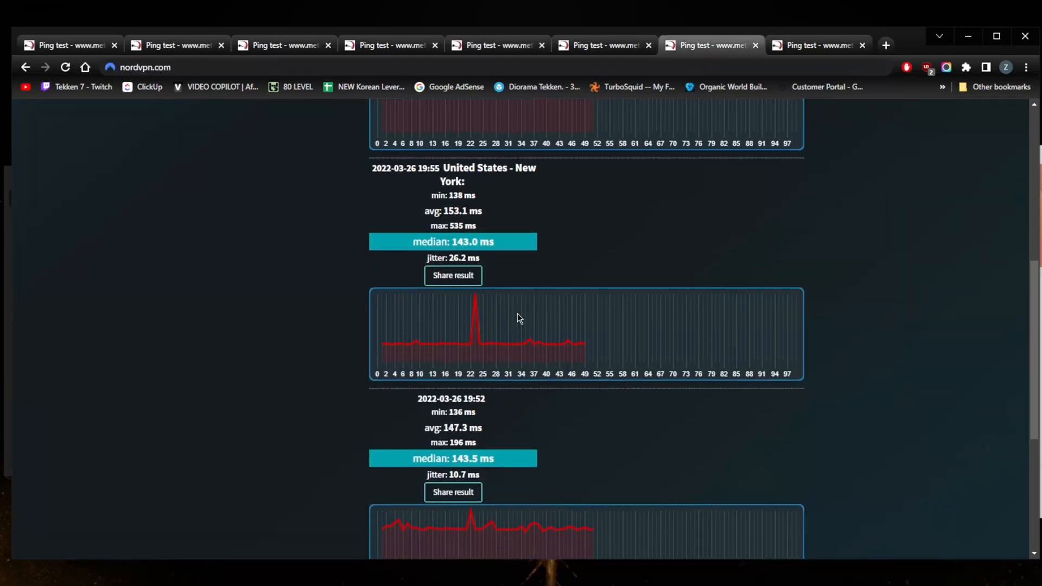
scroll("up", 3)
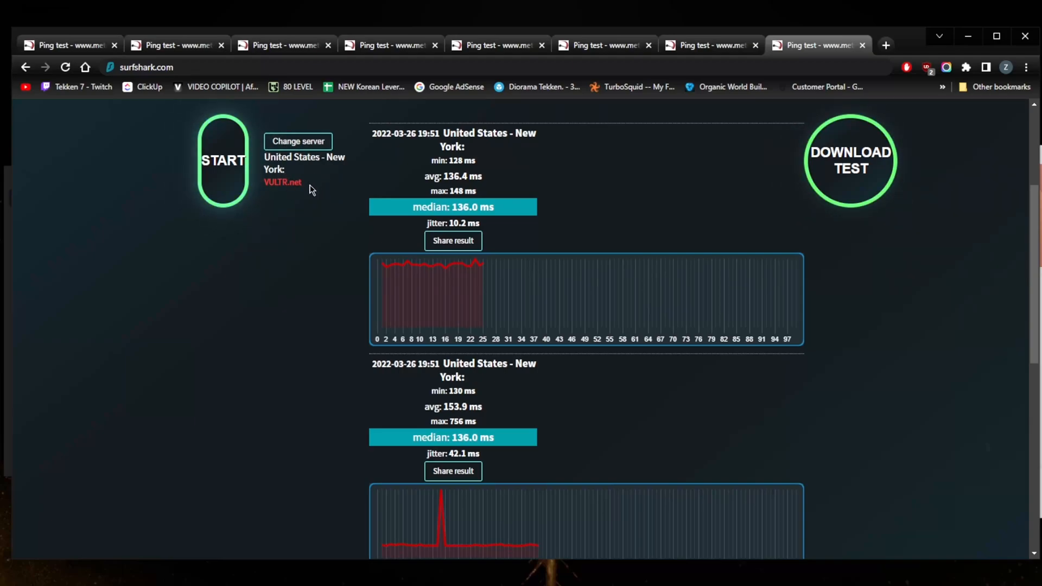
mouse_move(419, 185)
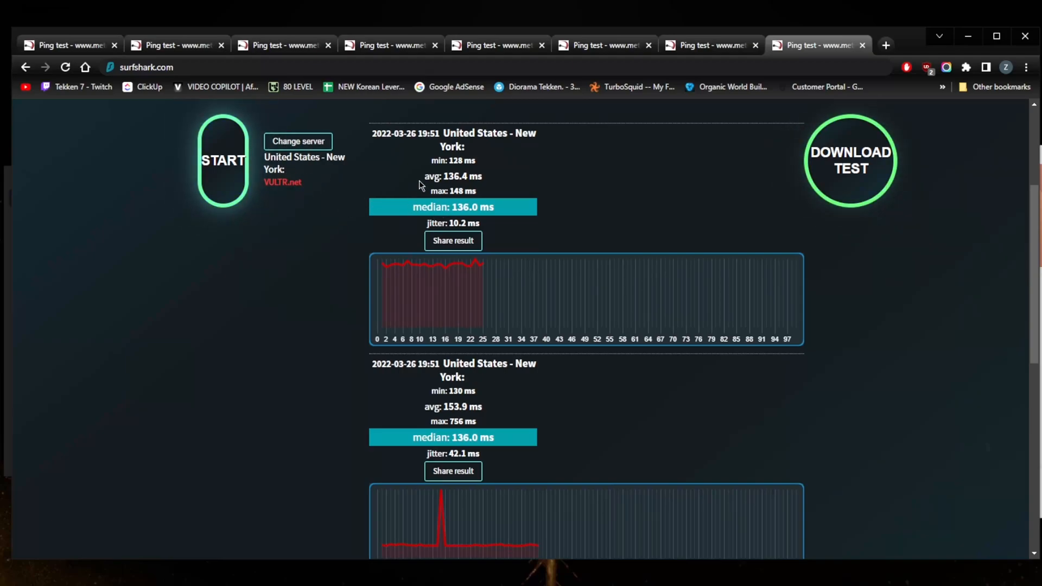
mouse_move(477, 220)
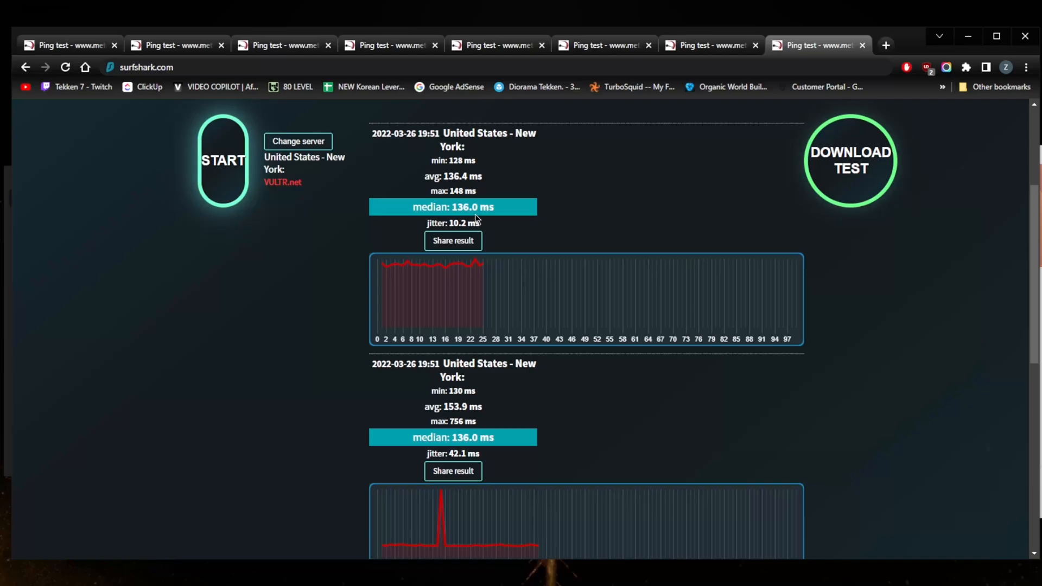
mouse_move(497, 231)
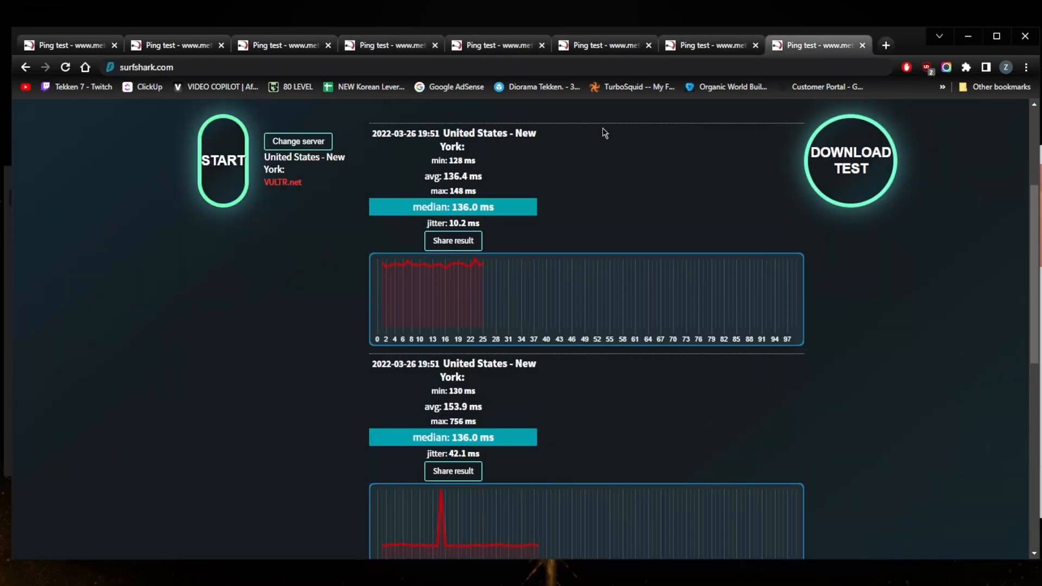
- Review the Surfshark 19:51 New York runs with 10.2 and 42.1 ms jitter
scroll("down", 3)
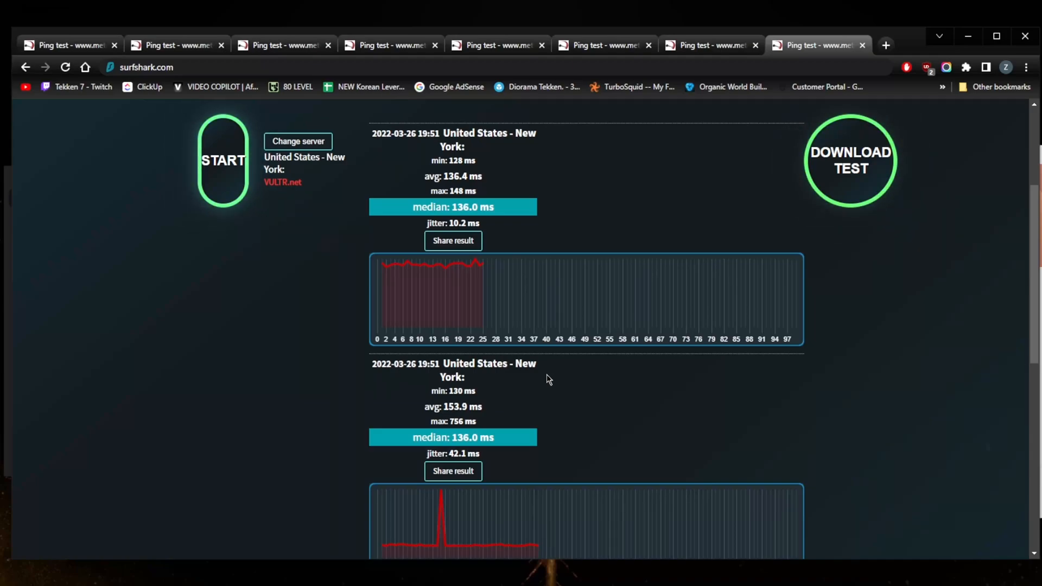
mouse_move(471, 270)
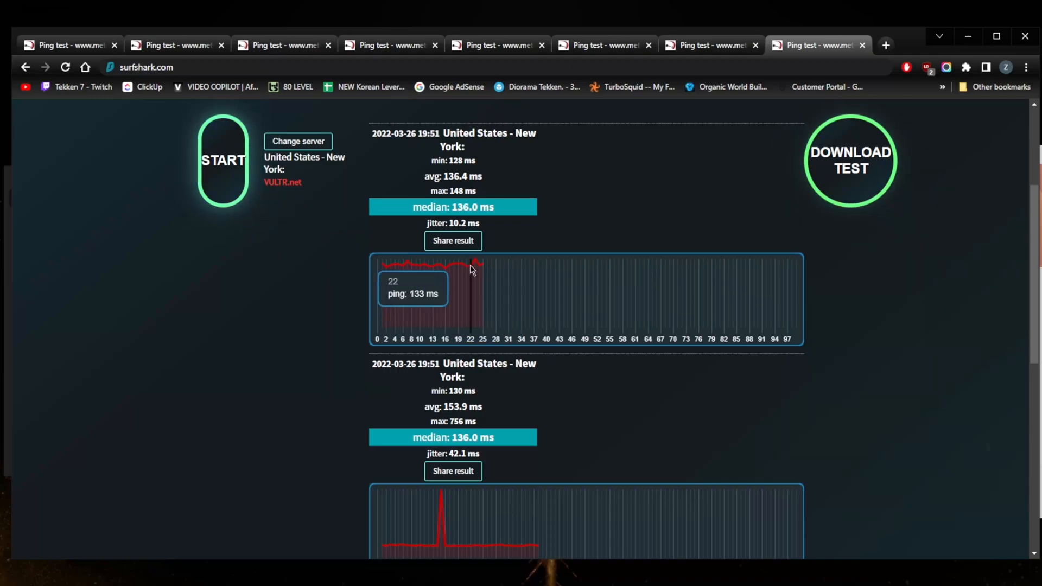
mouse_move(482, 207)
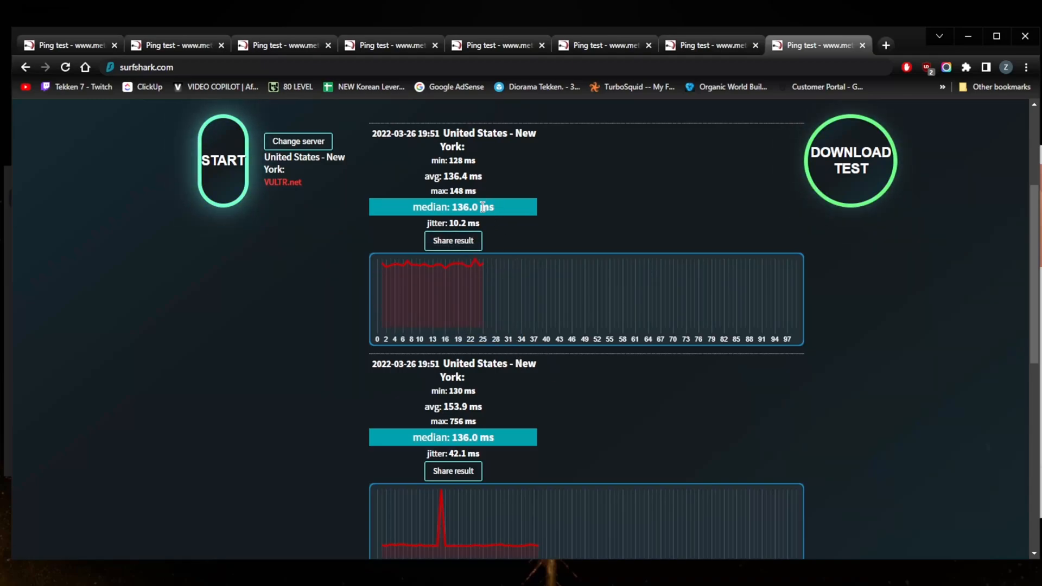
mouse_move(454, 240)
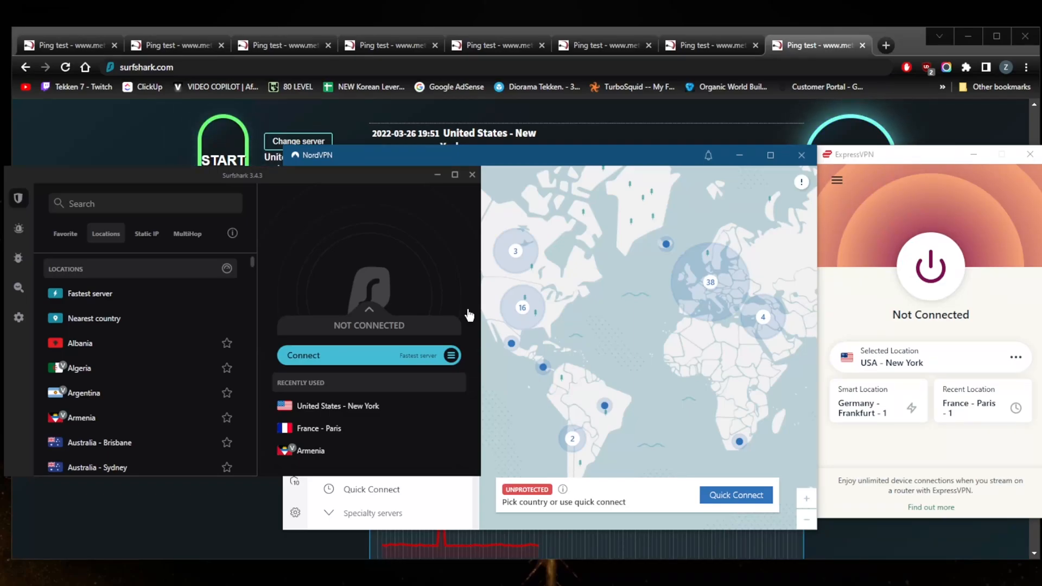
mouse_move(819, 247)
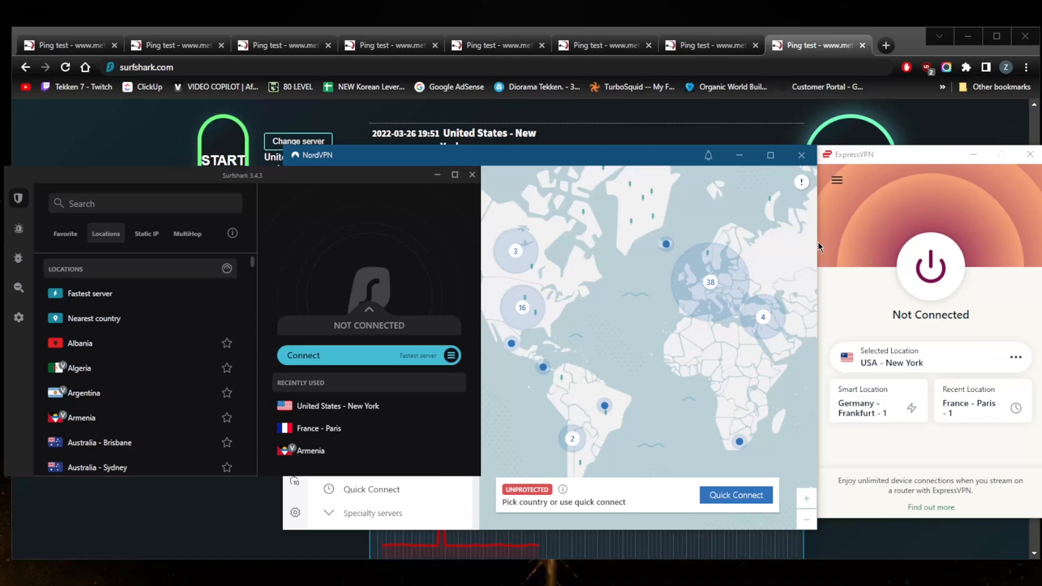
mouse_move(736, 249)
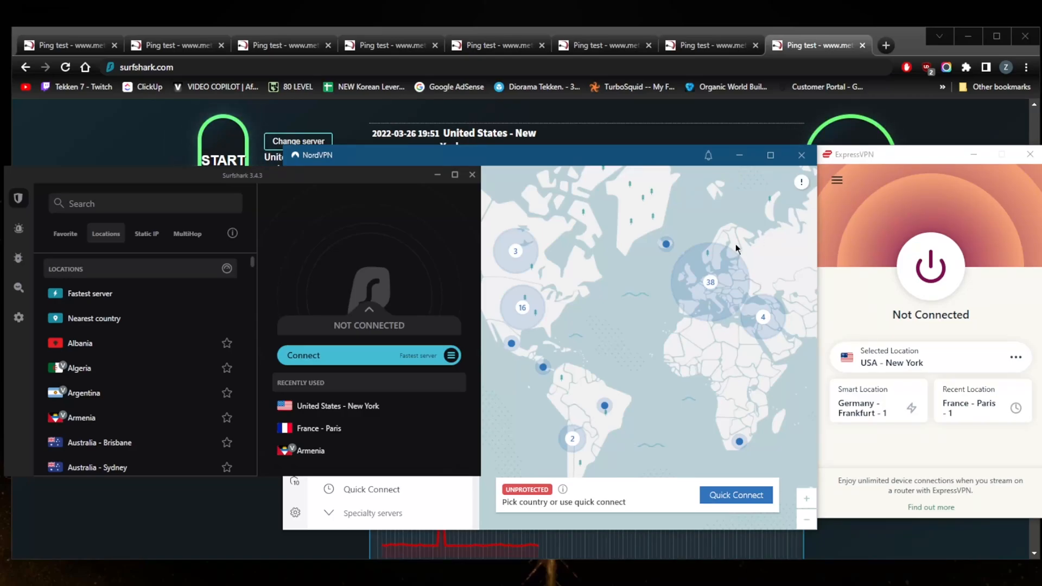
mouse_move(742, 248)
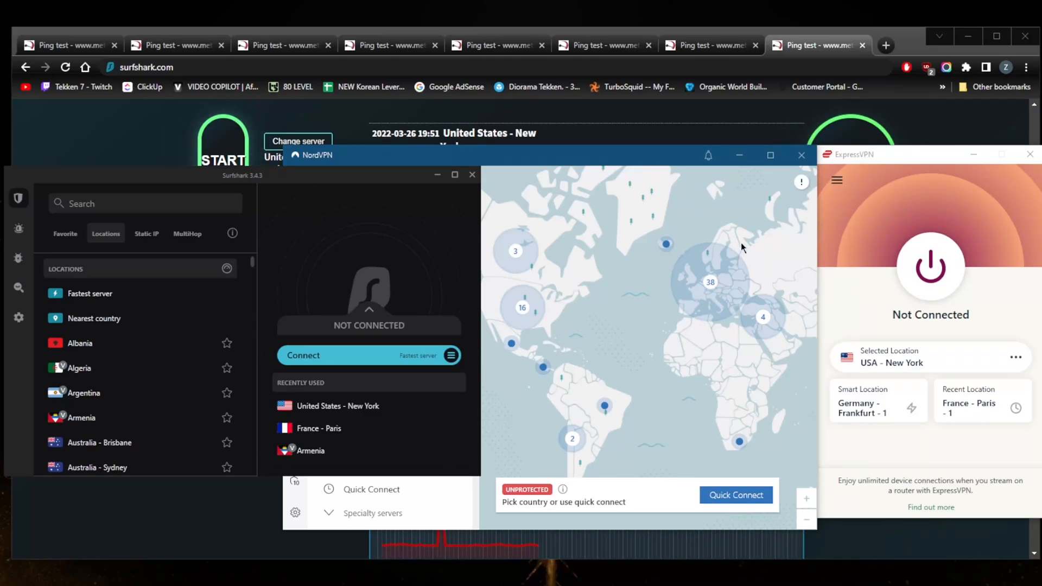
mouse_move(249, 184)
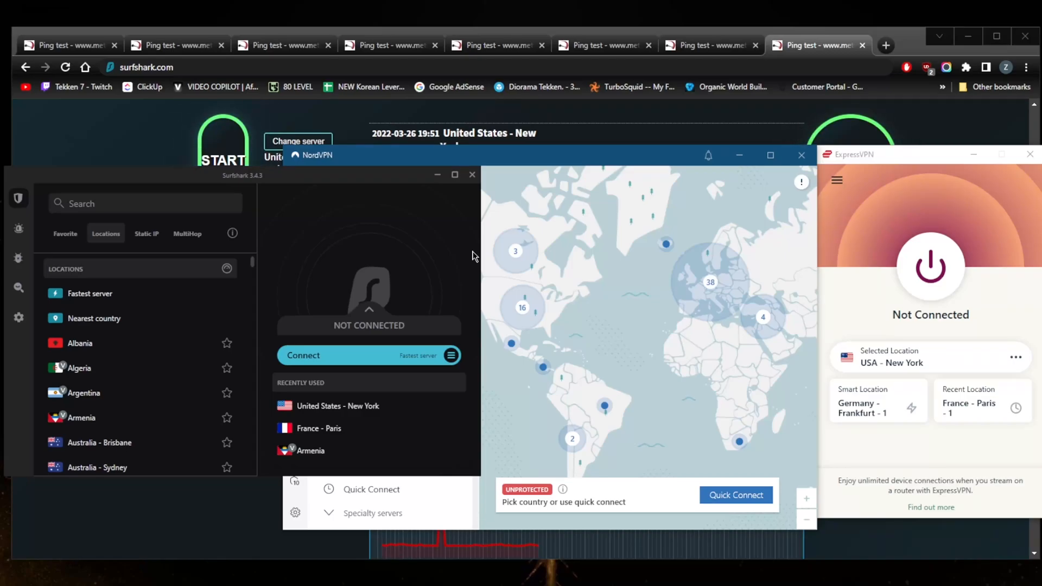
mouse_move(620, 285)
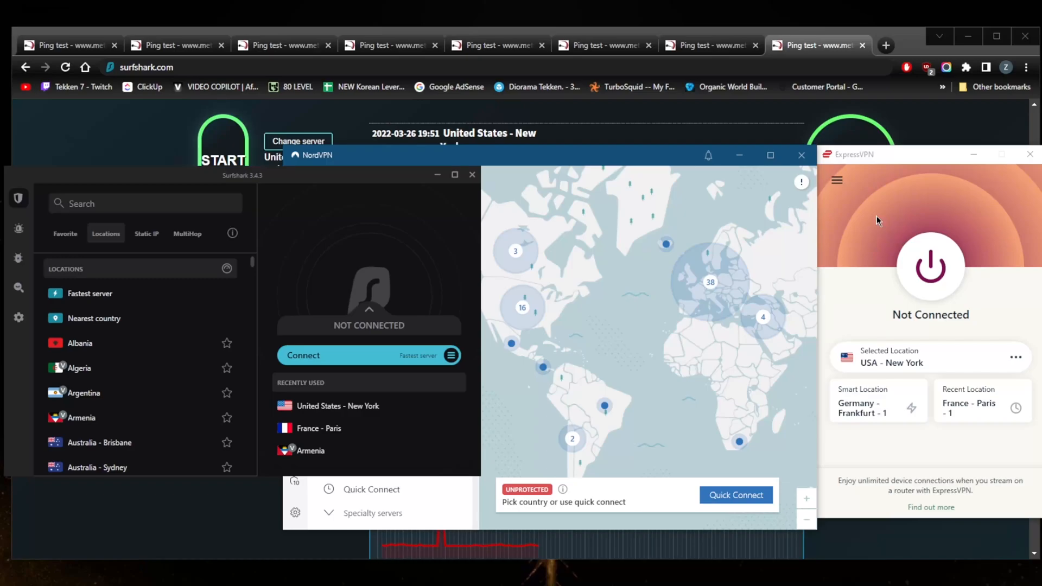
mouse_move(857, 214)
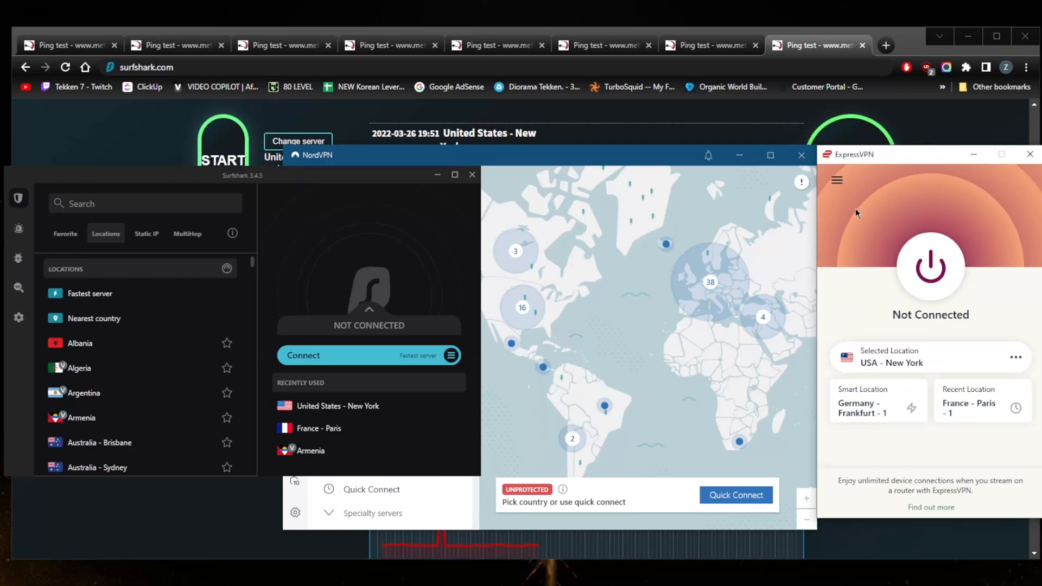
mouse_move(637, 167)
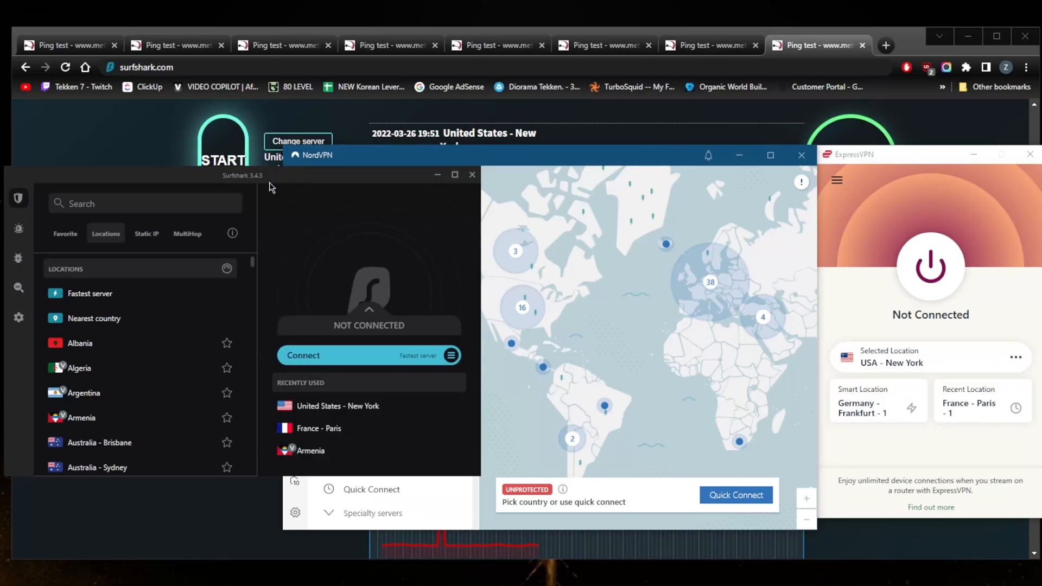
mouse_move(448, 317)
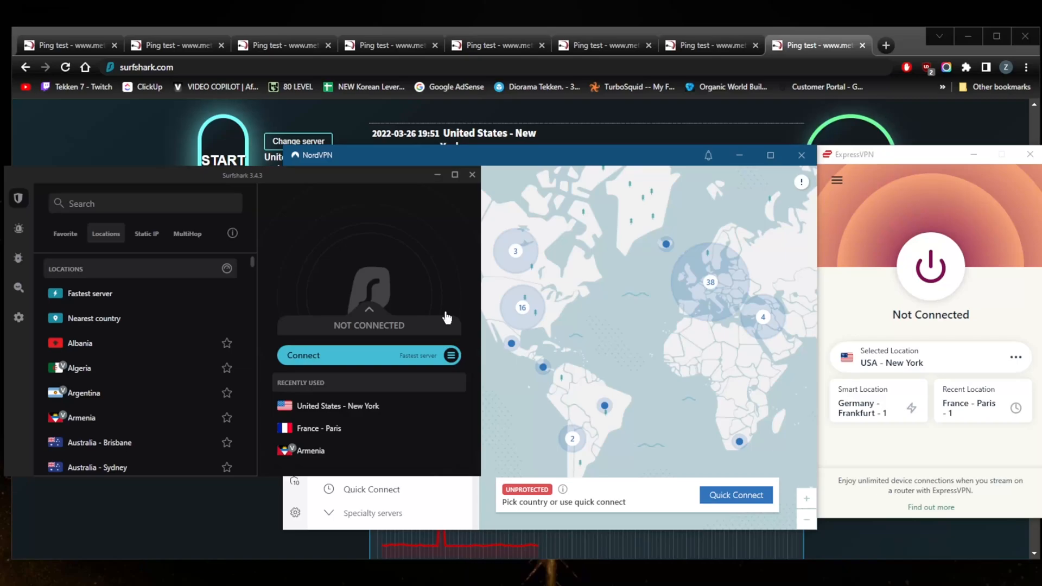